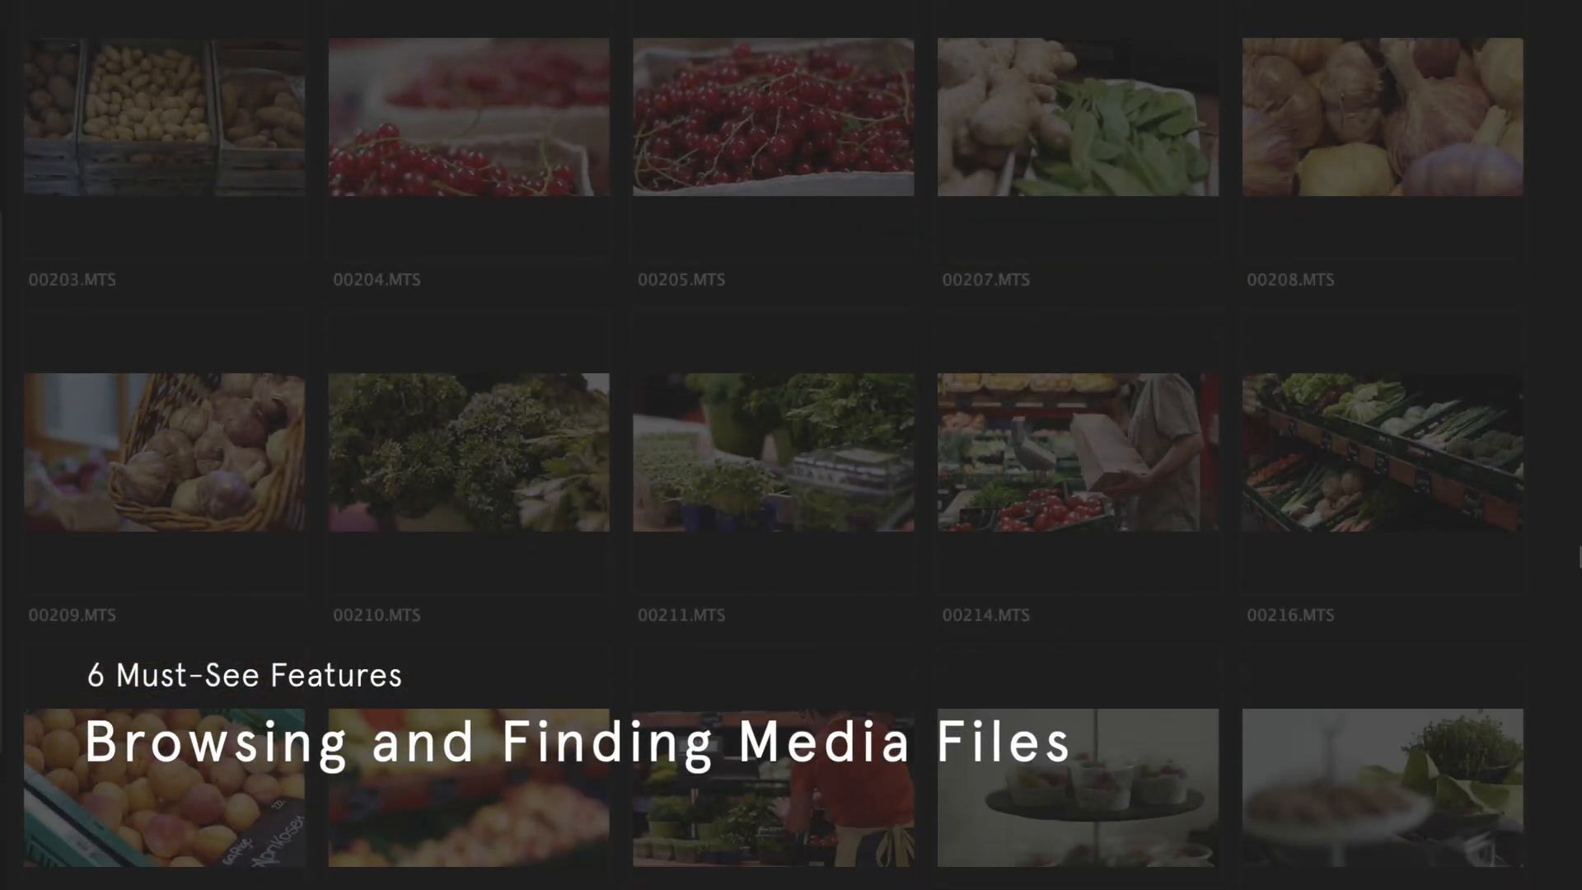
Expand the Agent 3 and A Perfect Year project folders and show the shoots folder's clips as thumbnails.
{"action": "scroll", "scroll_direction": "down", "scroll_amount": 3}
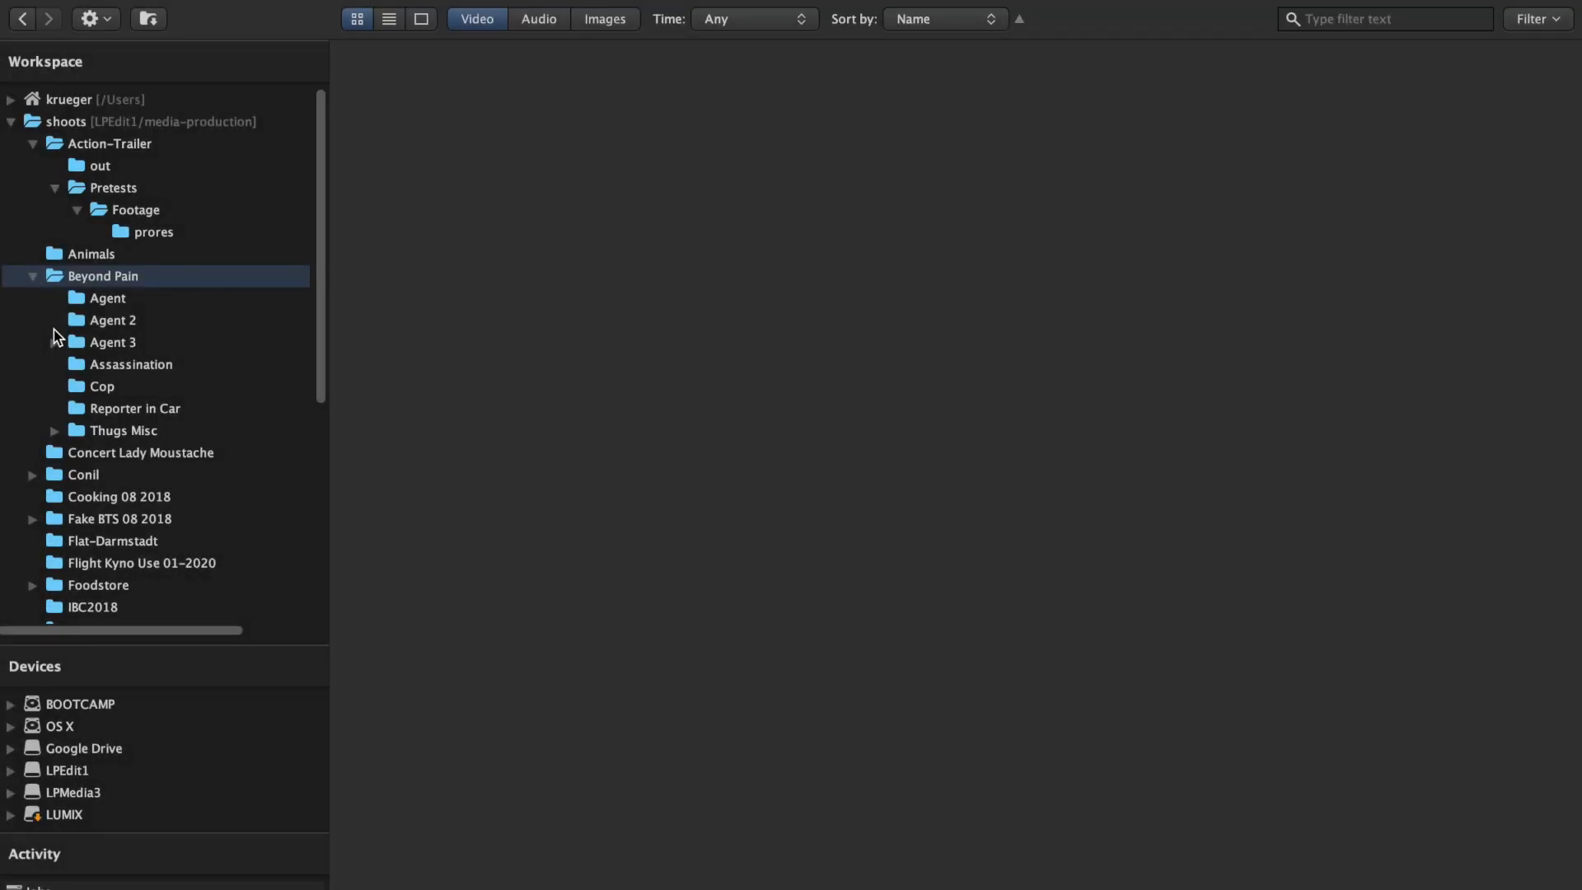
{"action": "left_click", "coordinate": [109, 343]}
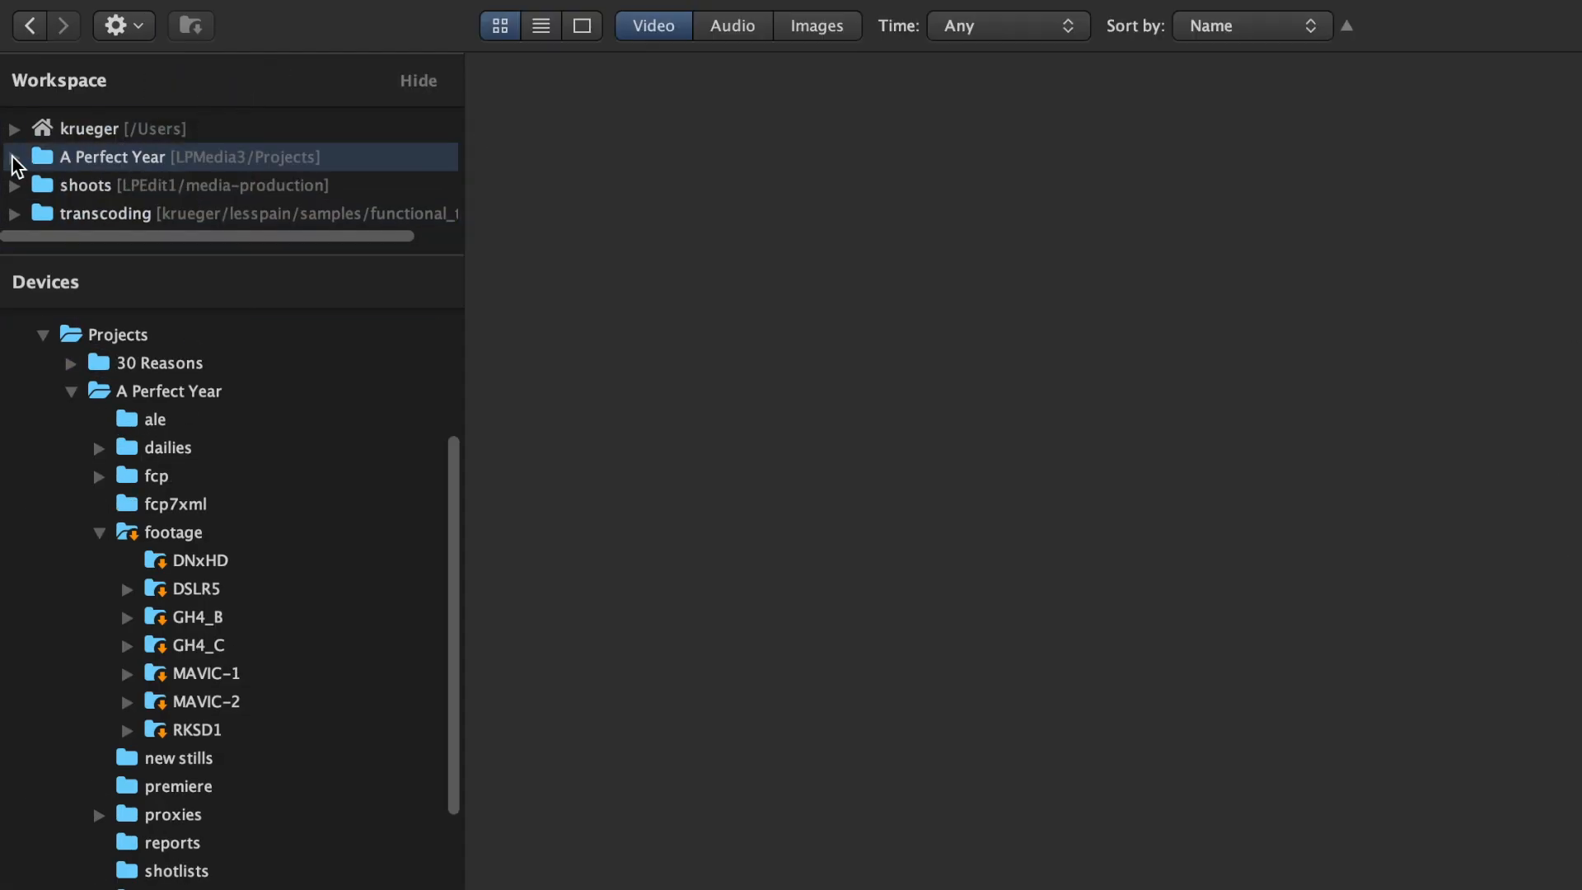
{"action": "left_click", "coordinate": [17, 157]}
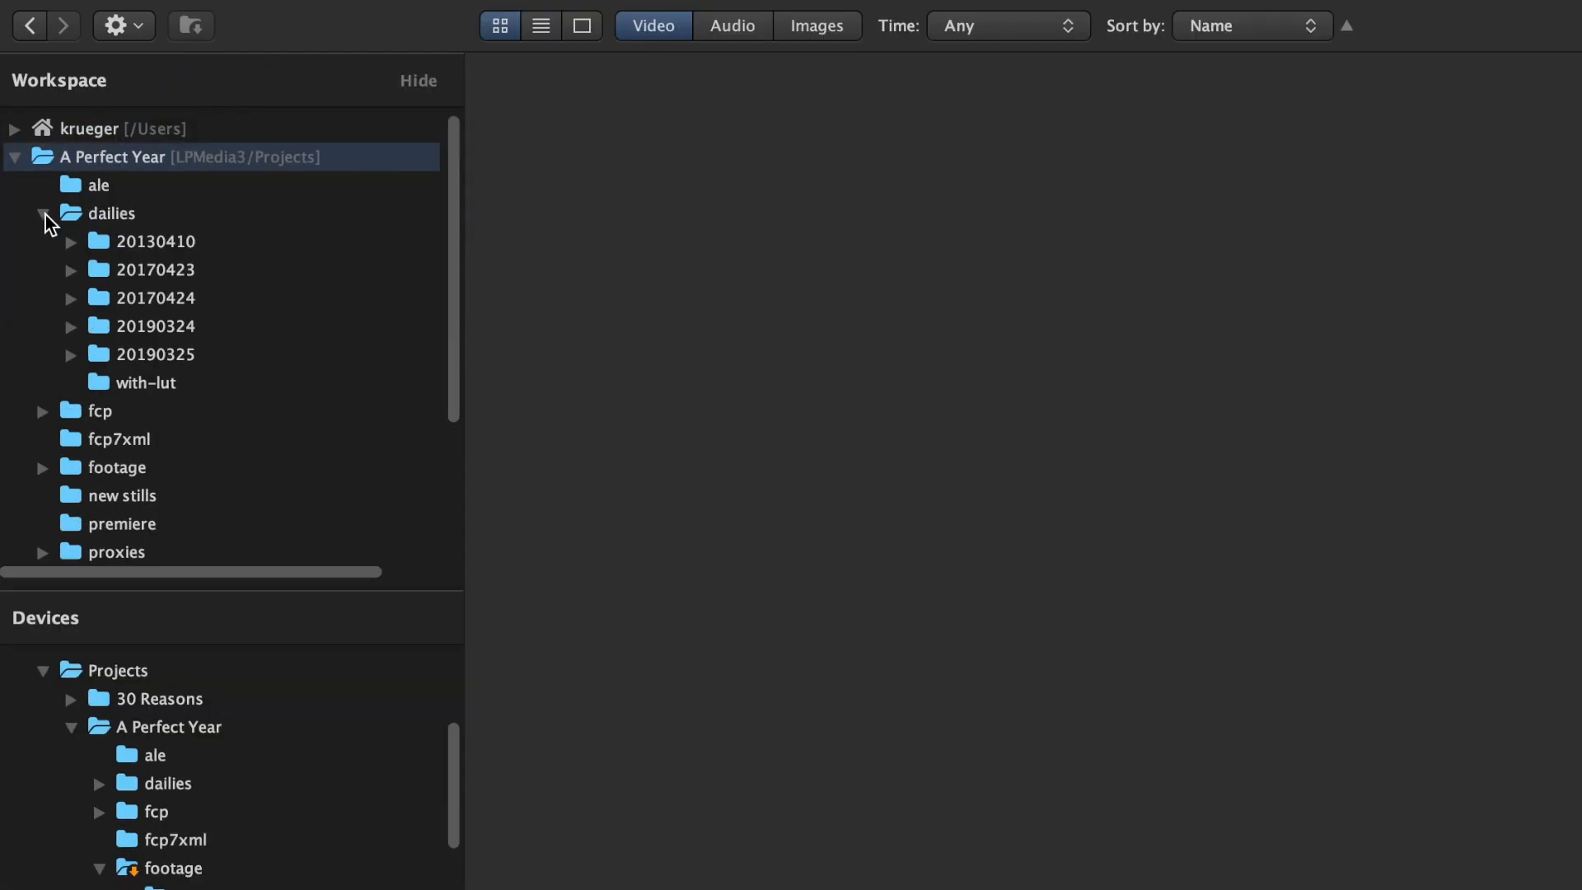
{"action": "left_click", "coordinate": [111, 212]}
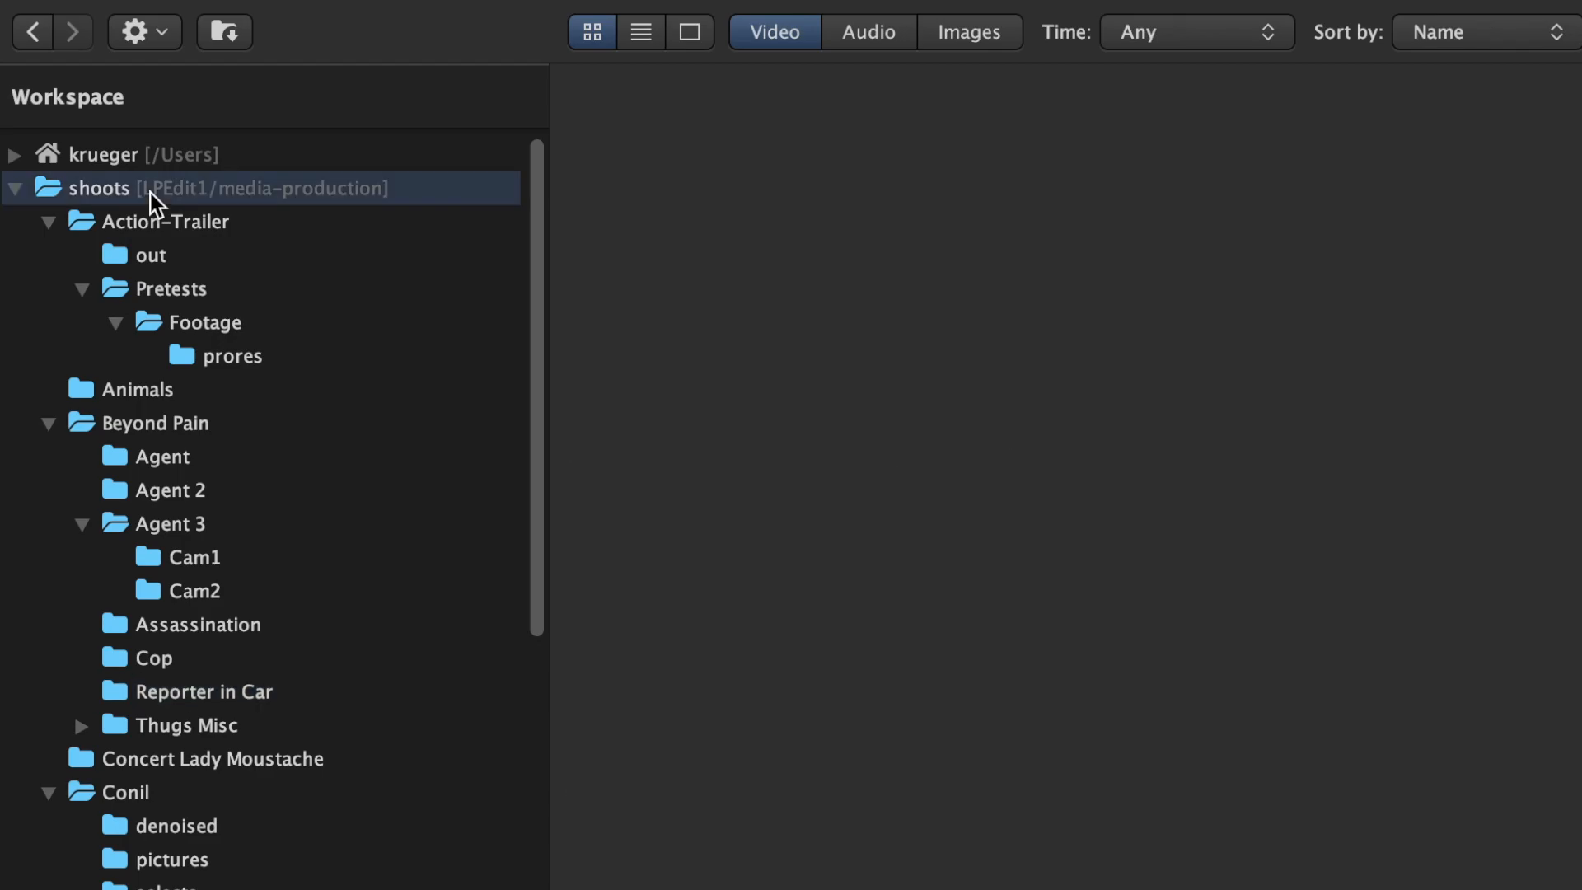
{"action": "left_click", "coordinate": [224, 31]}
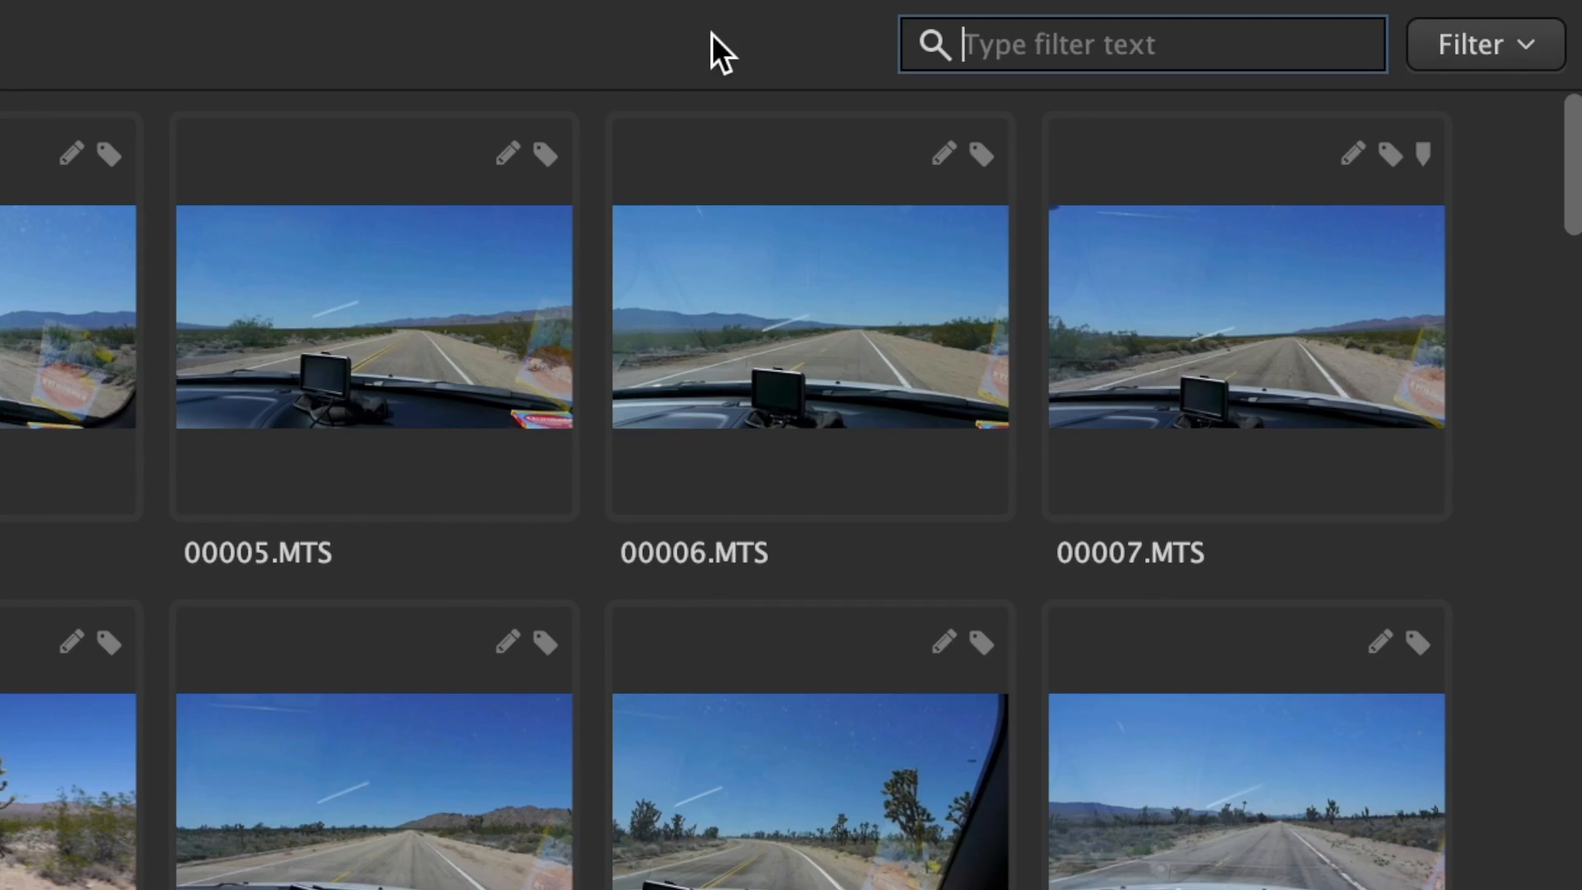
Filter the clips by 'drone and car', clear it, and start a metadata filter for 3840x2160 ProRes.
{"action": "type", "text": "drone and car"}
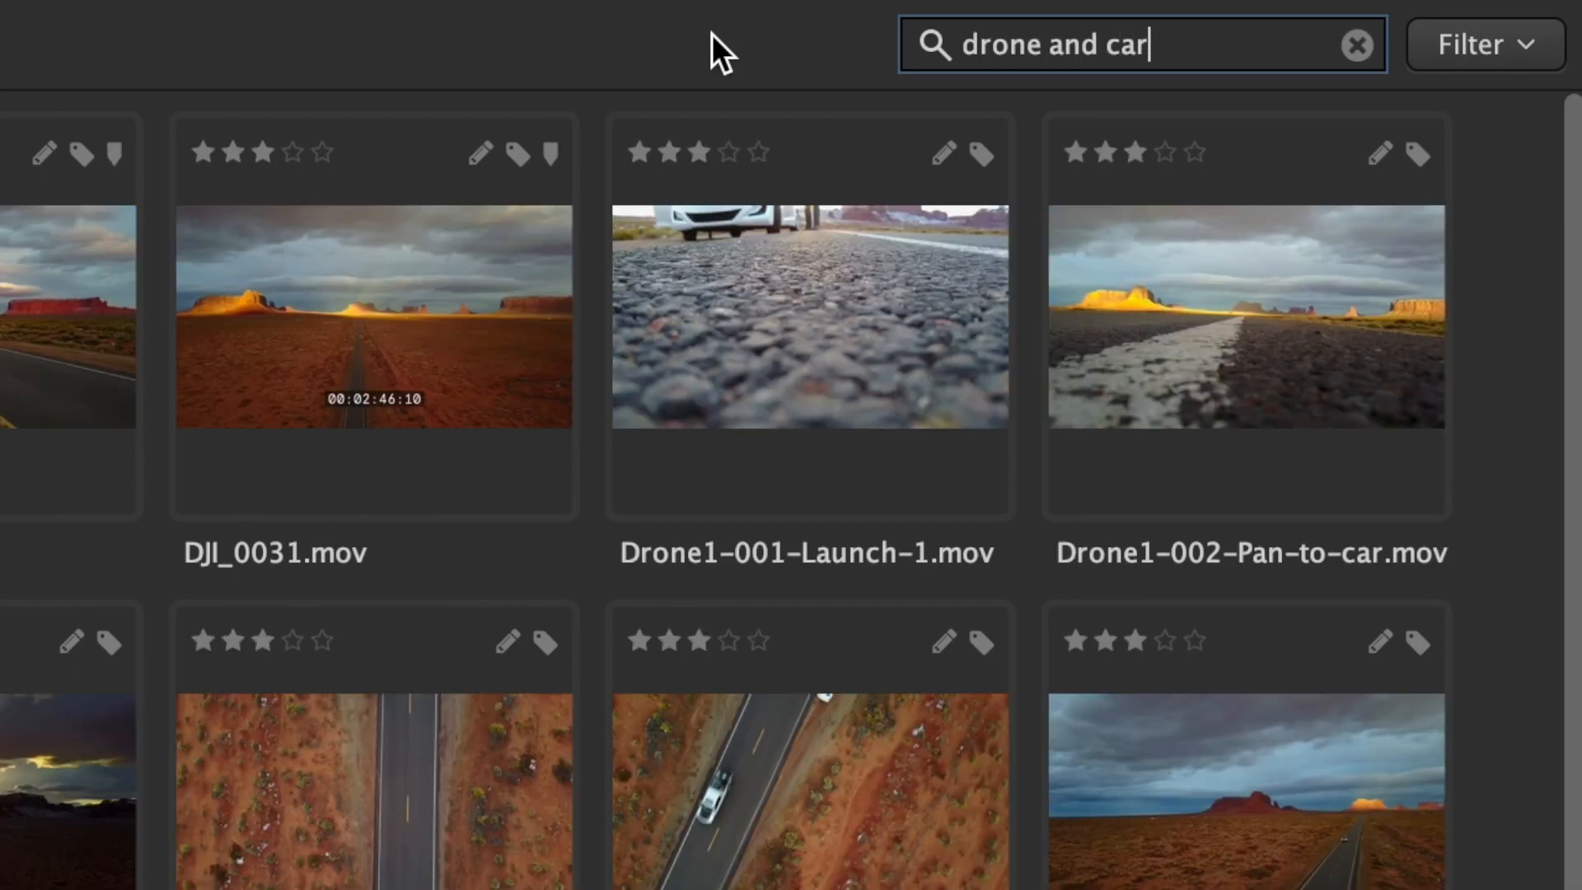
{"action": "left_click", "coordinate": [1356, 45]}
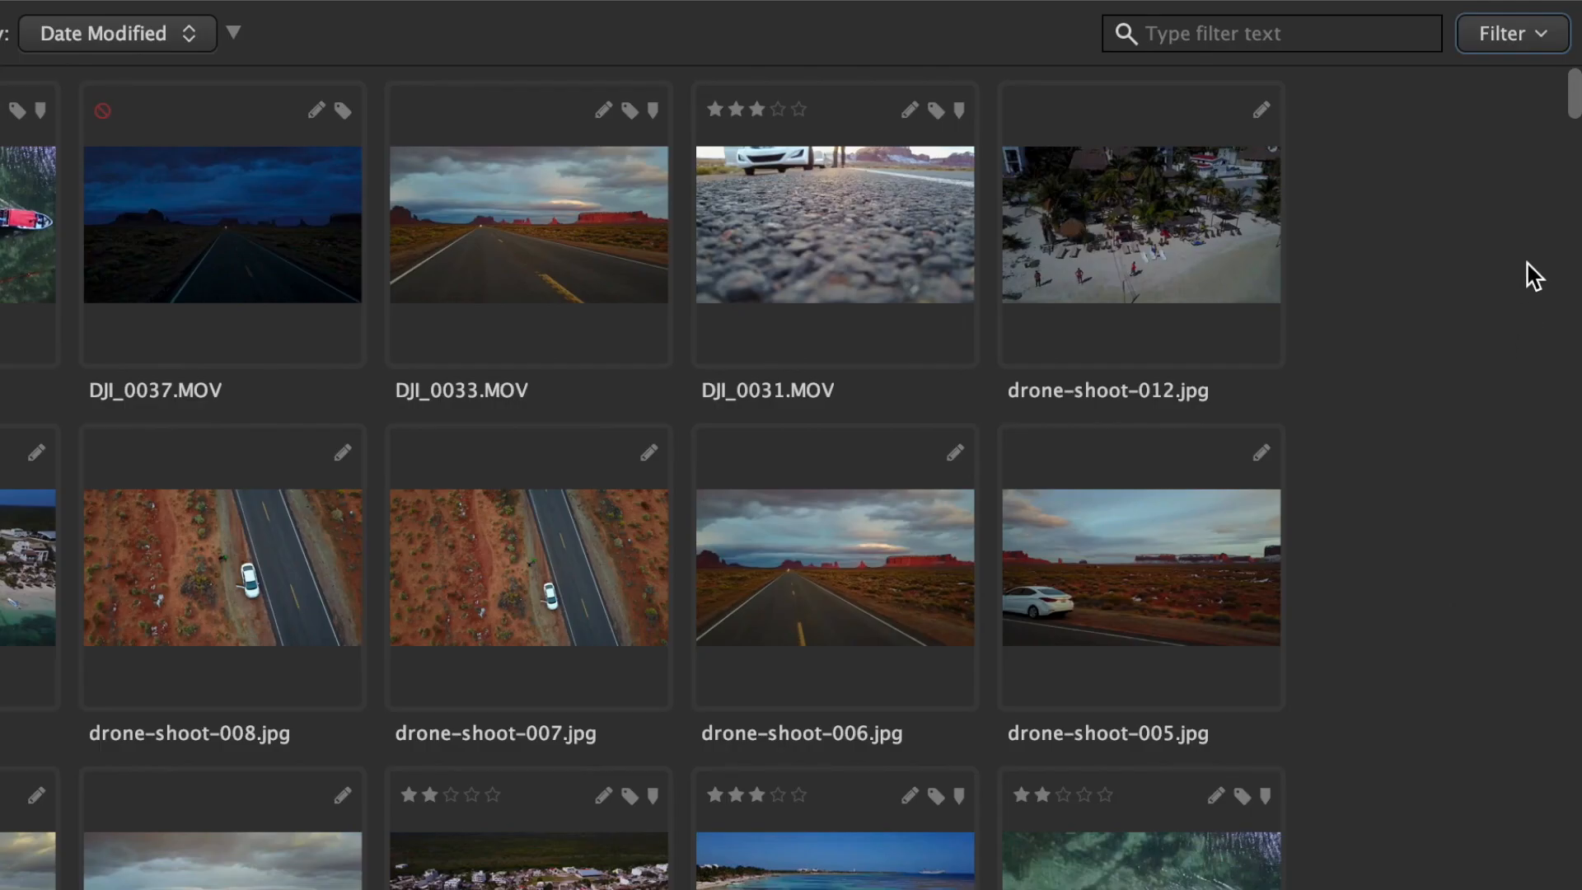
{"action": "left_click", "coordinate": [1510, 33]}
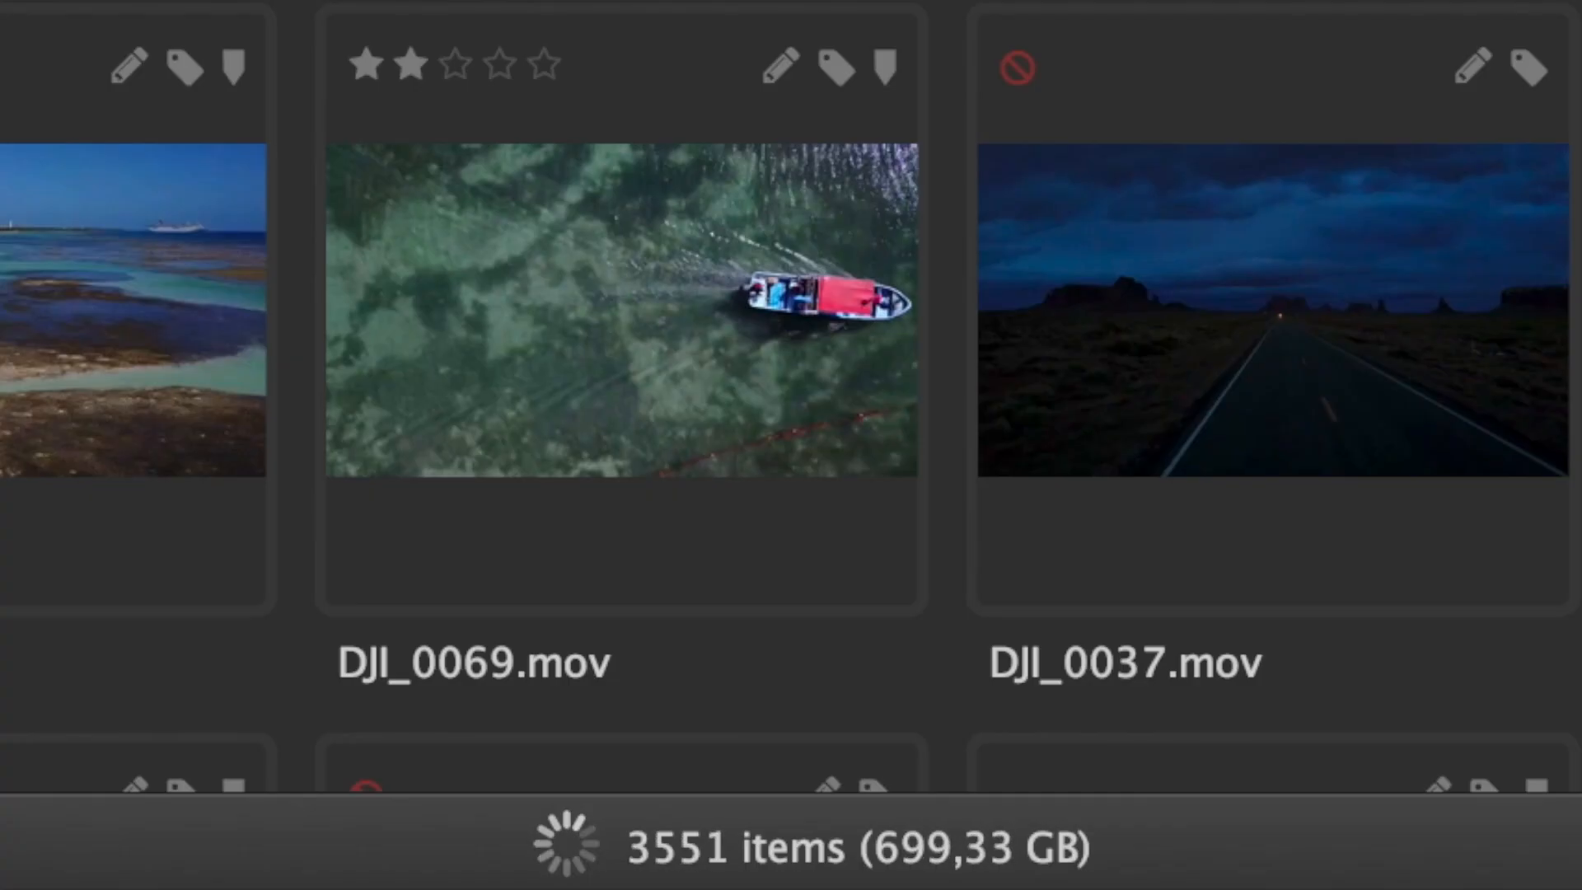
{"action": "left_click", "coordinate": [509, 28]}
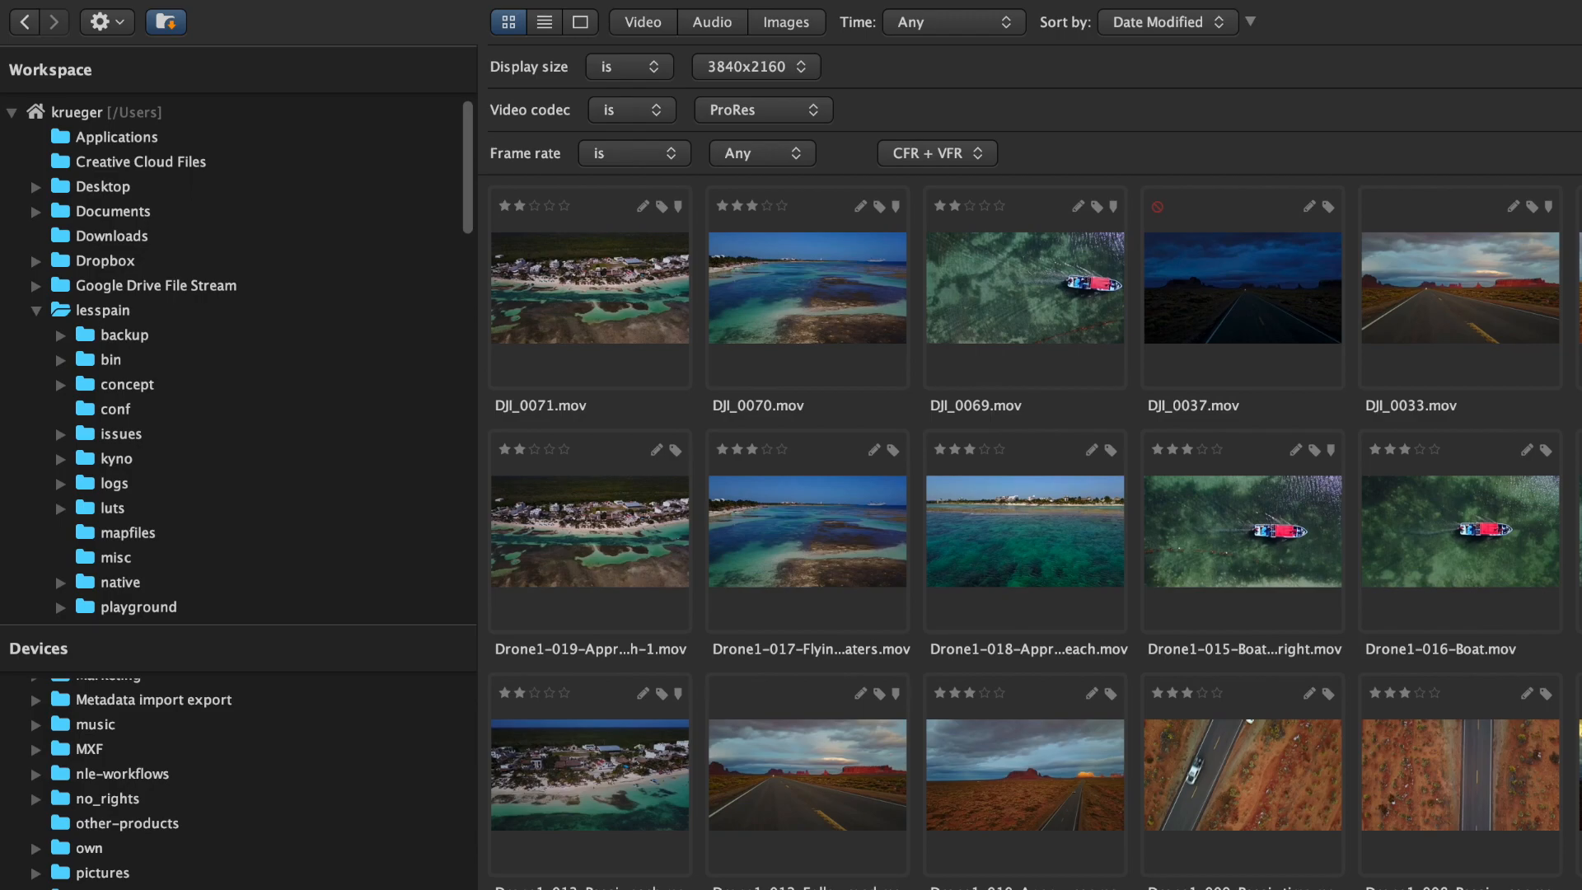
Restrict the filter further to 29,97p clips rated at least two stars.
{"action": "left_click", "coordinate": [758, 152]}
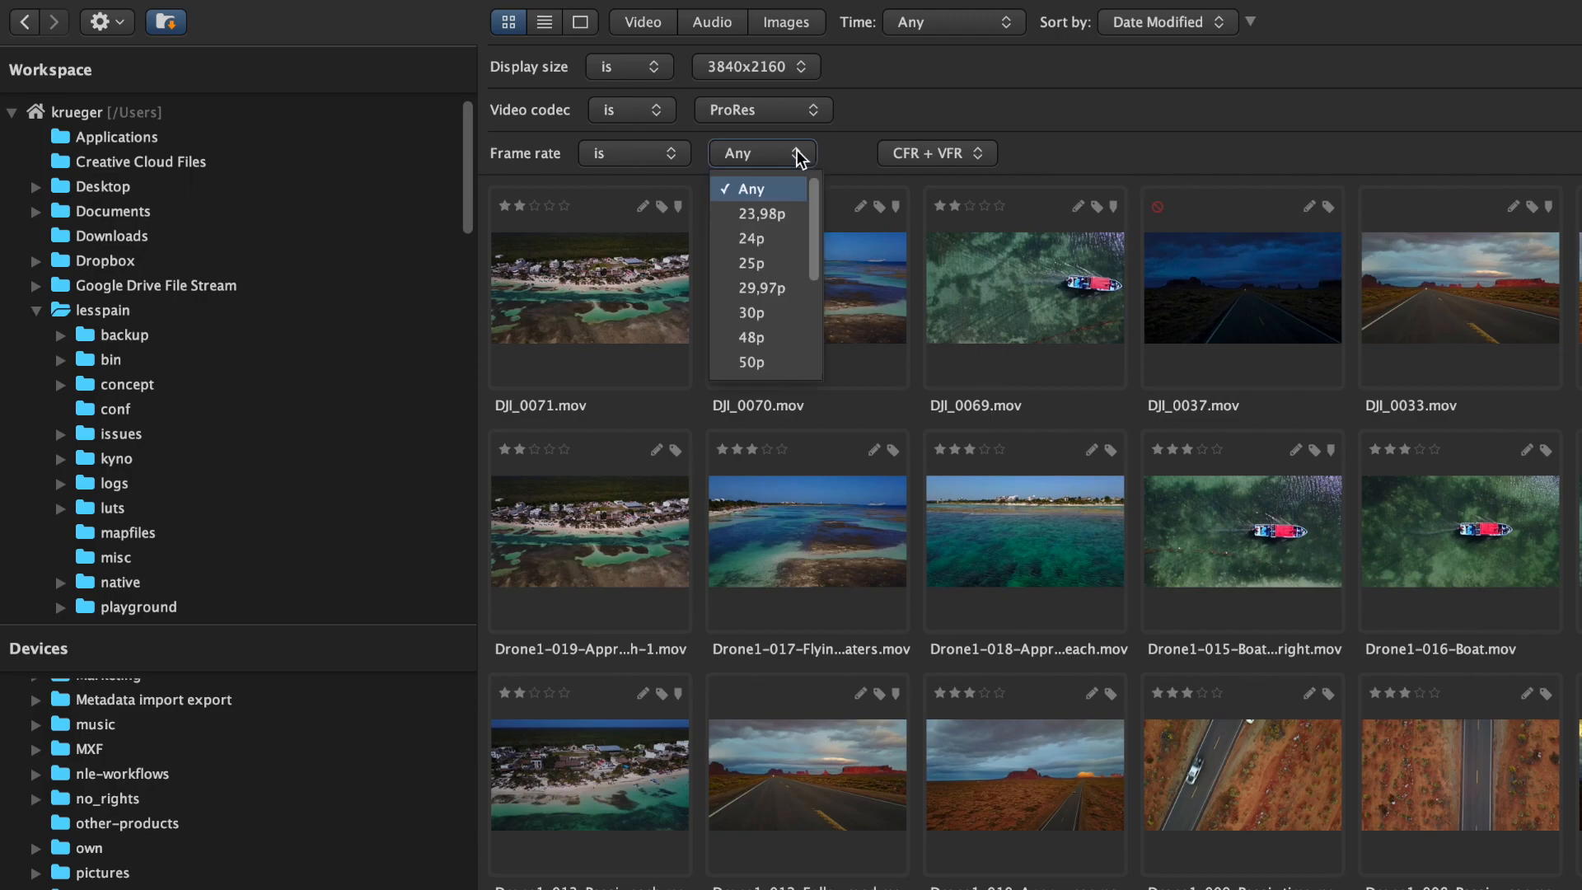
{"action": "mouse_move", "coordinate": [793, 293]}
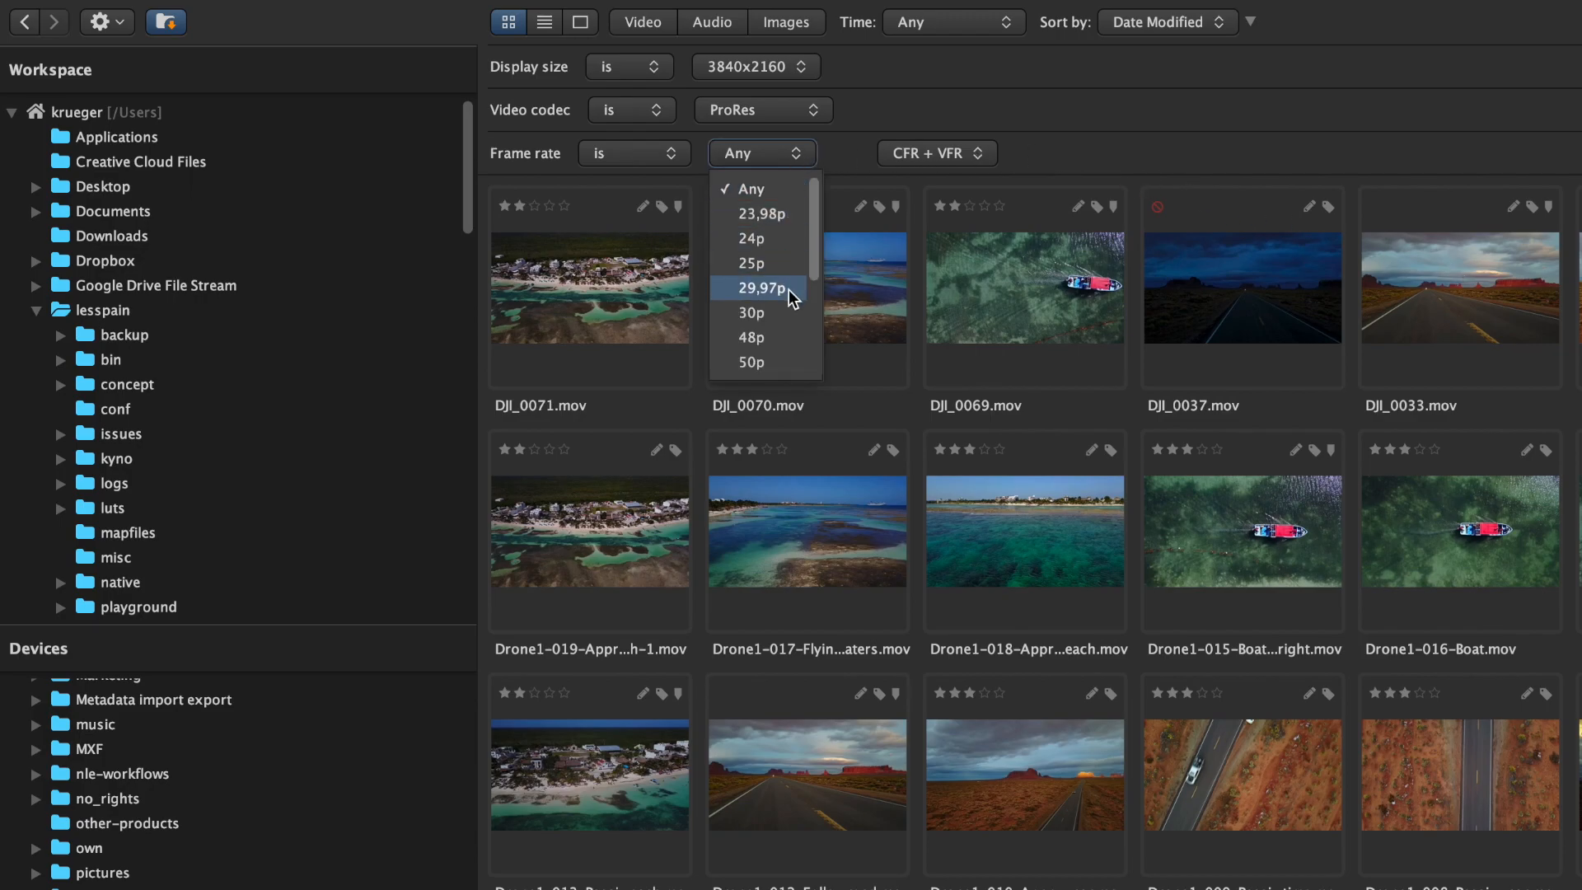
{"action": "left_click", "coordinate": [771, 287]}
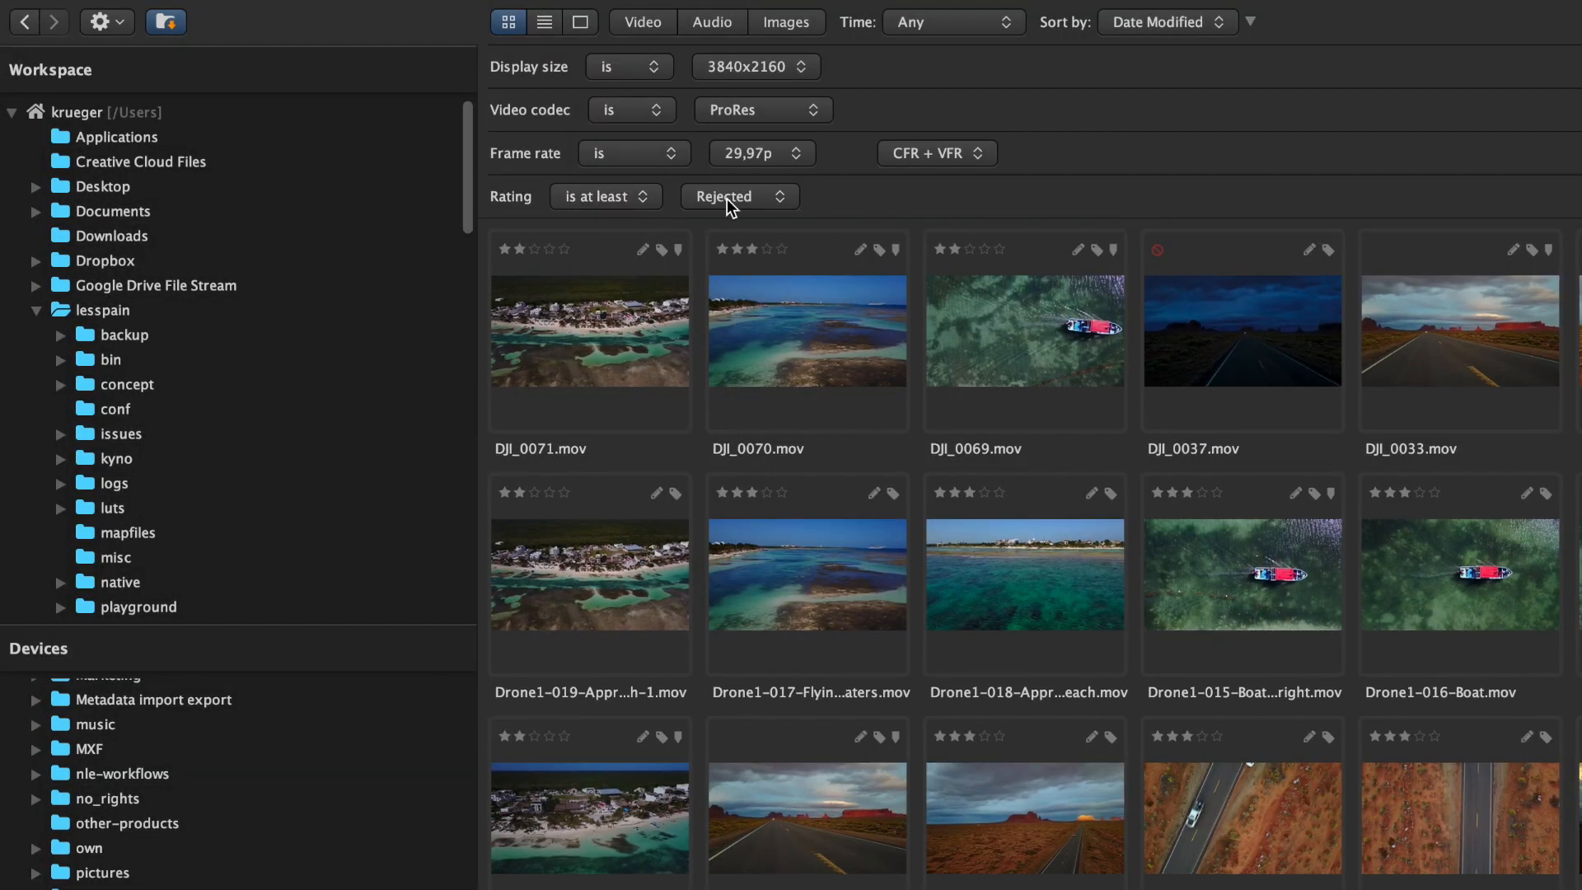
{"action": "left_click", "coordinate": [738, 196]}
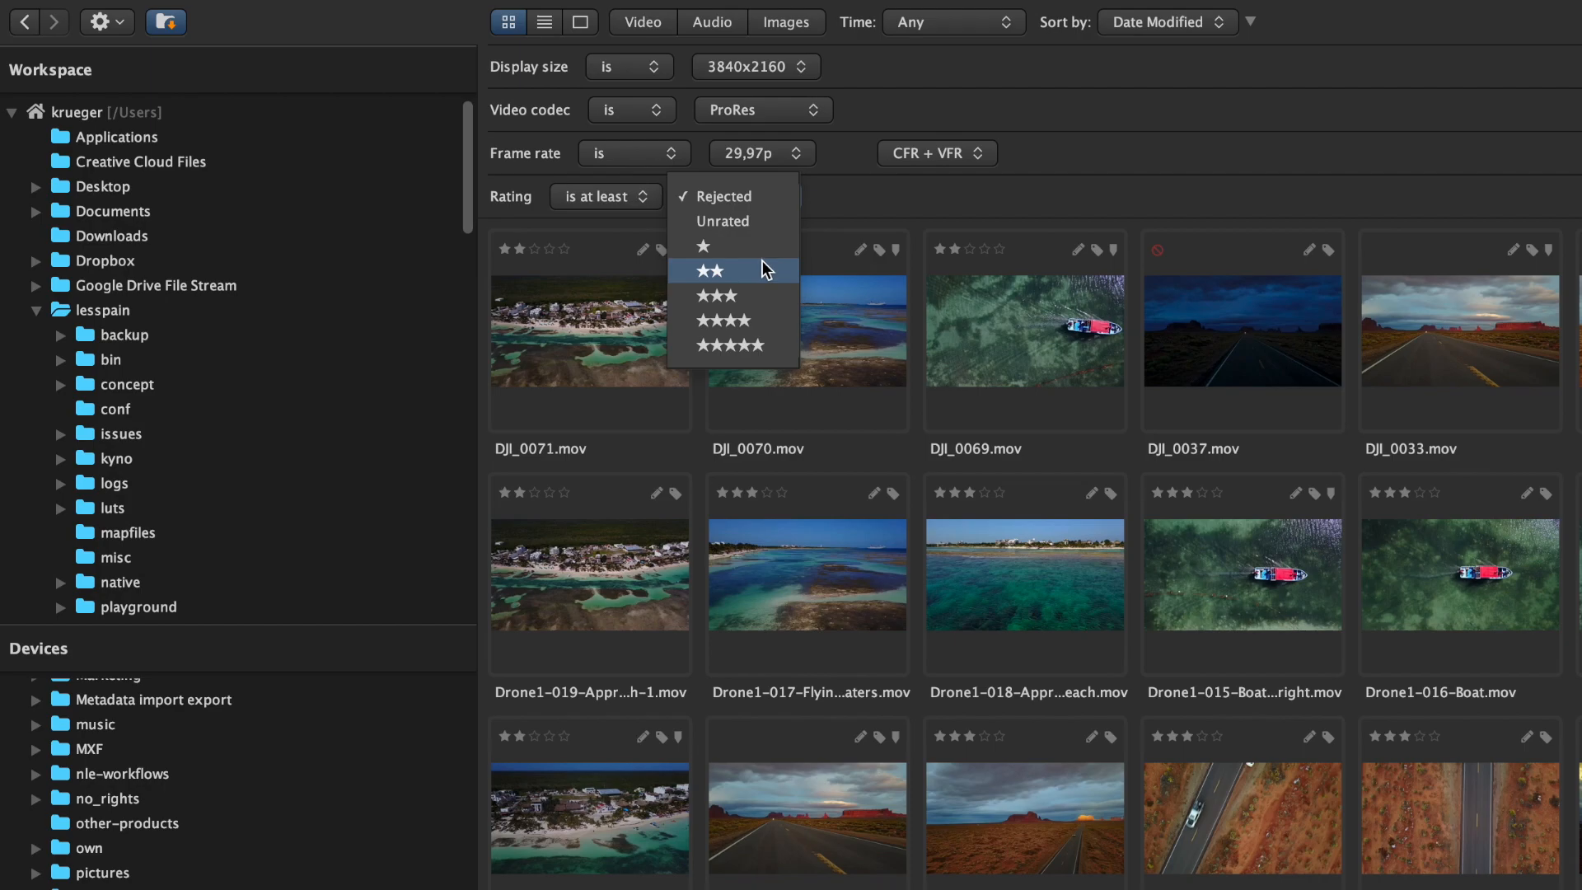
{"action": "left_click", "coordinate": [715, 270]}
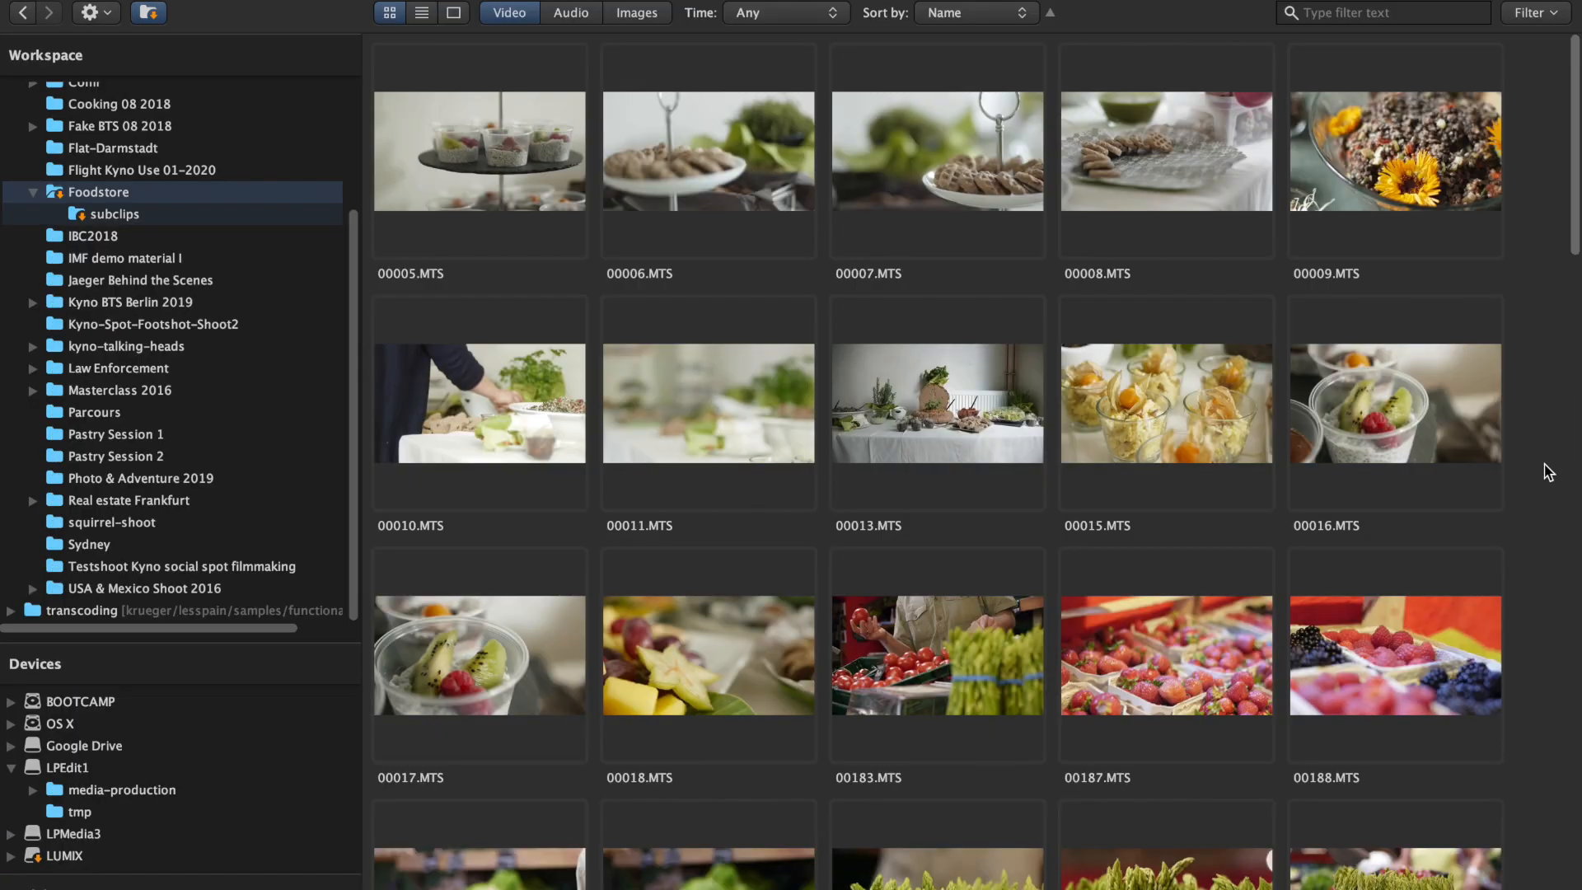
Switch the Foodstore clips to list view with date, size, duration, resolution and codec columns.
{"action": "scroll", "scroll_direction": "down", "scroll_amount": 3}
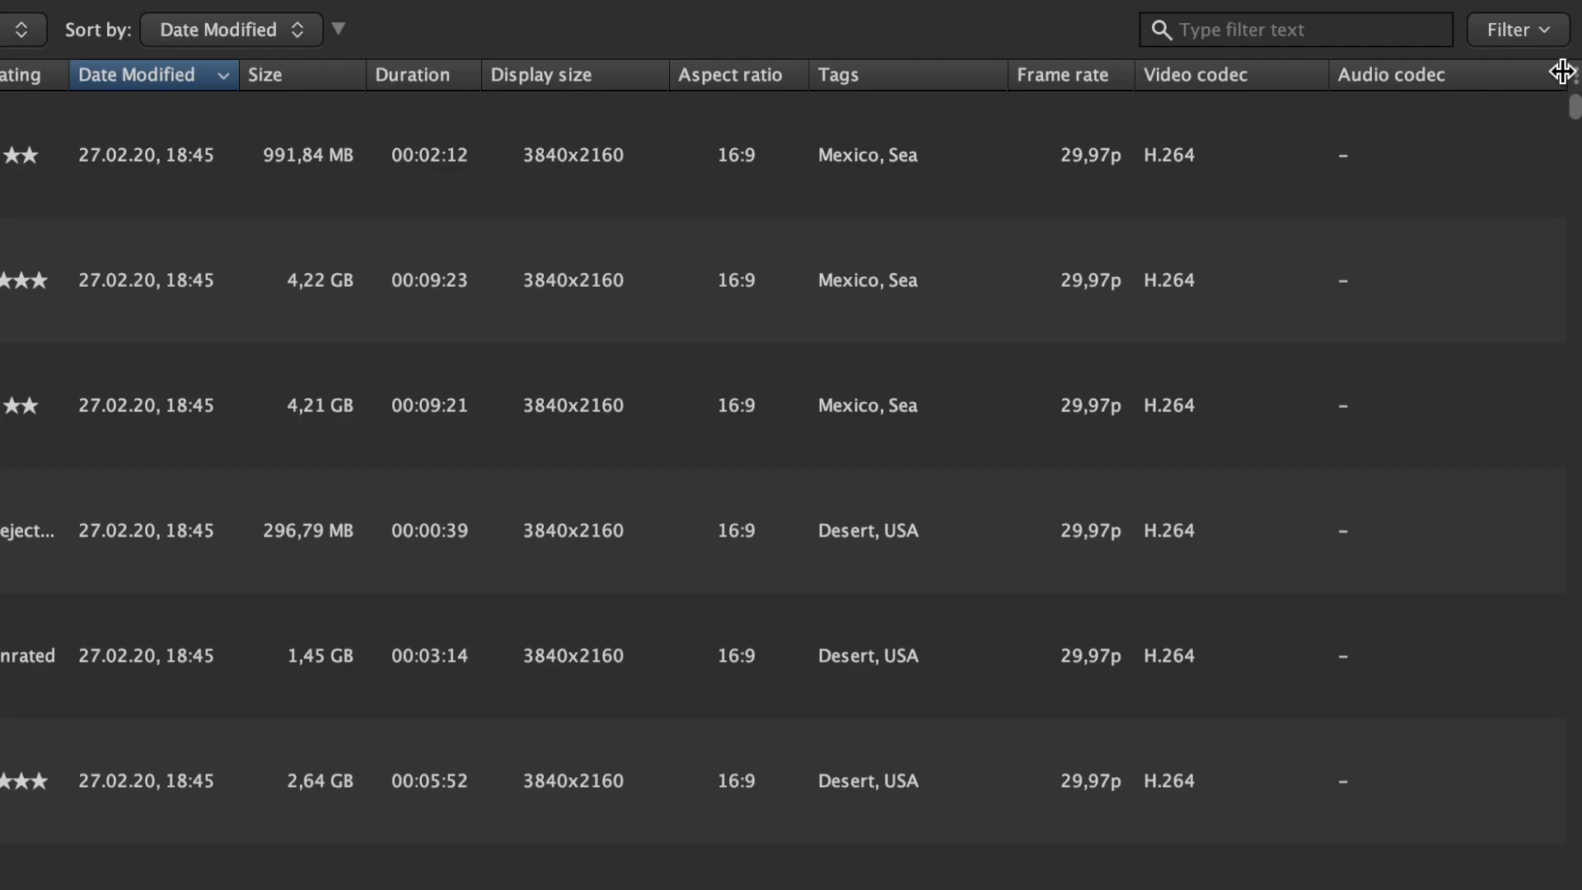
{"action": "left_click", "coordinate": [1570, 74]}
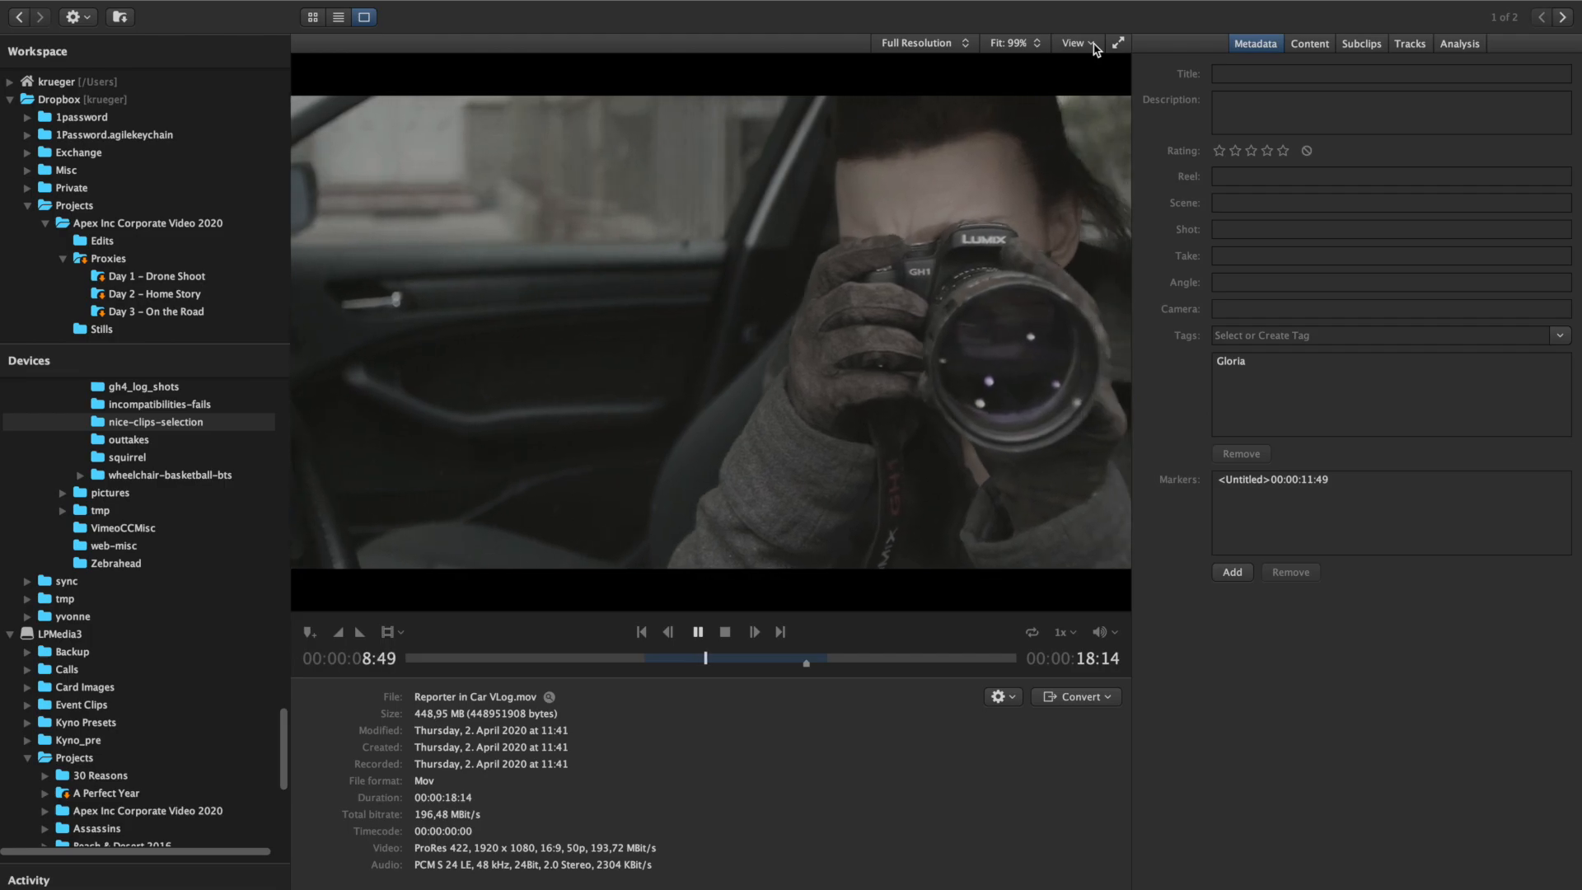
Apply the Panasonic V-Log to Rec. 709 camera LUT to the reporter-in-car clip in the player.
{"action": "left_click", "coordinate": [1076, 43]}
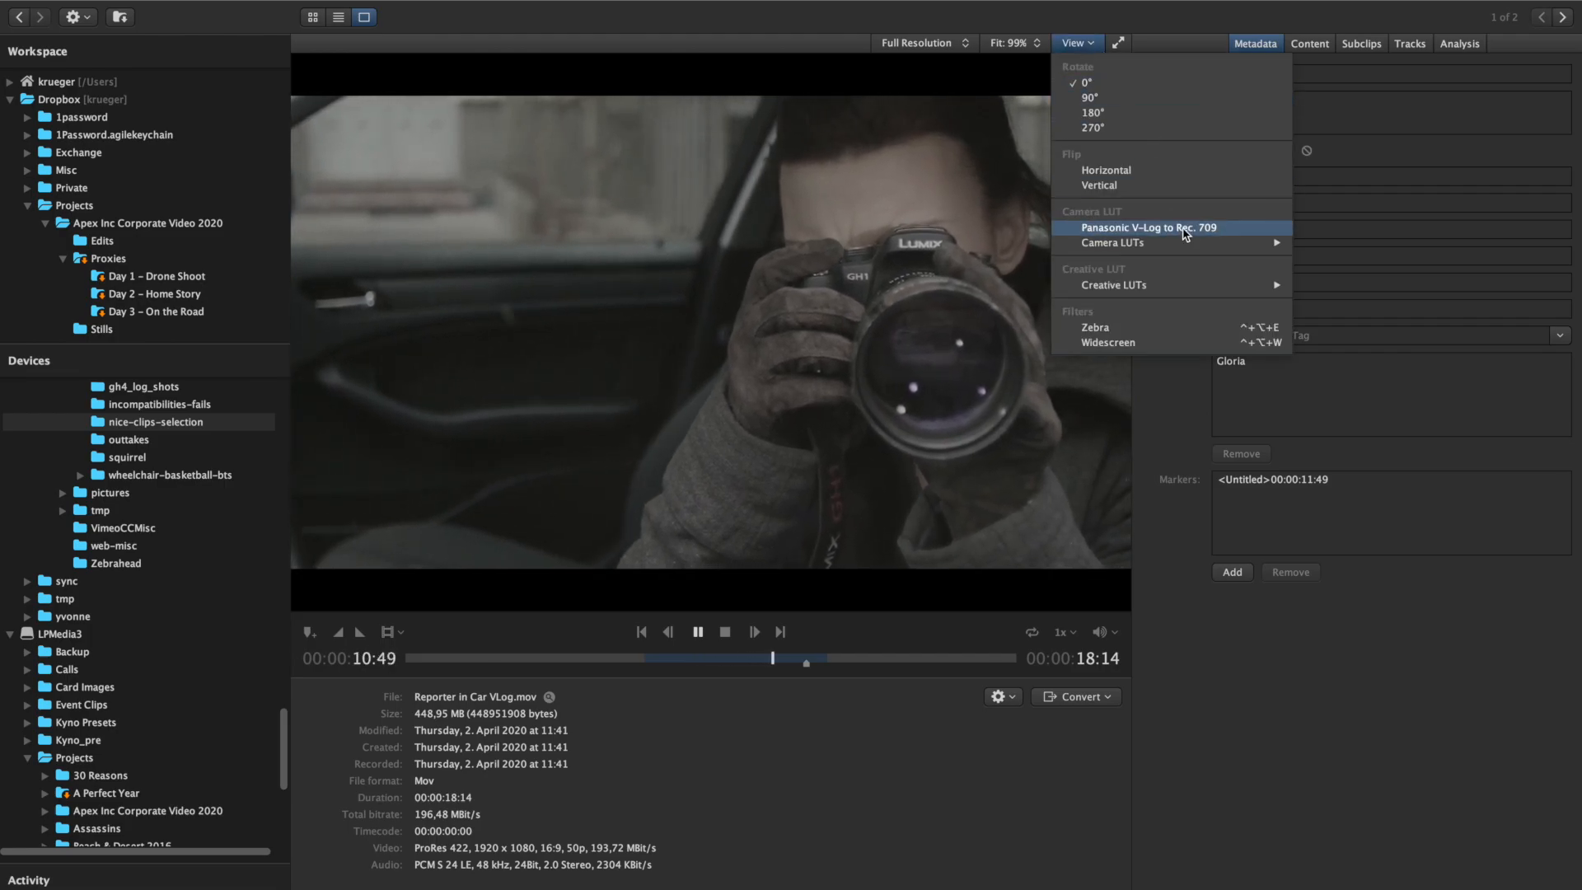
{"action": "left_click", "coordinate": [1157, 227]}
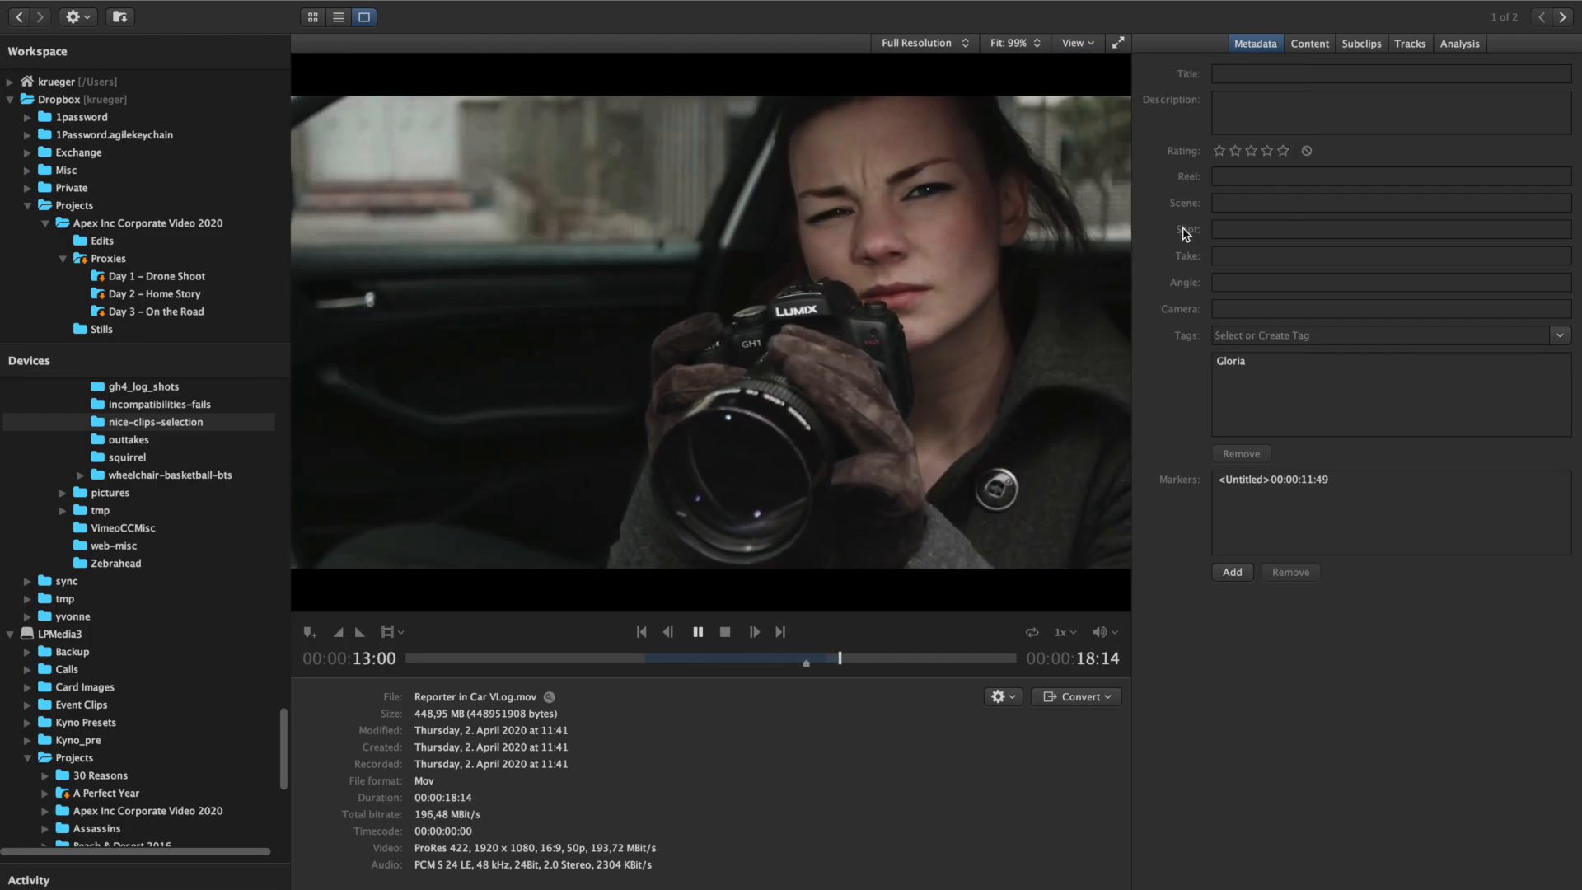
{"action": "left_click", "coordinate": [1059, 631]}
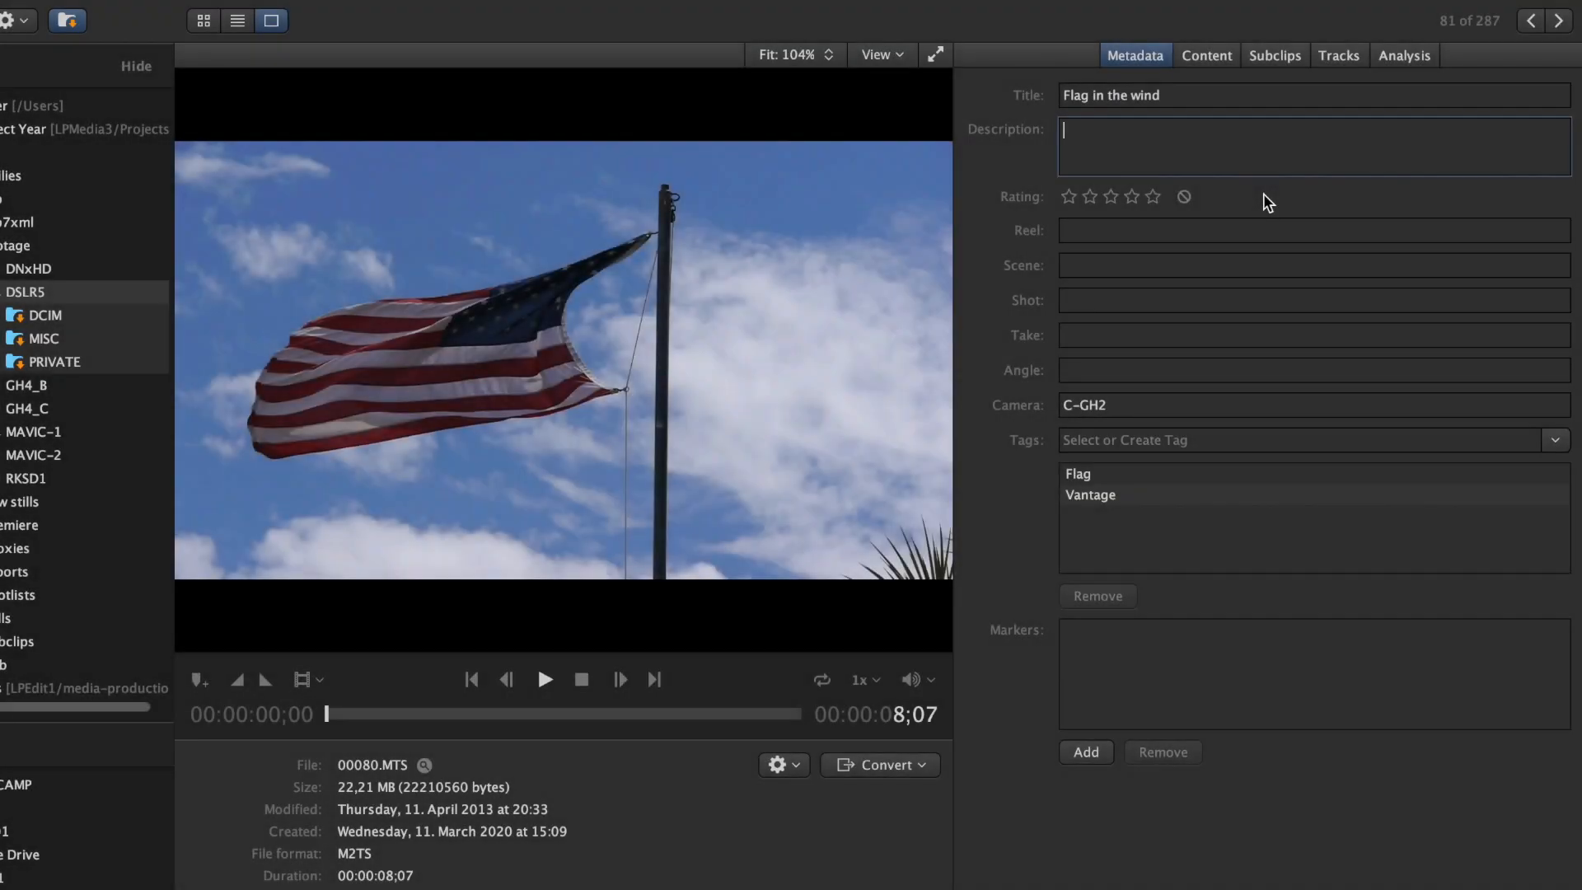
Describe a marker as 'At Joshau Tree' with the note 'Here their chemistry is radiant'.
{"action": "type", "text": "At Joshau Tree"}
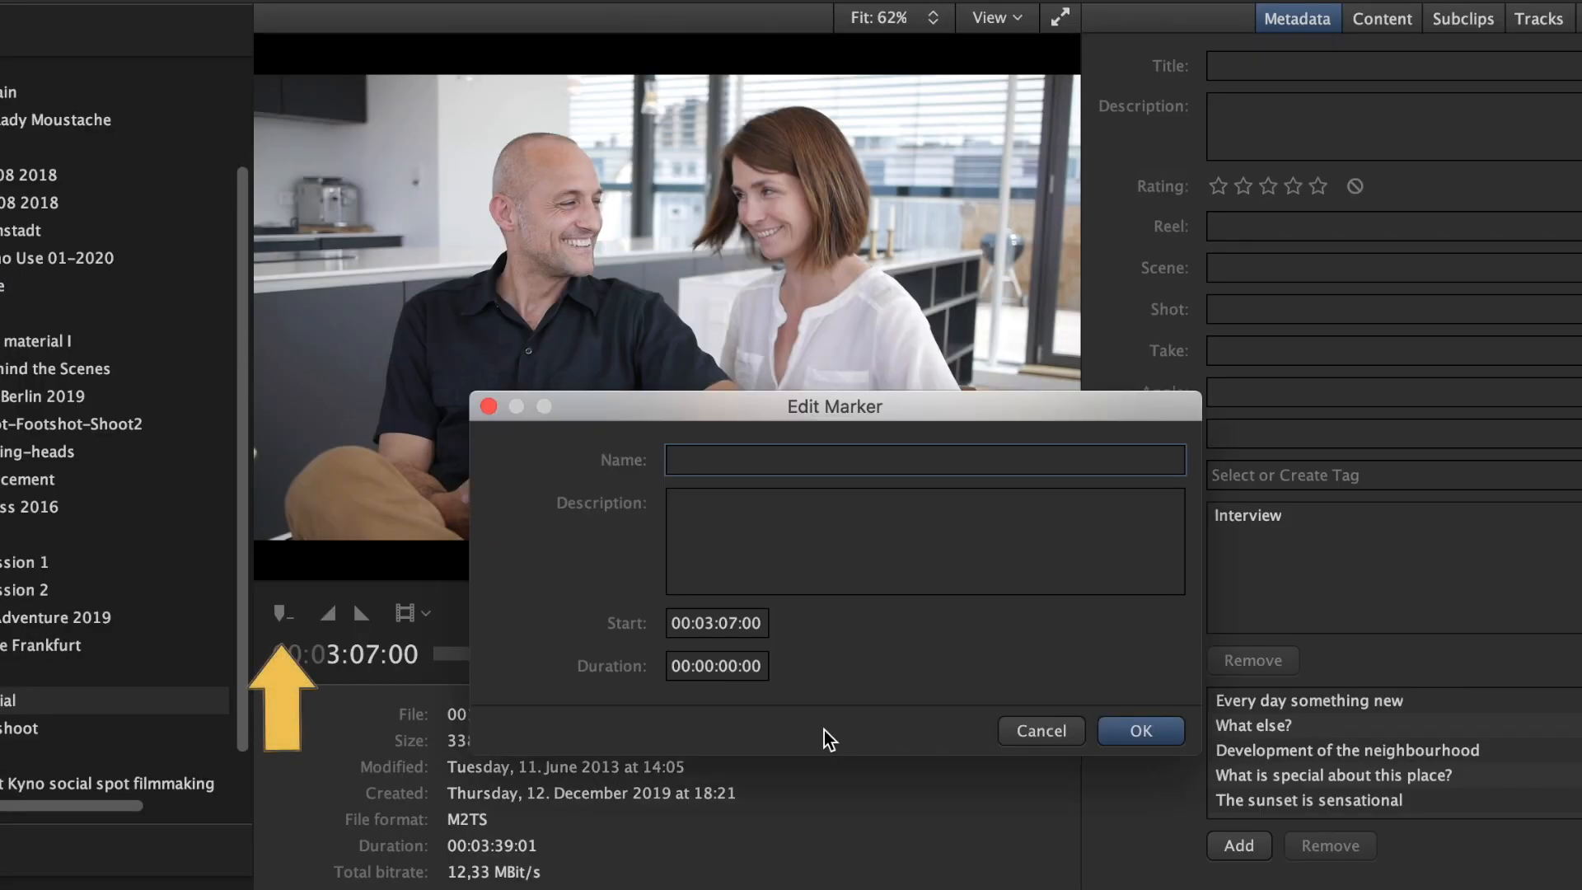
{"action": "type", "text": "Here thei"}
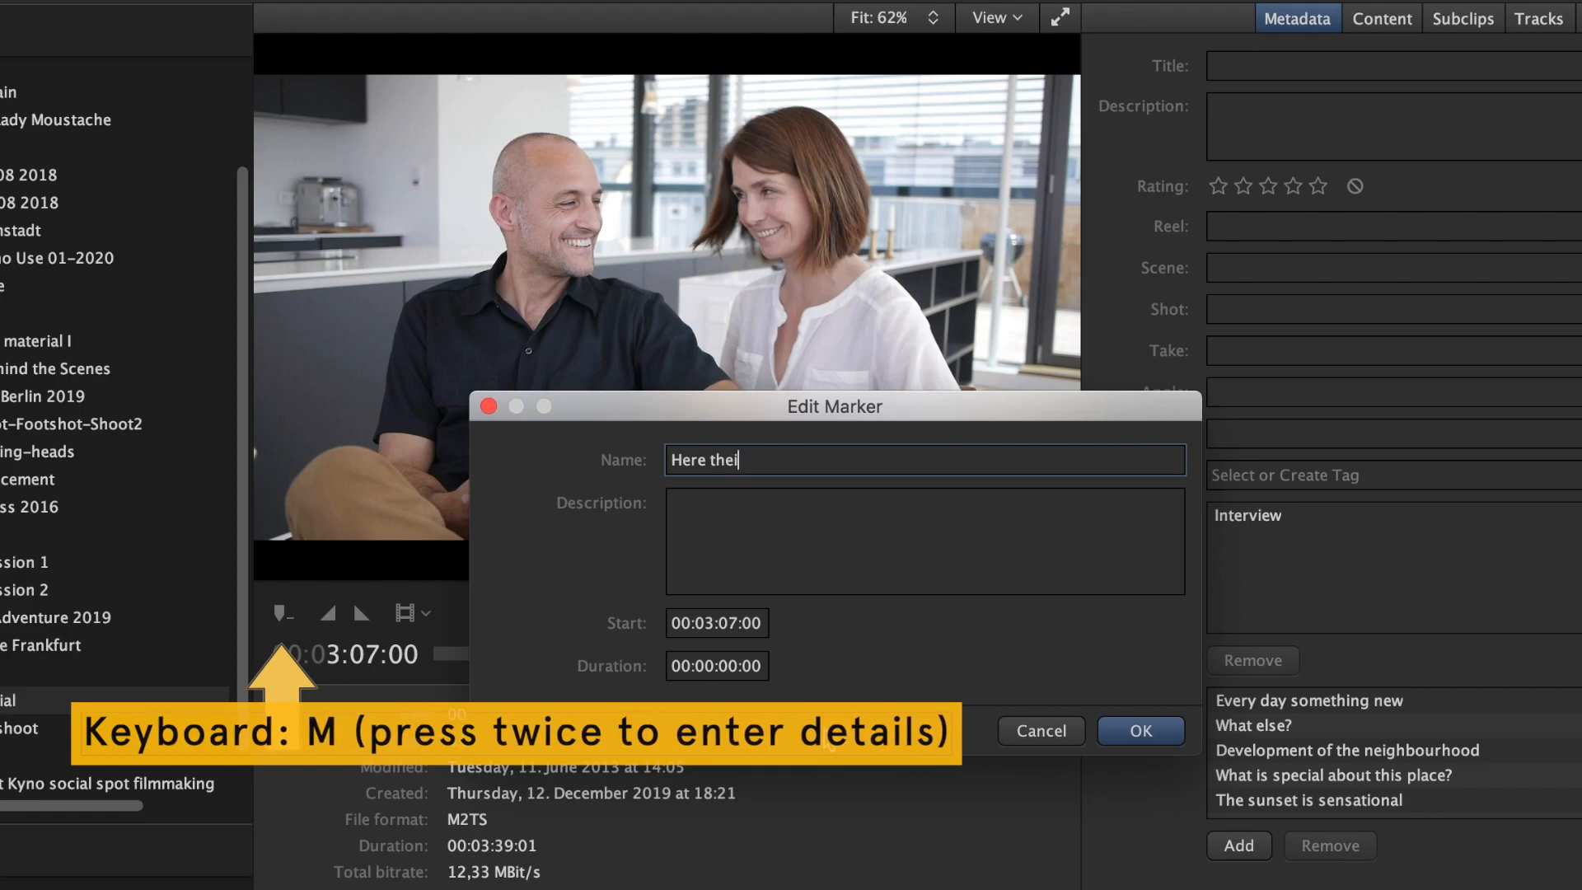
{"action": "type", "text": "r chemistry i"}
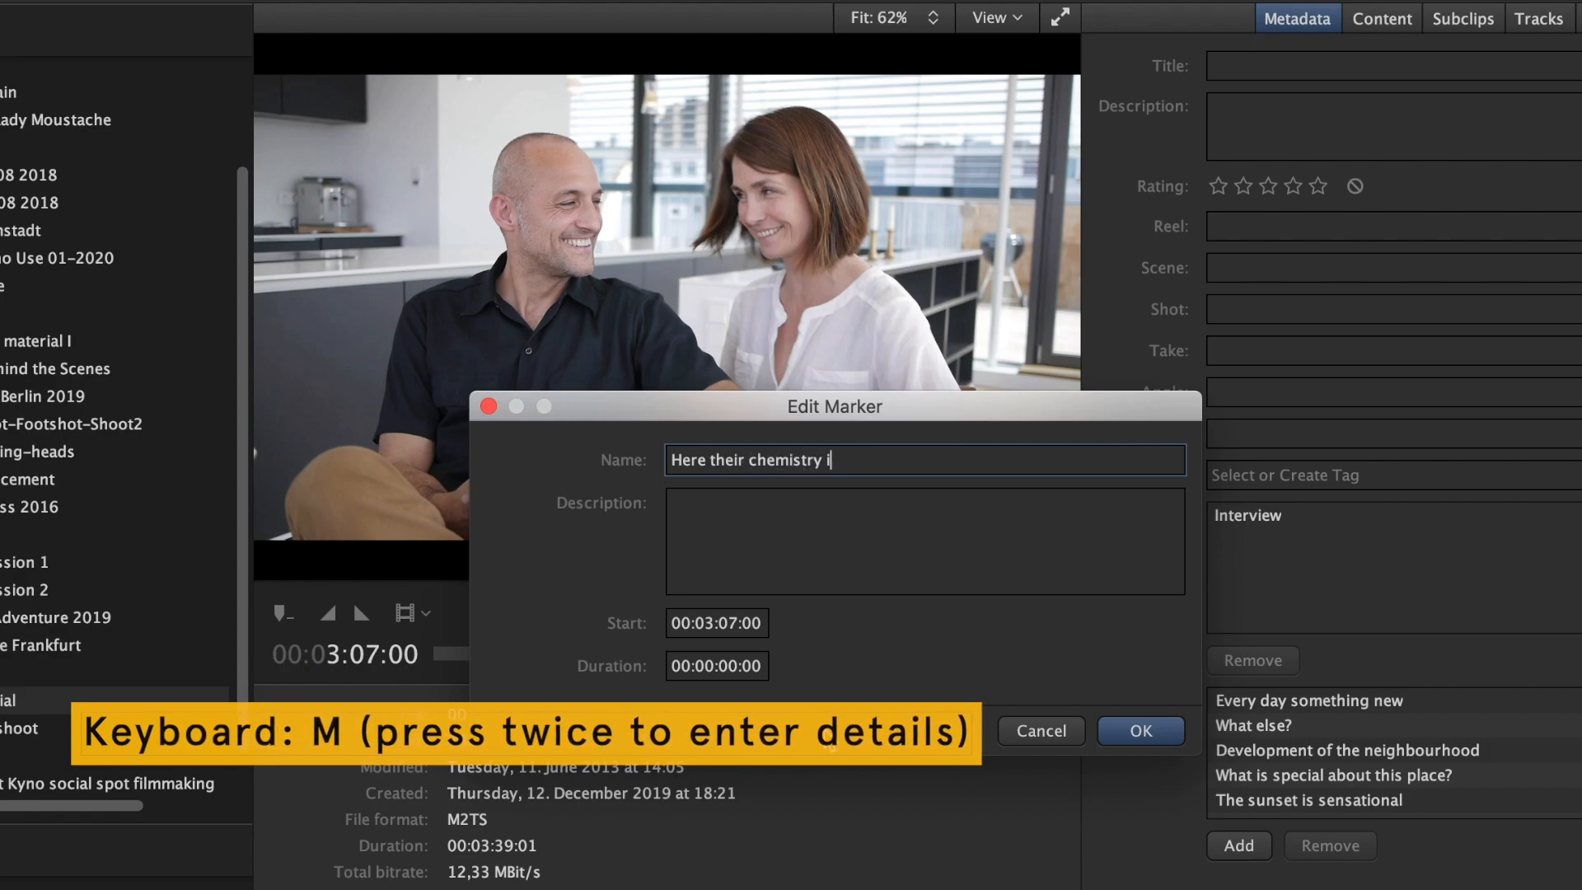
{"action": "type", "text": "s radiant"}
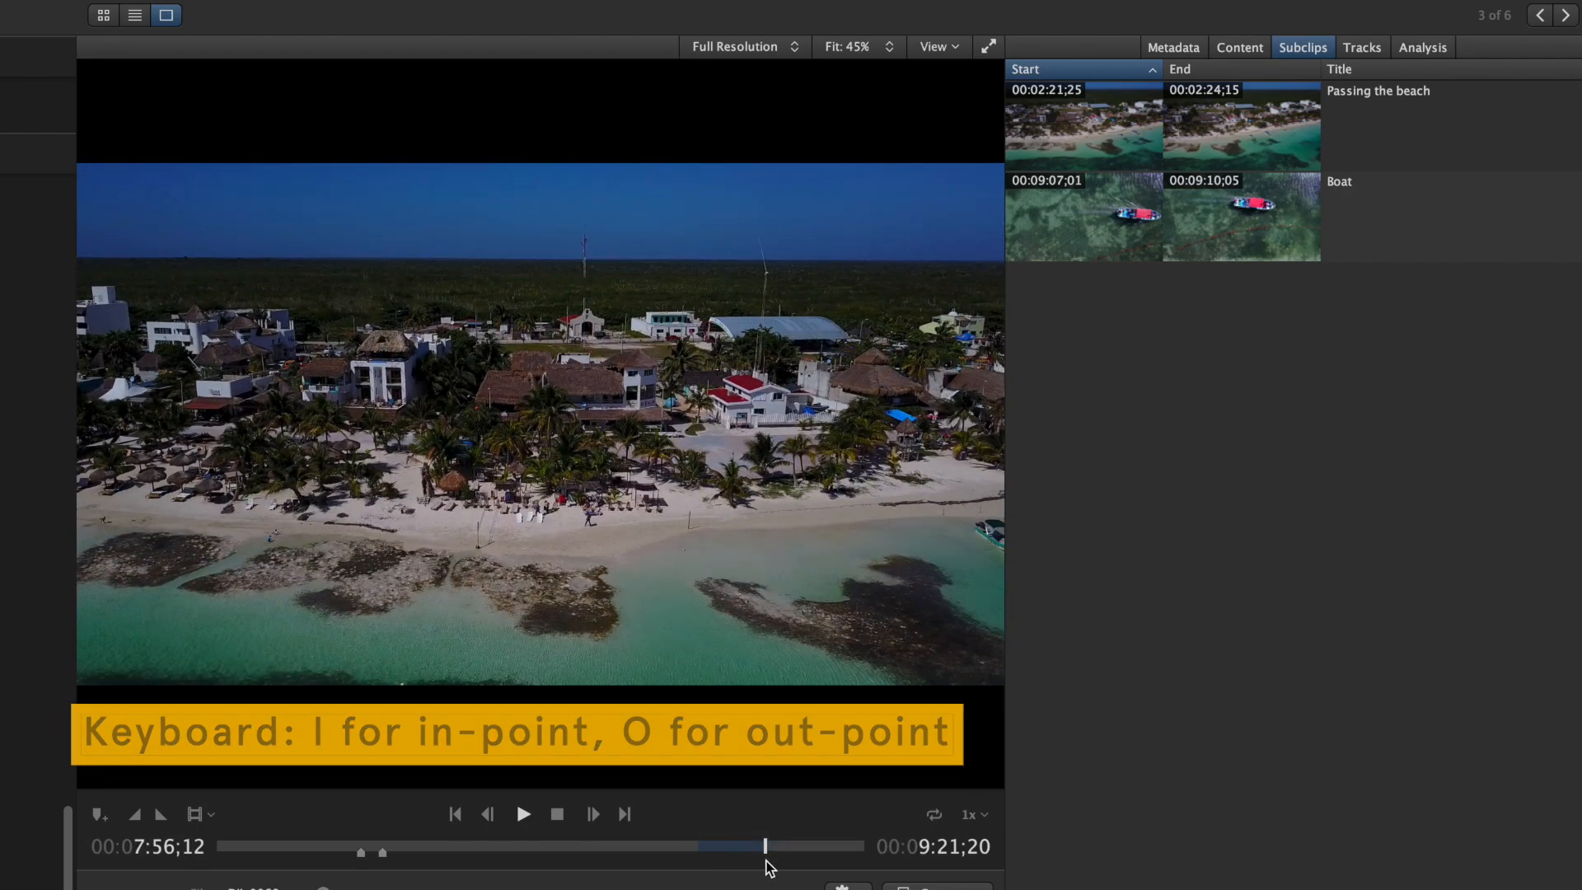
Name the unnamed middle beach-drone subclip 'Approaching beach'.
{"action": "key", "text": "s"}
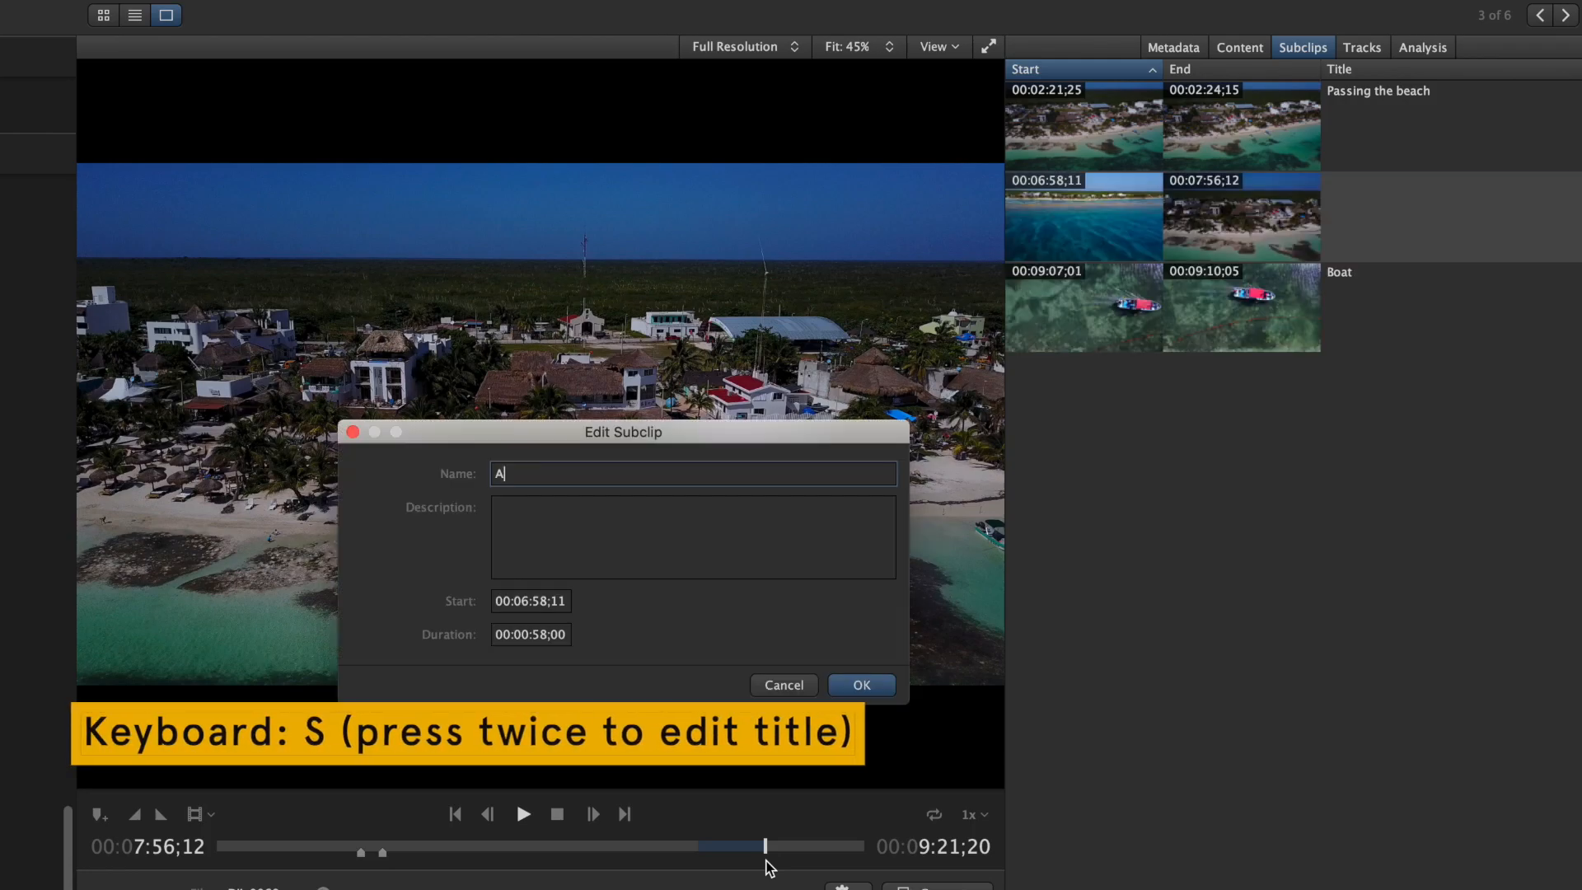
{"action": "type", "text": "pproaching beach"}
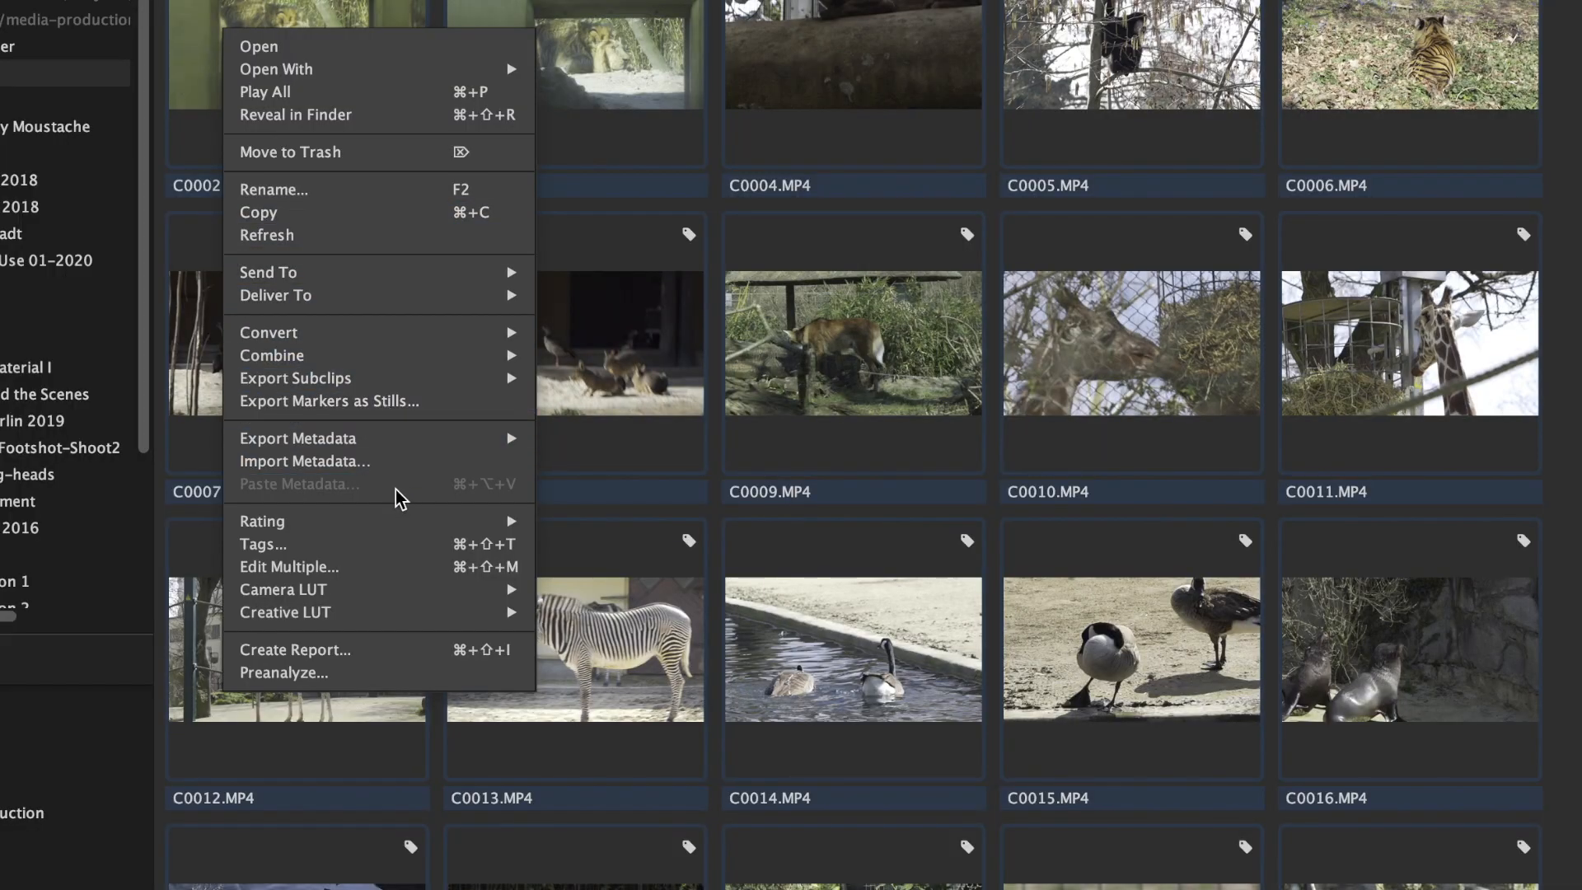
Batch-edit the selected zoo clips' metadata, entering 'Zoo Frankfurt' for all of them.
{"action": "left_click", "coordinate": [288, 565]}
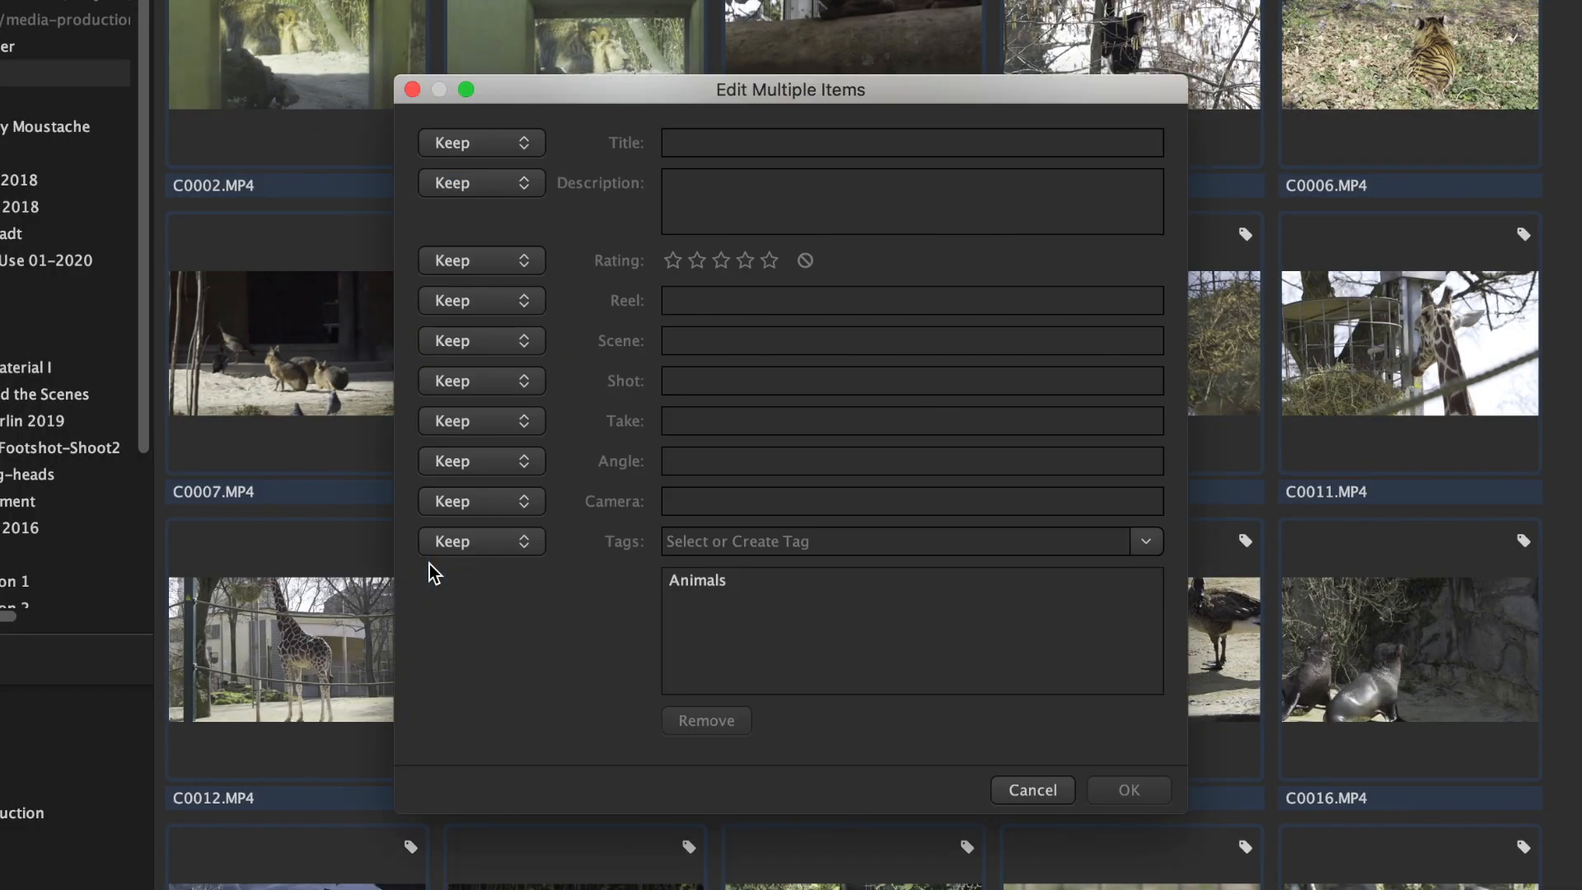
{"action": "type", "text": "Zoo Frankfurt"}
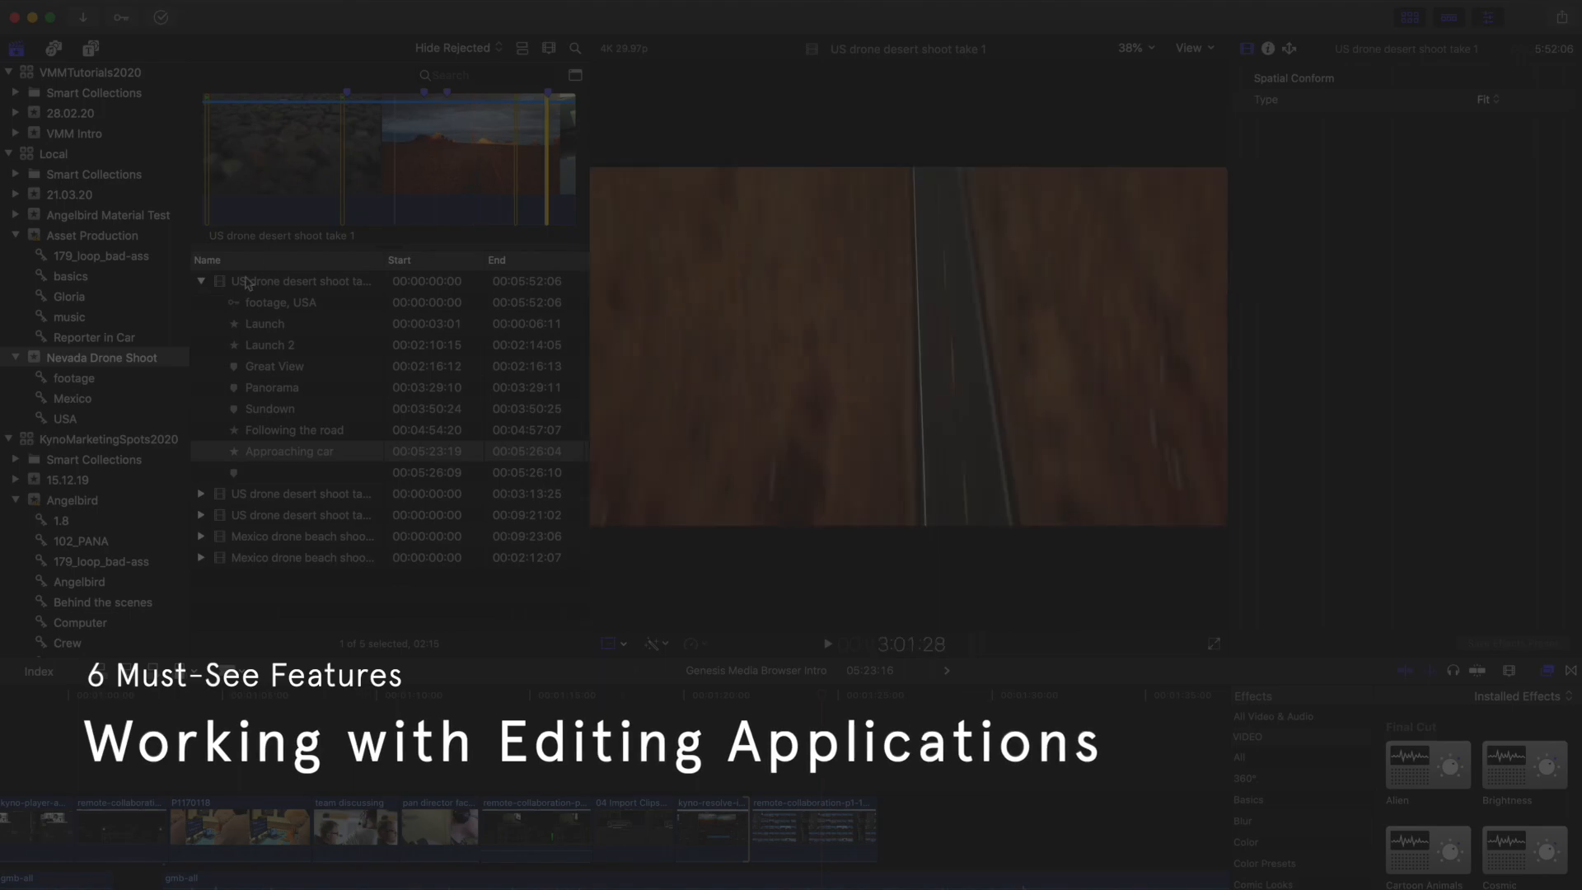
Send the selected road-trip clips to Adobe Premiere Pro 2020 with bins from folders and subclips as markers.
{"action": "left_click", "coordinate": [267, 344]}
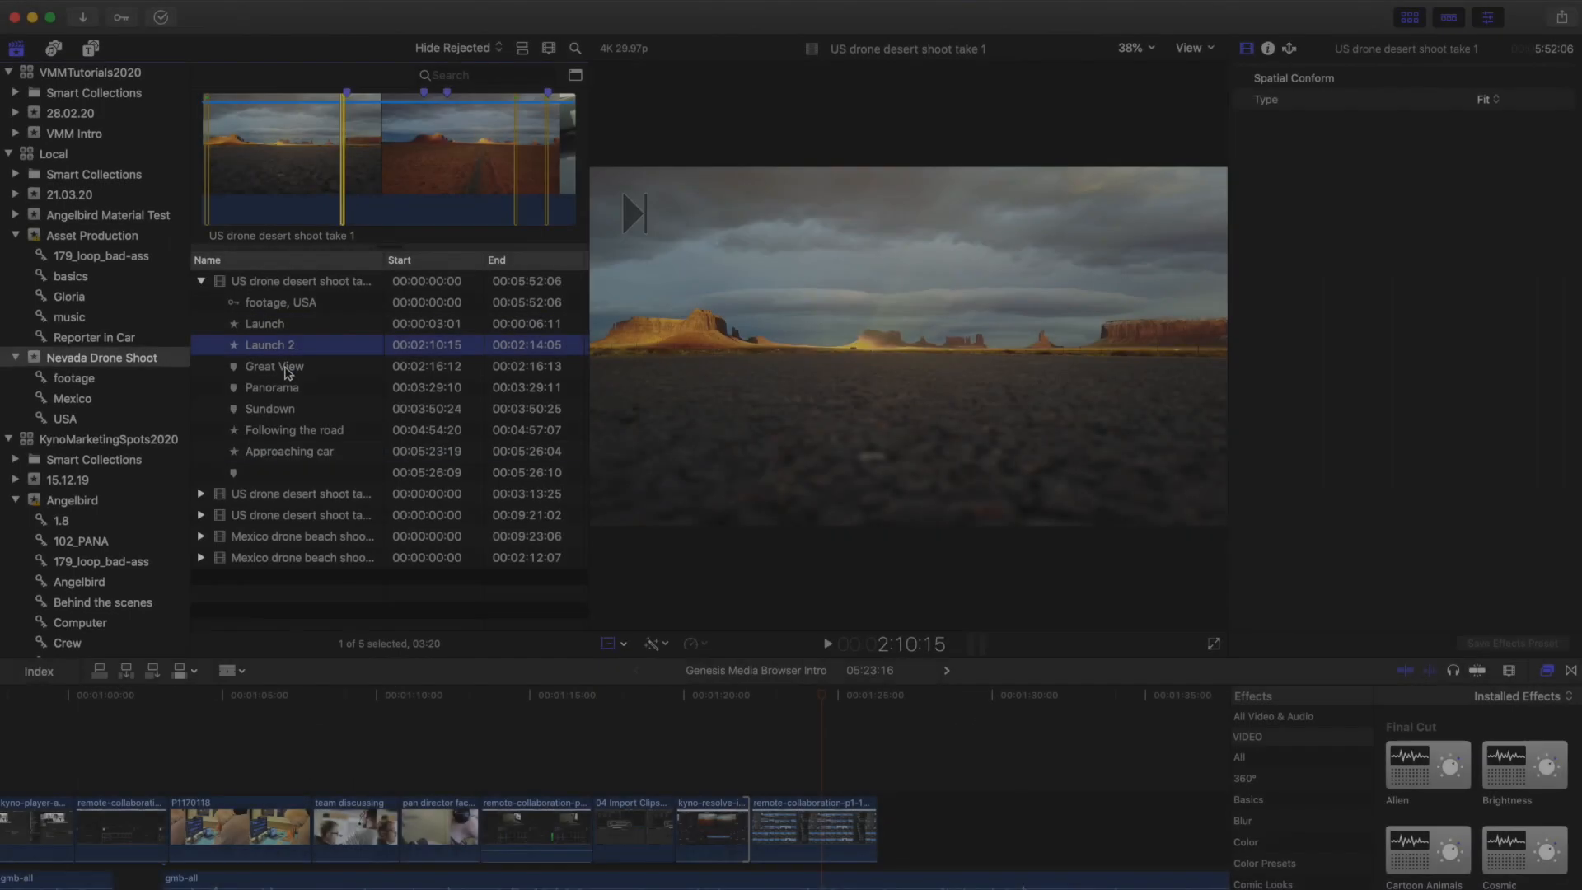
{"action": "left_click", "coordinate": [293, 429]}
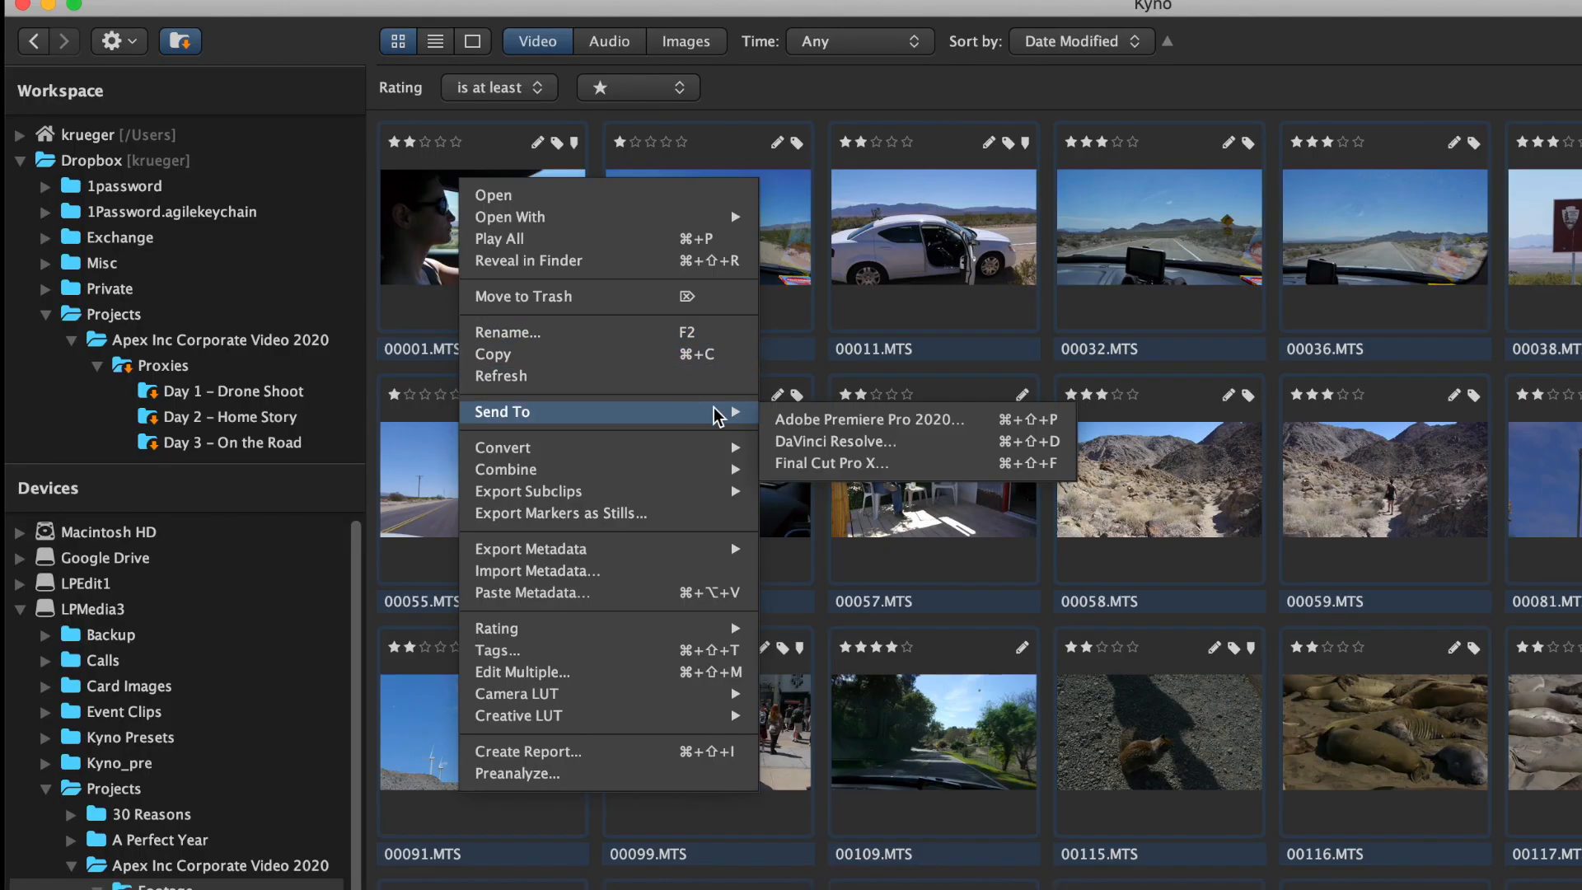
{"action": "left_click", "coordinate": [868, 418]}
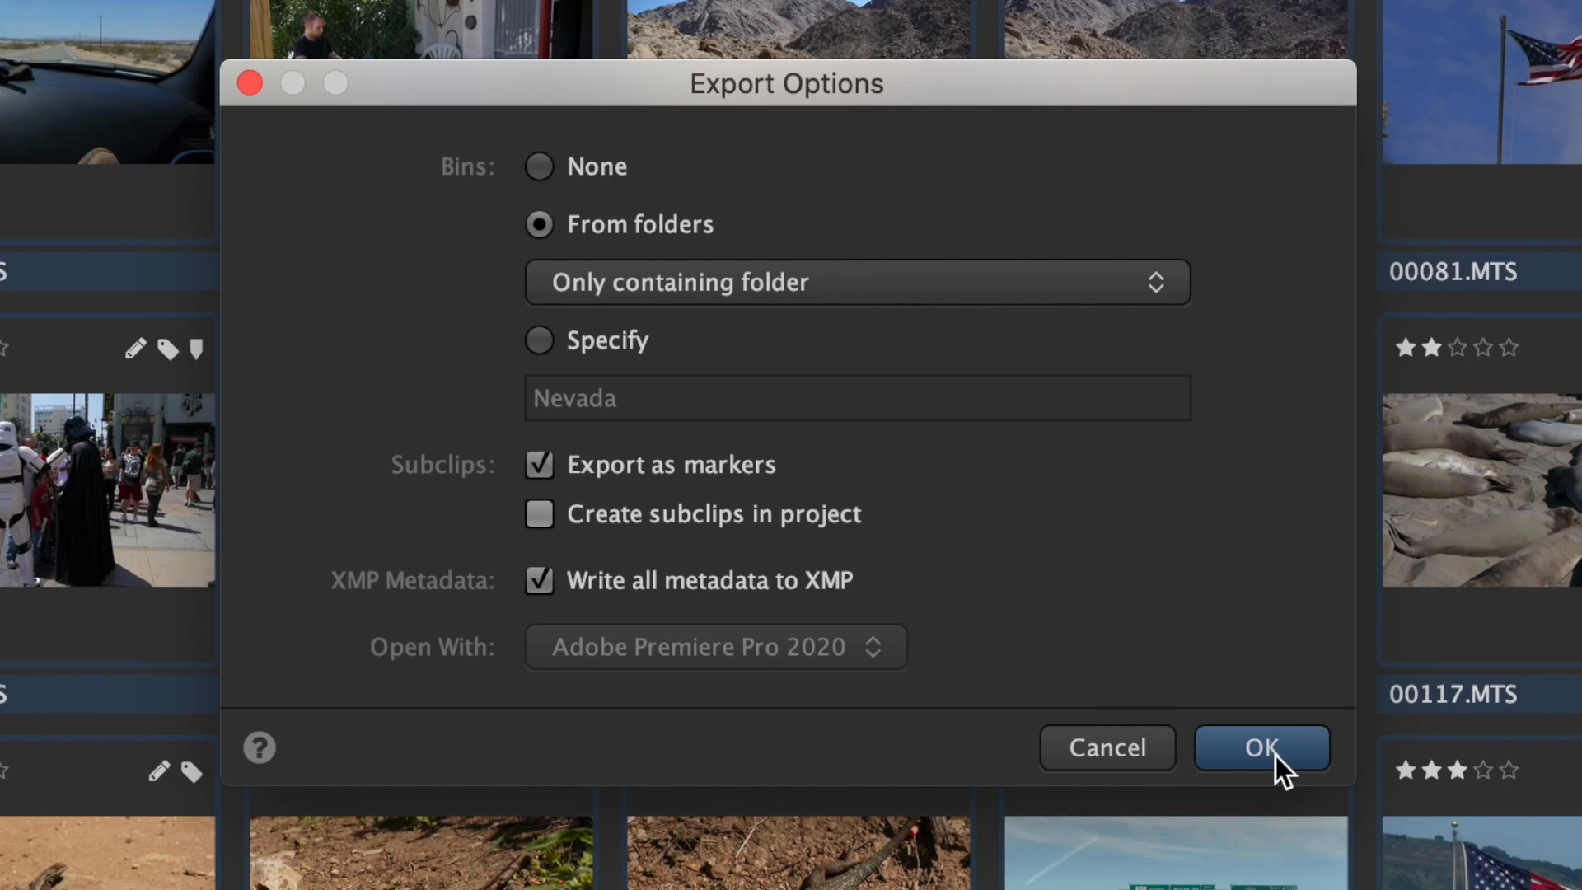
{"action": "left_click", "coordinate": [1260, 748]}
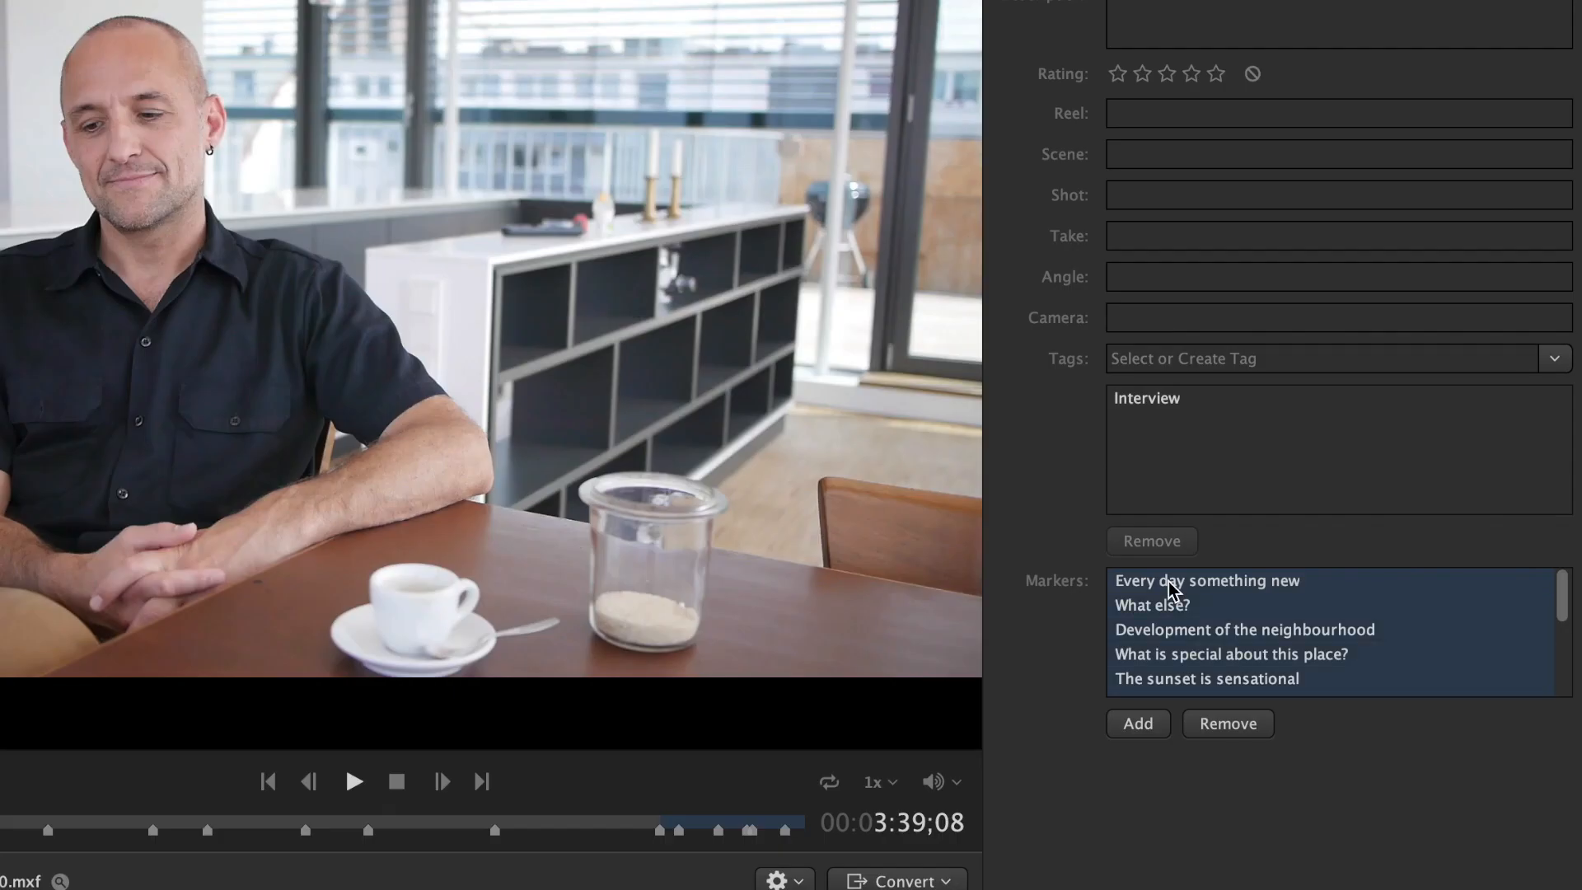
Start a ProRes 422 conversion of the selected road clips with the project's prores folder as destination.
{"action": "right_click", "coordinate": [1170, 590]}
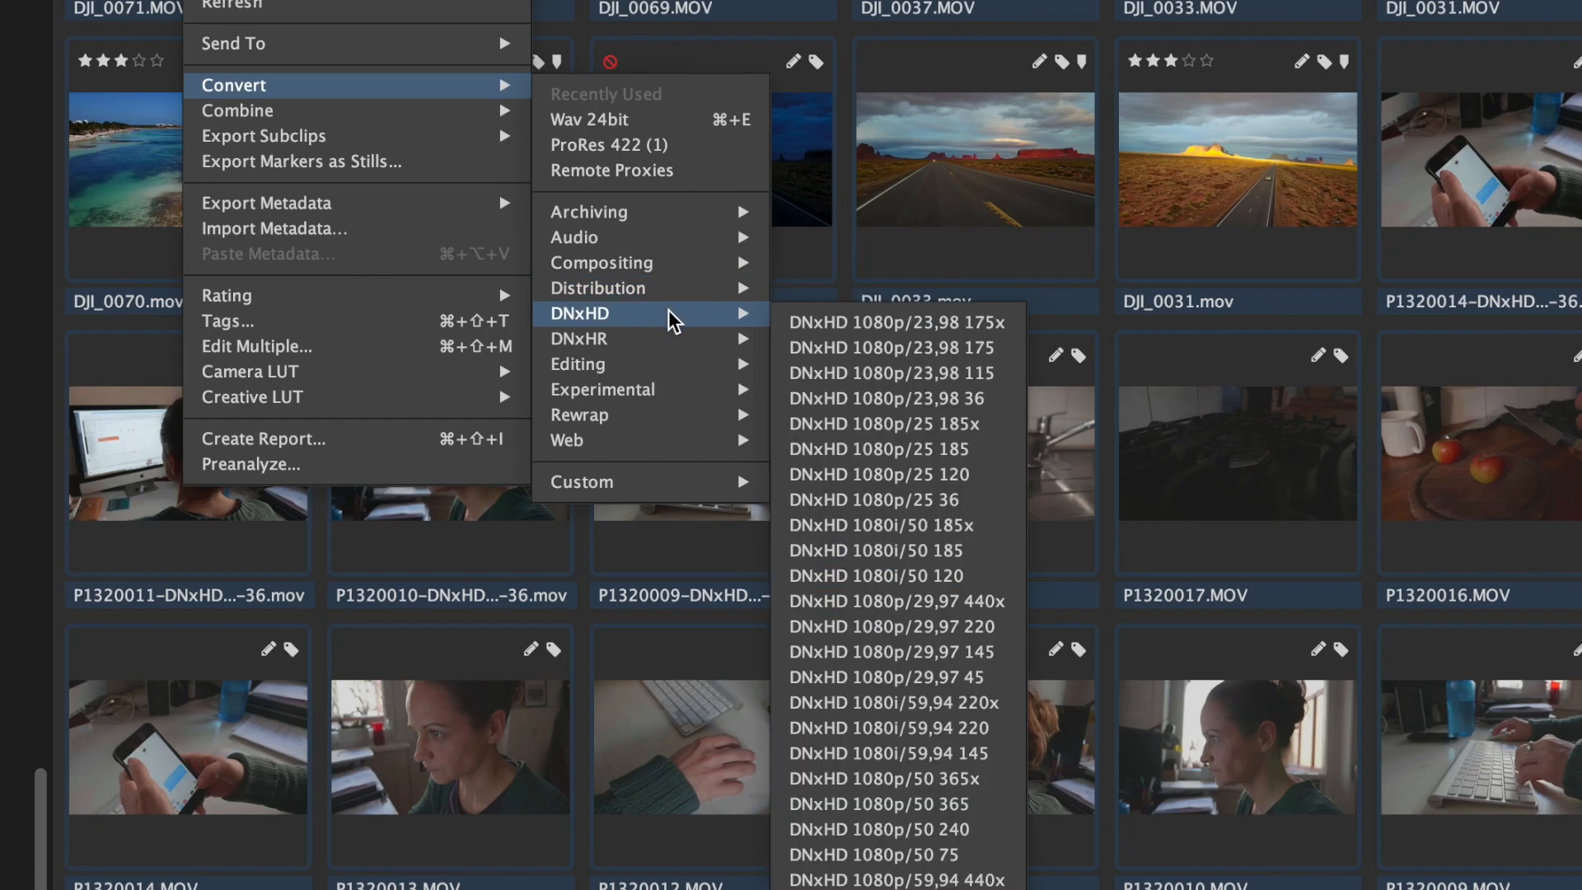
{"action": "mouse_move", "coordinate": [579, 364]}
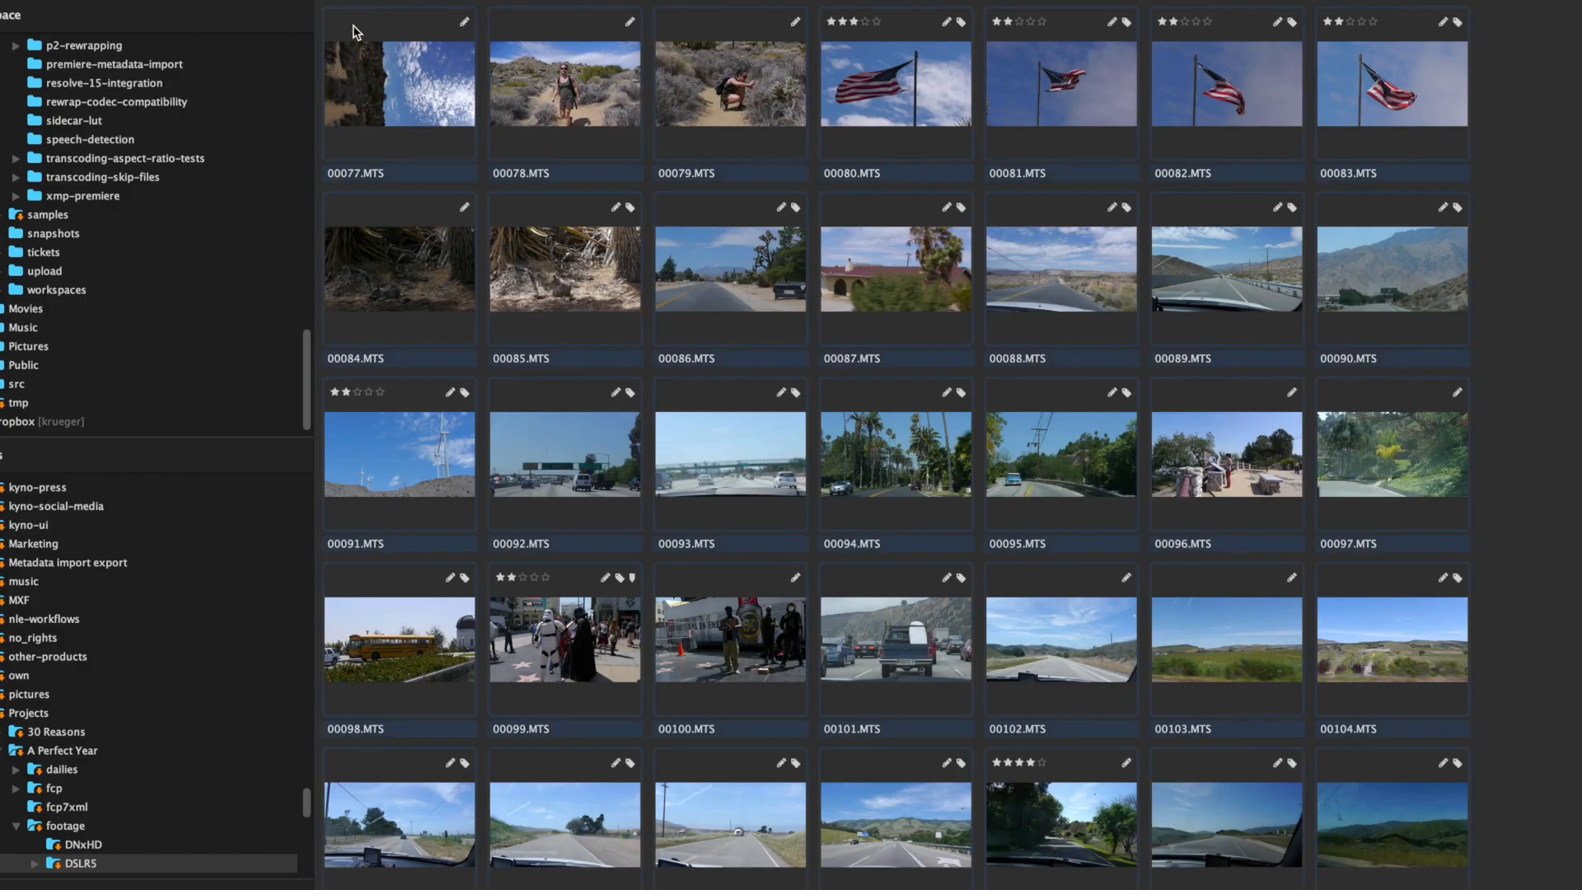
{"action": "right_click", "coordinate": [399, 83]}
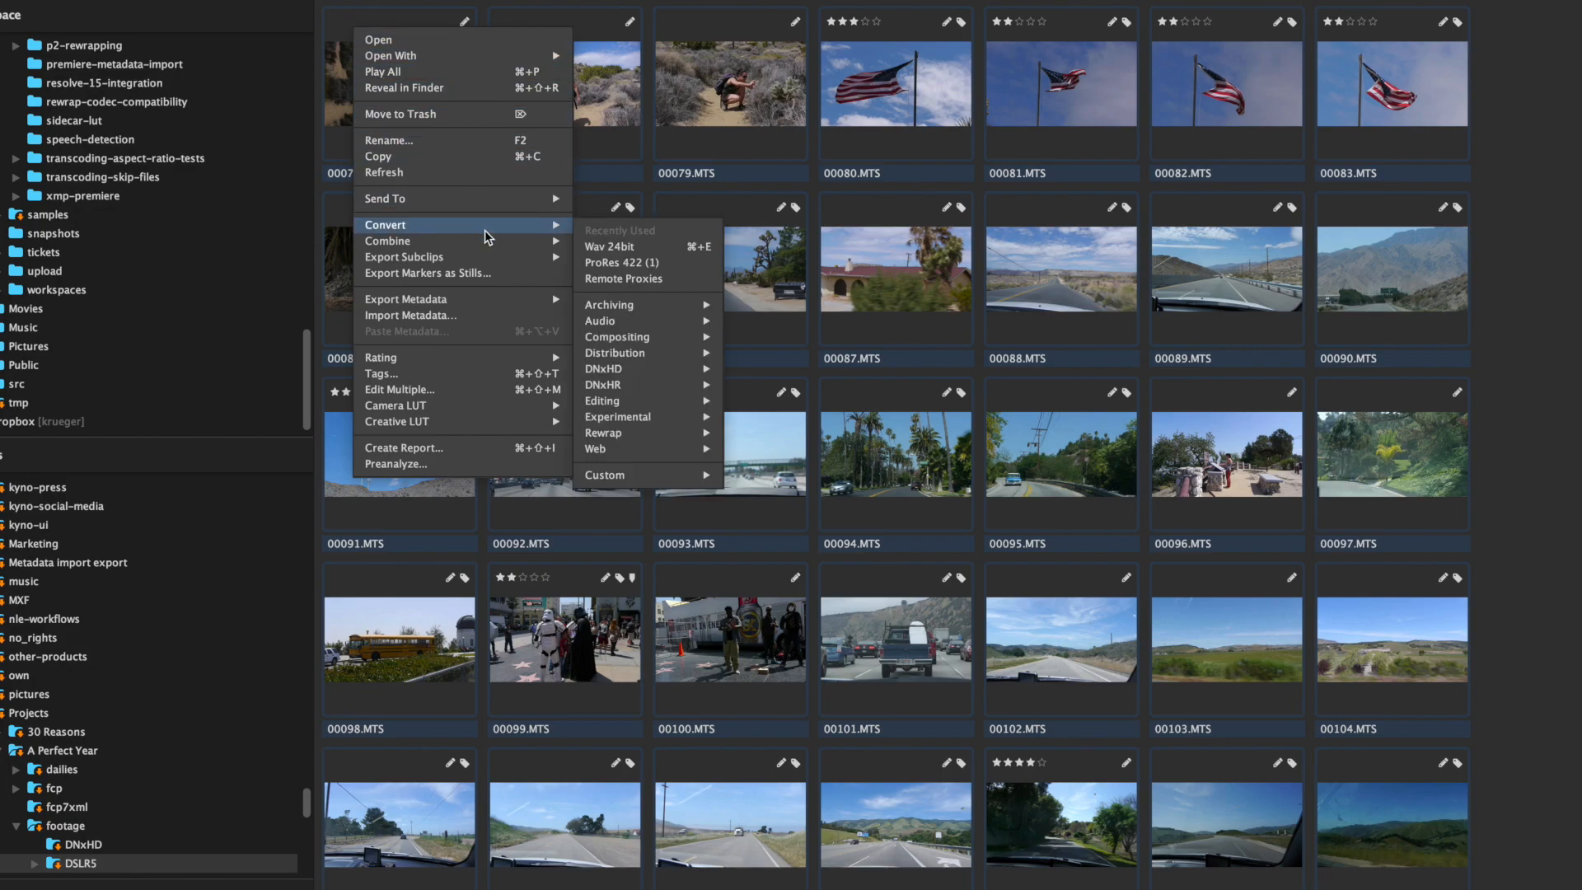
{"action": "left_click", "coordinate": [602, 401]}
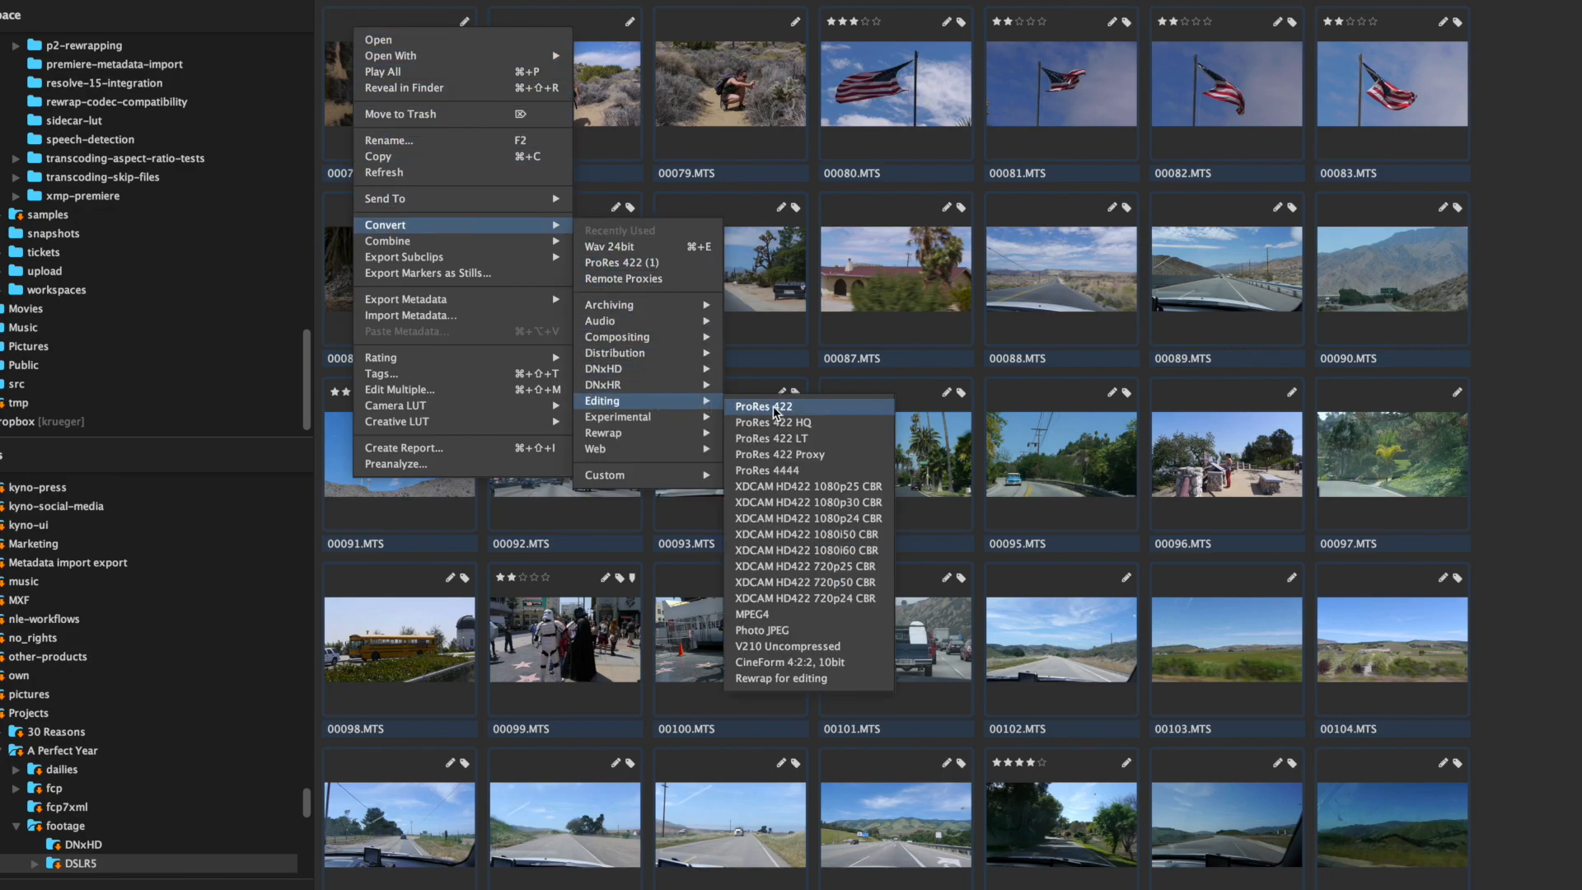
{"action": "left_click", "coordinate": [770, 405]}
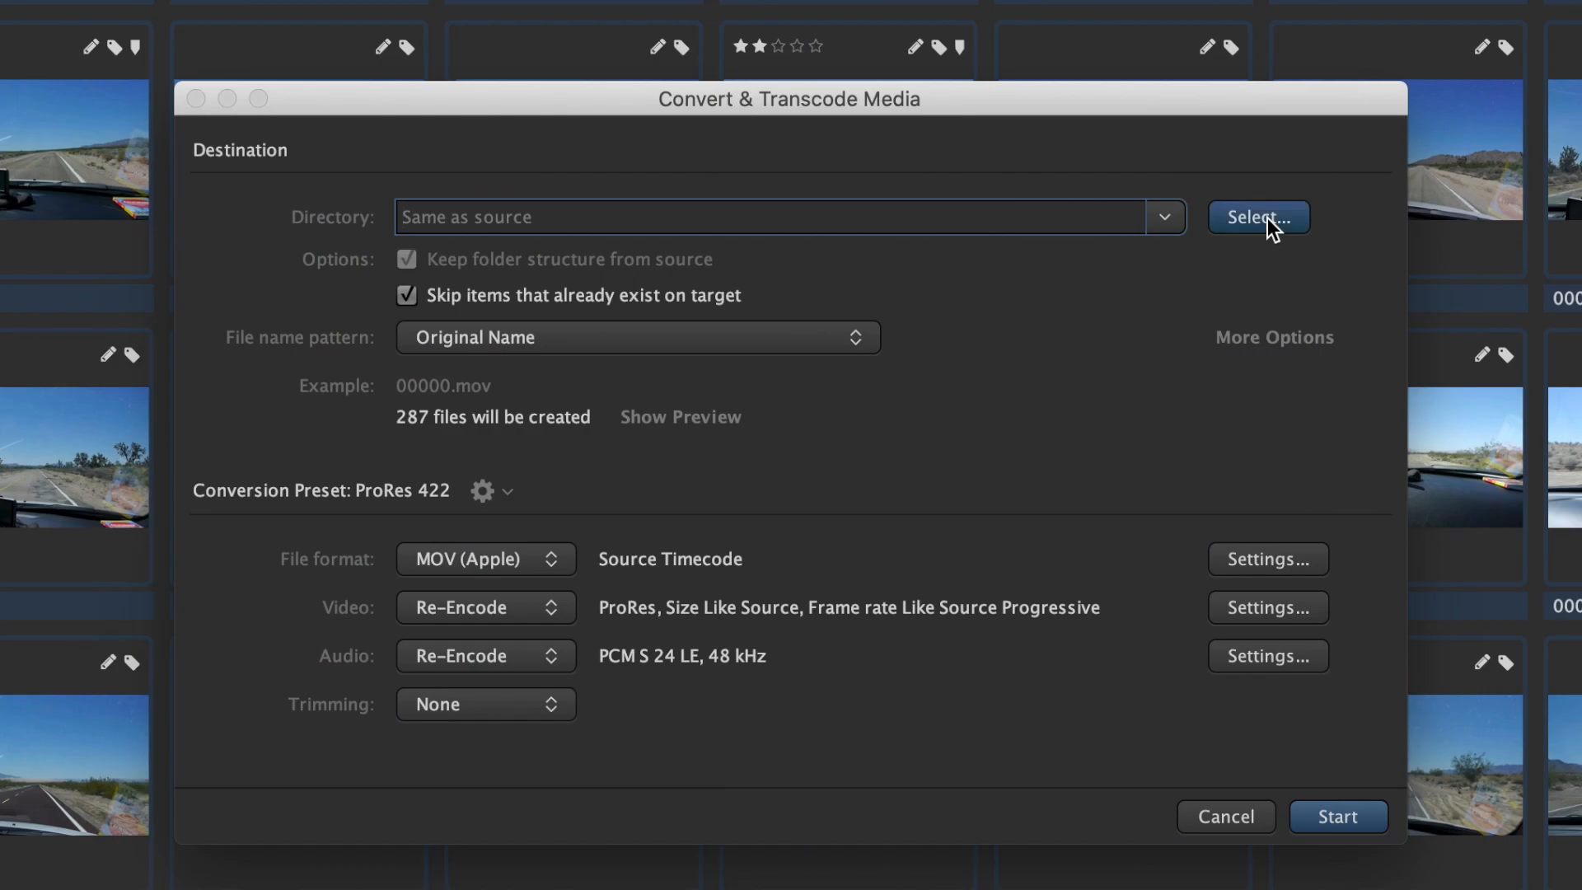
{"action": "left_click", "coordinate": [1257, 218]}
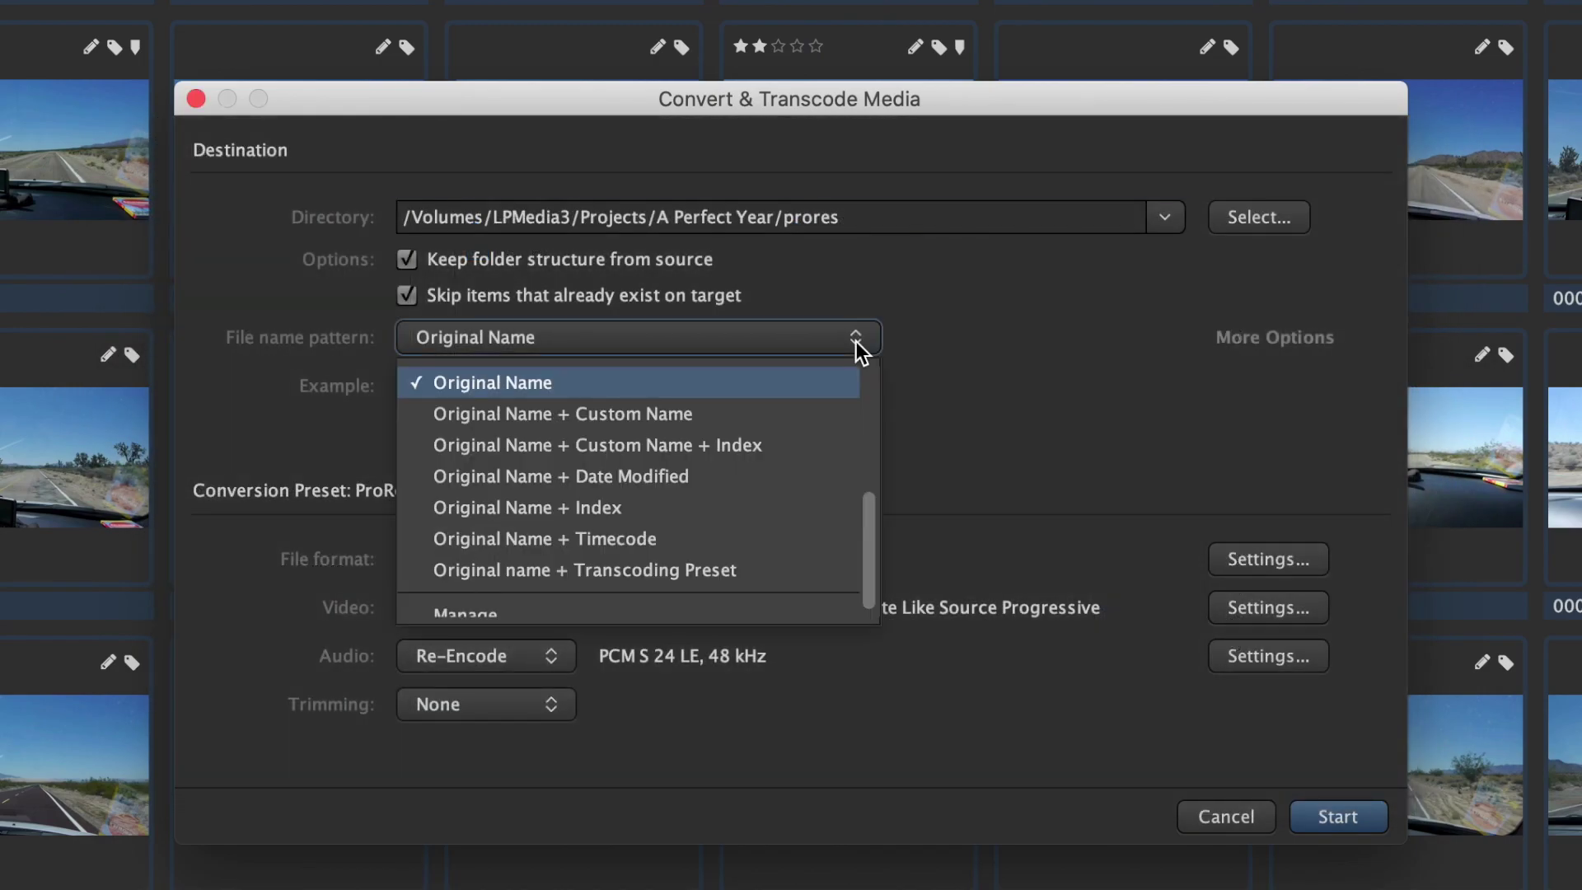
{"action": "mouse_move", "coordinate": [828, 522]}
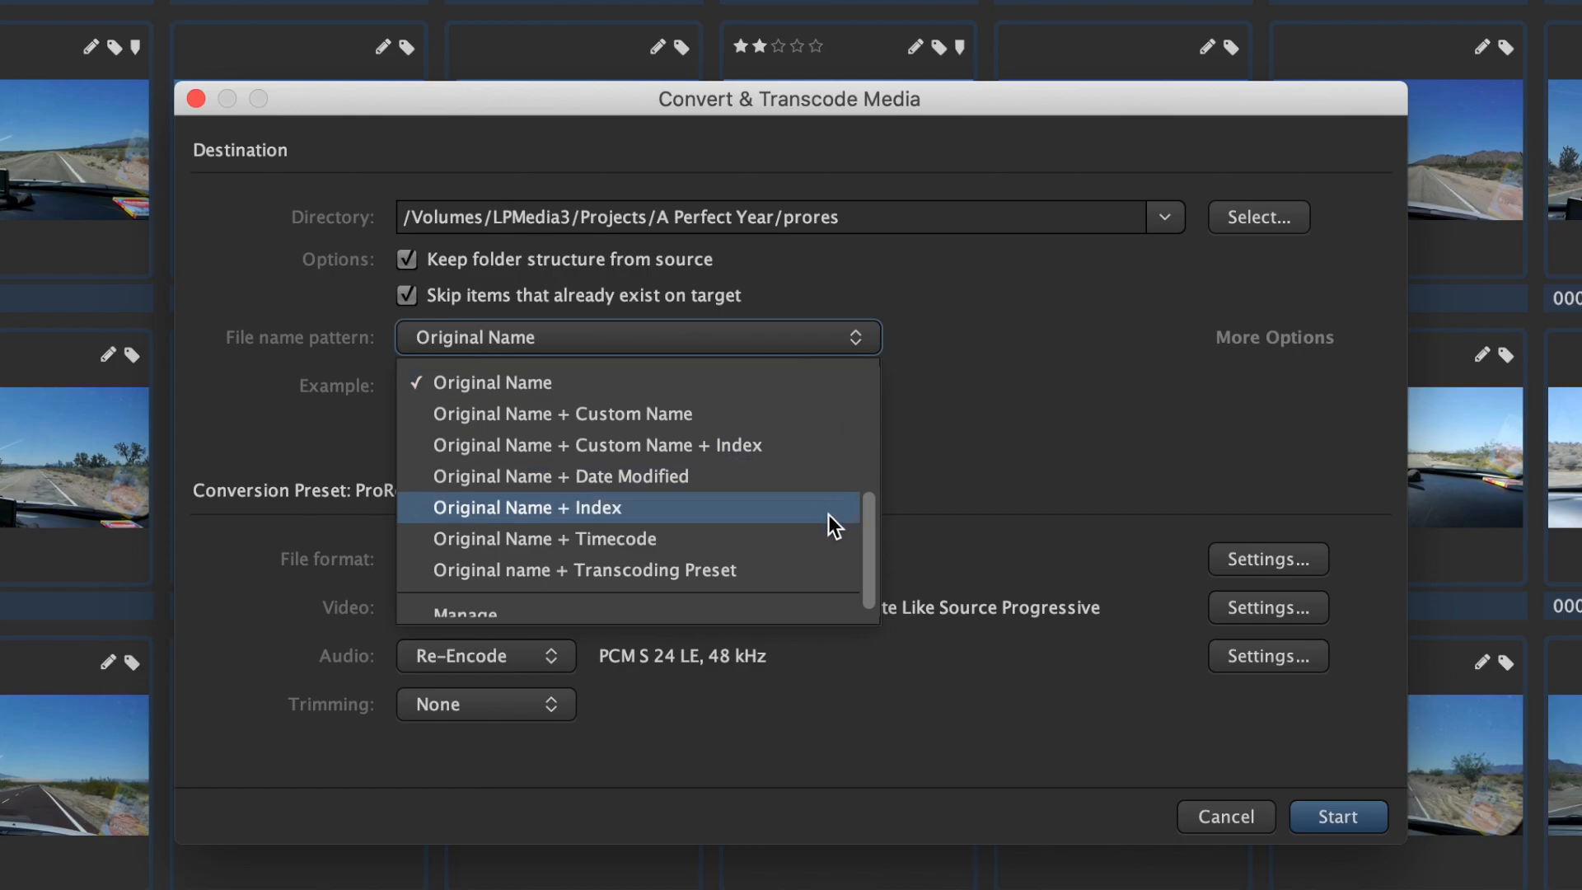
{"action": "mouse_move", "coordinate": [789, 601]}
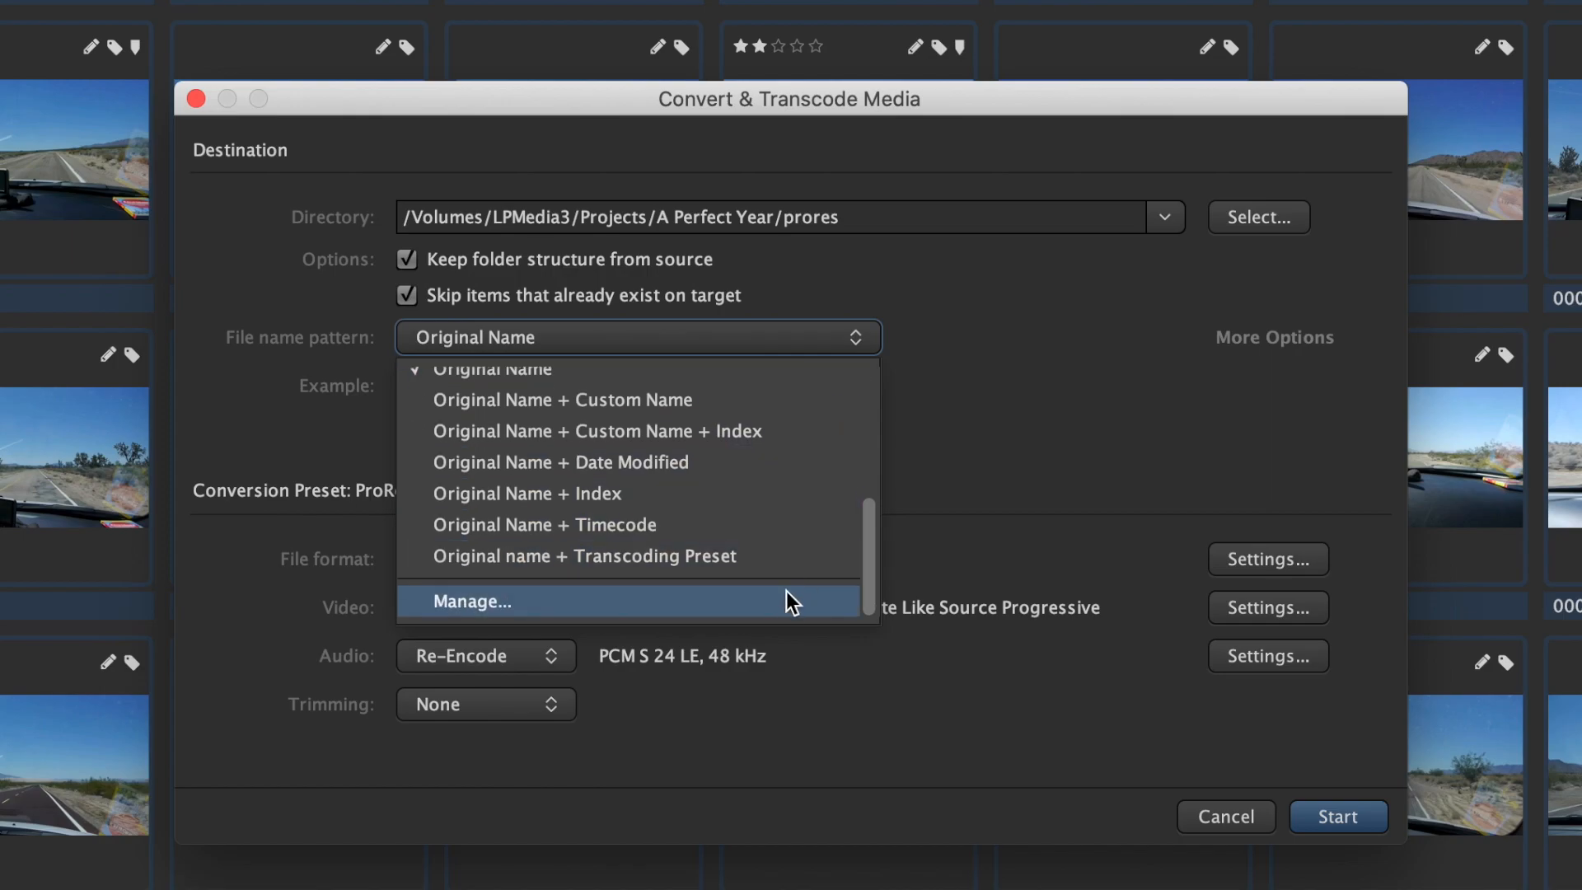
Manage the file name patterns and browse the available file-name variables.
{"action": "left_click", "coordinate": [469, 599]}
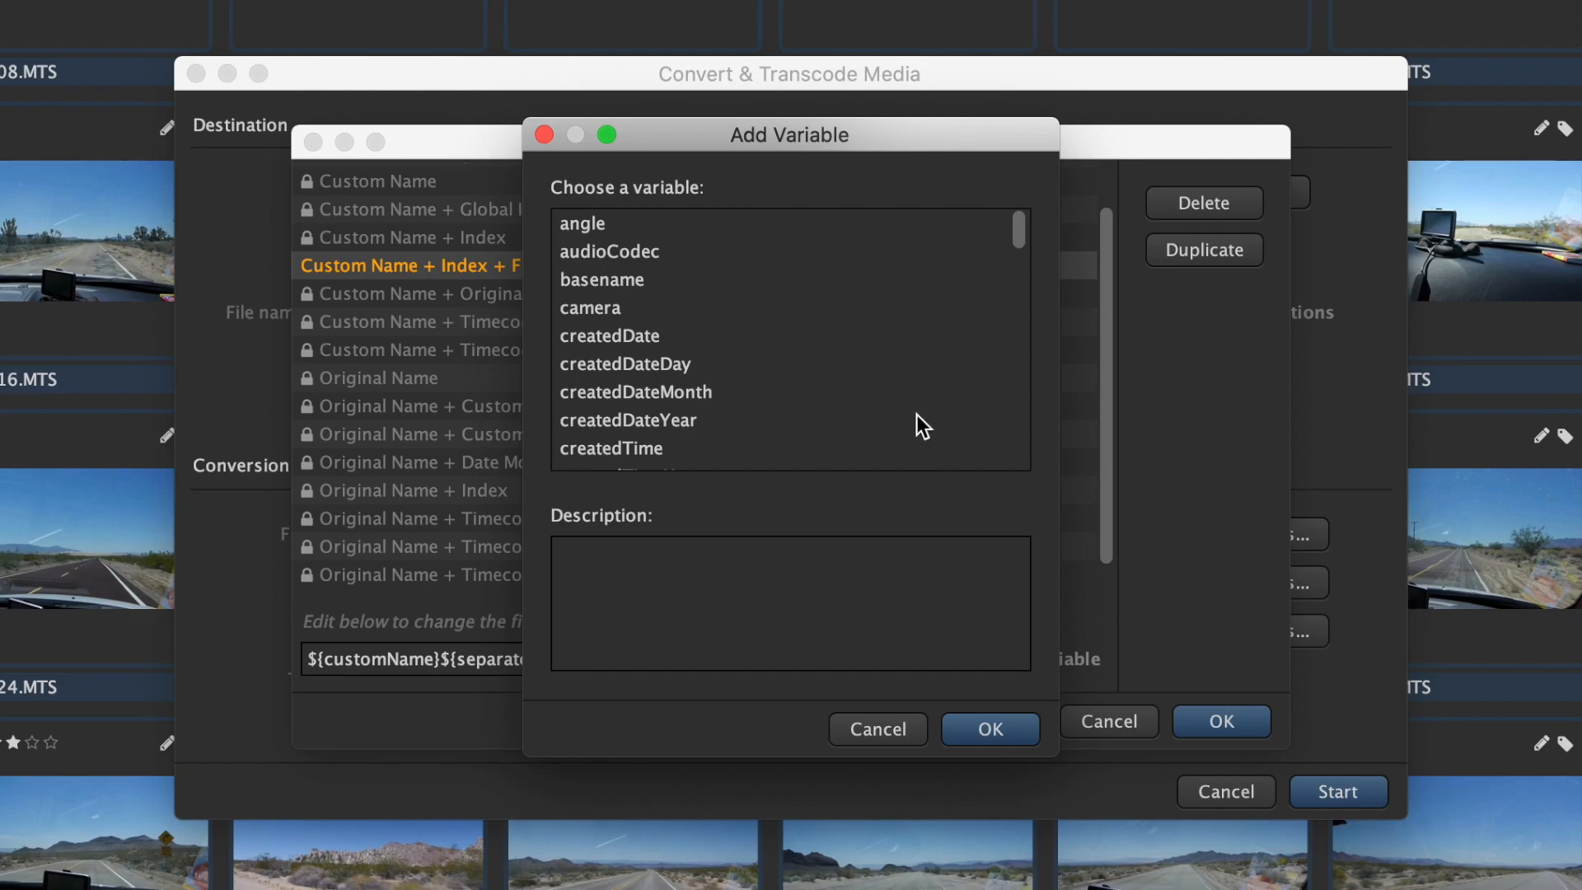
{"action": "scroll", "scroll_direction": "down", "scroll_amount": 3}
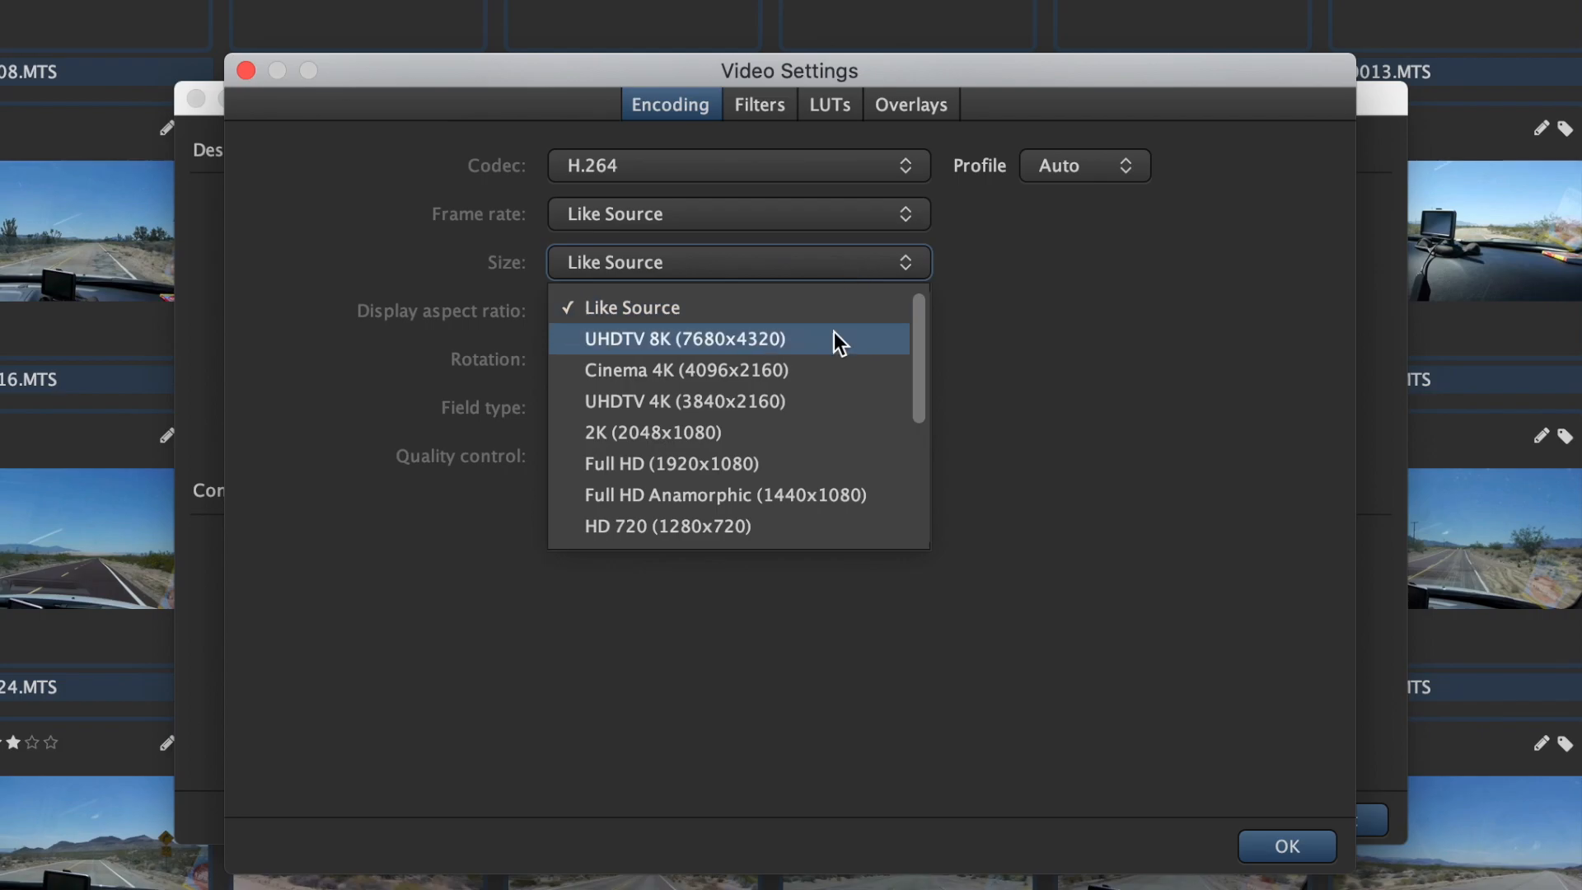
Set the output to 1280x720 with a burned-in timecode overlay and save it as the Remote Proxies preset.
{"action": "left_click", "coordinate": [631, 307]}
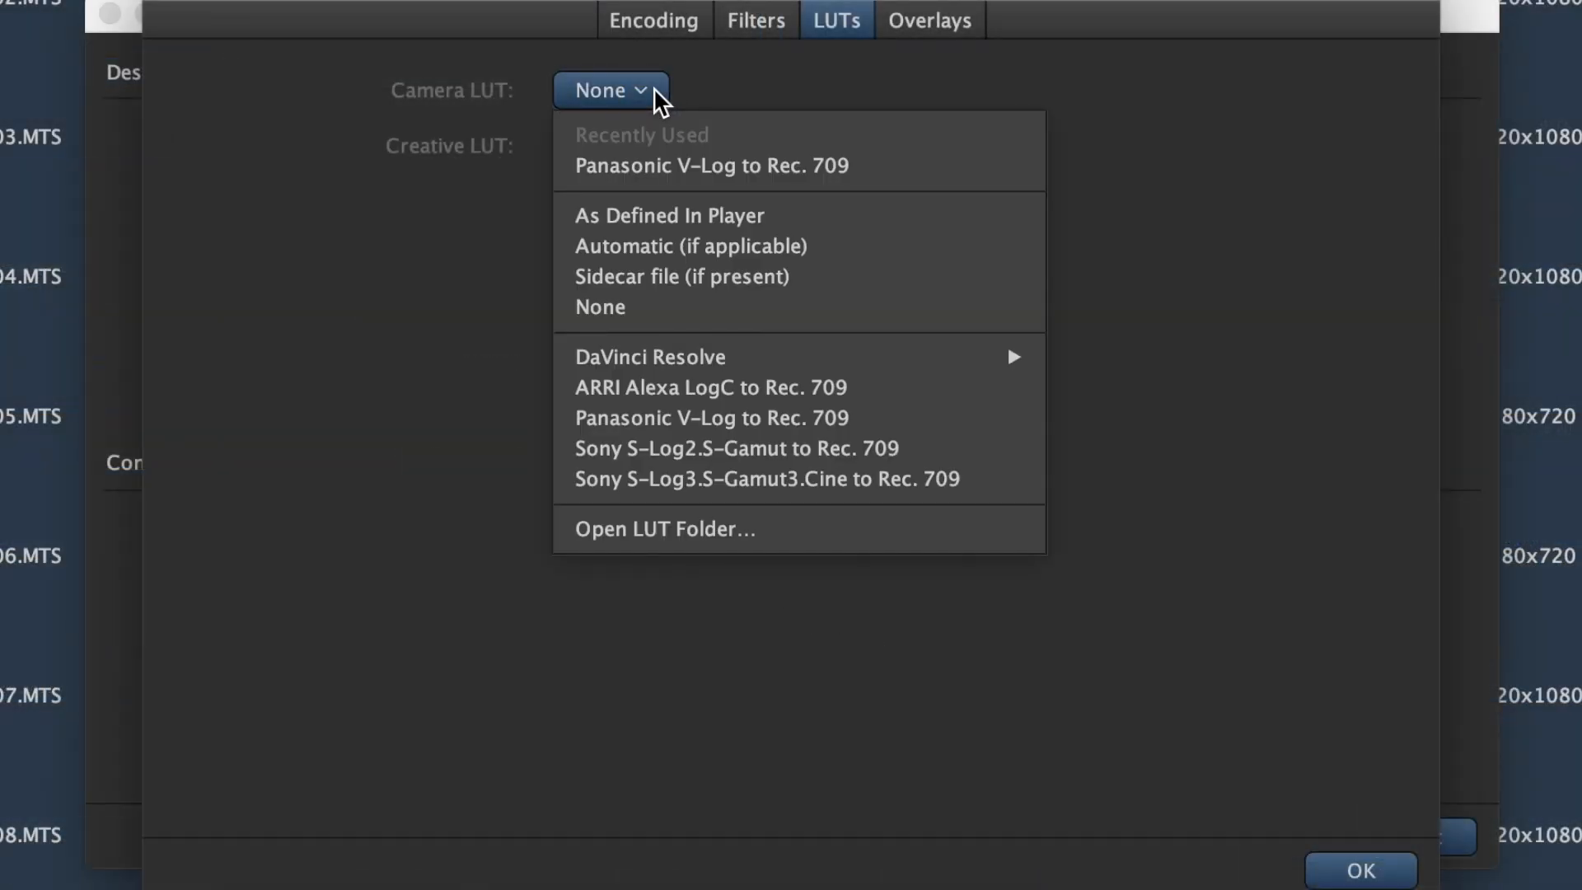
{"action": "left_click", "coordinate": [928, 20]}
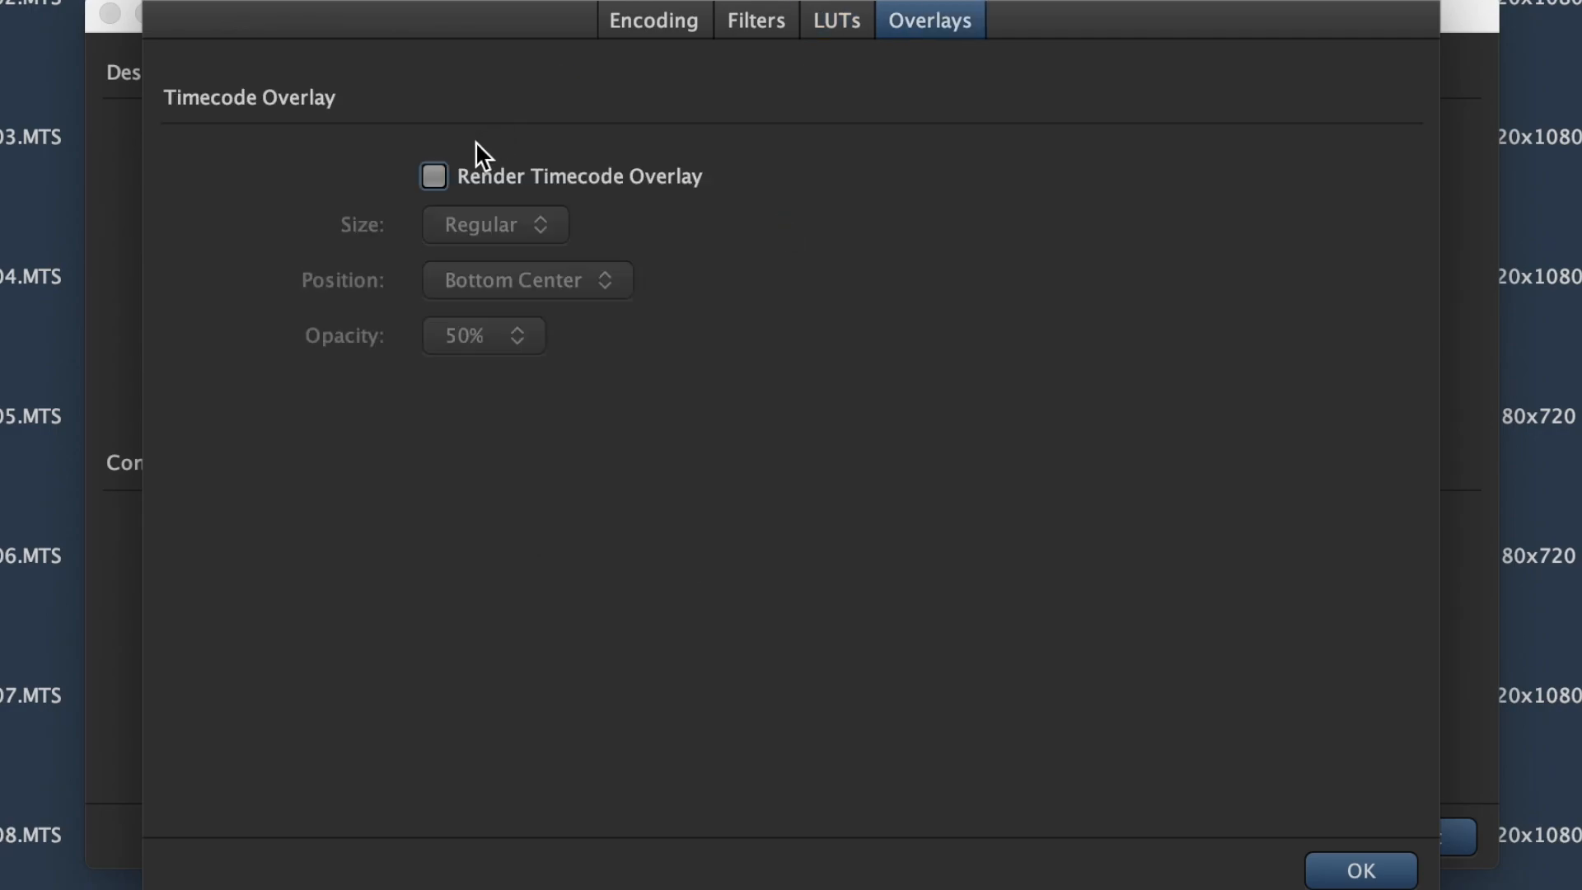
{"action": "left_click", "coordinate": [433, 176]}
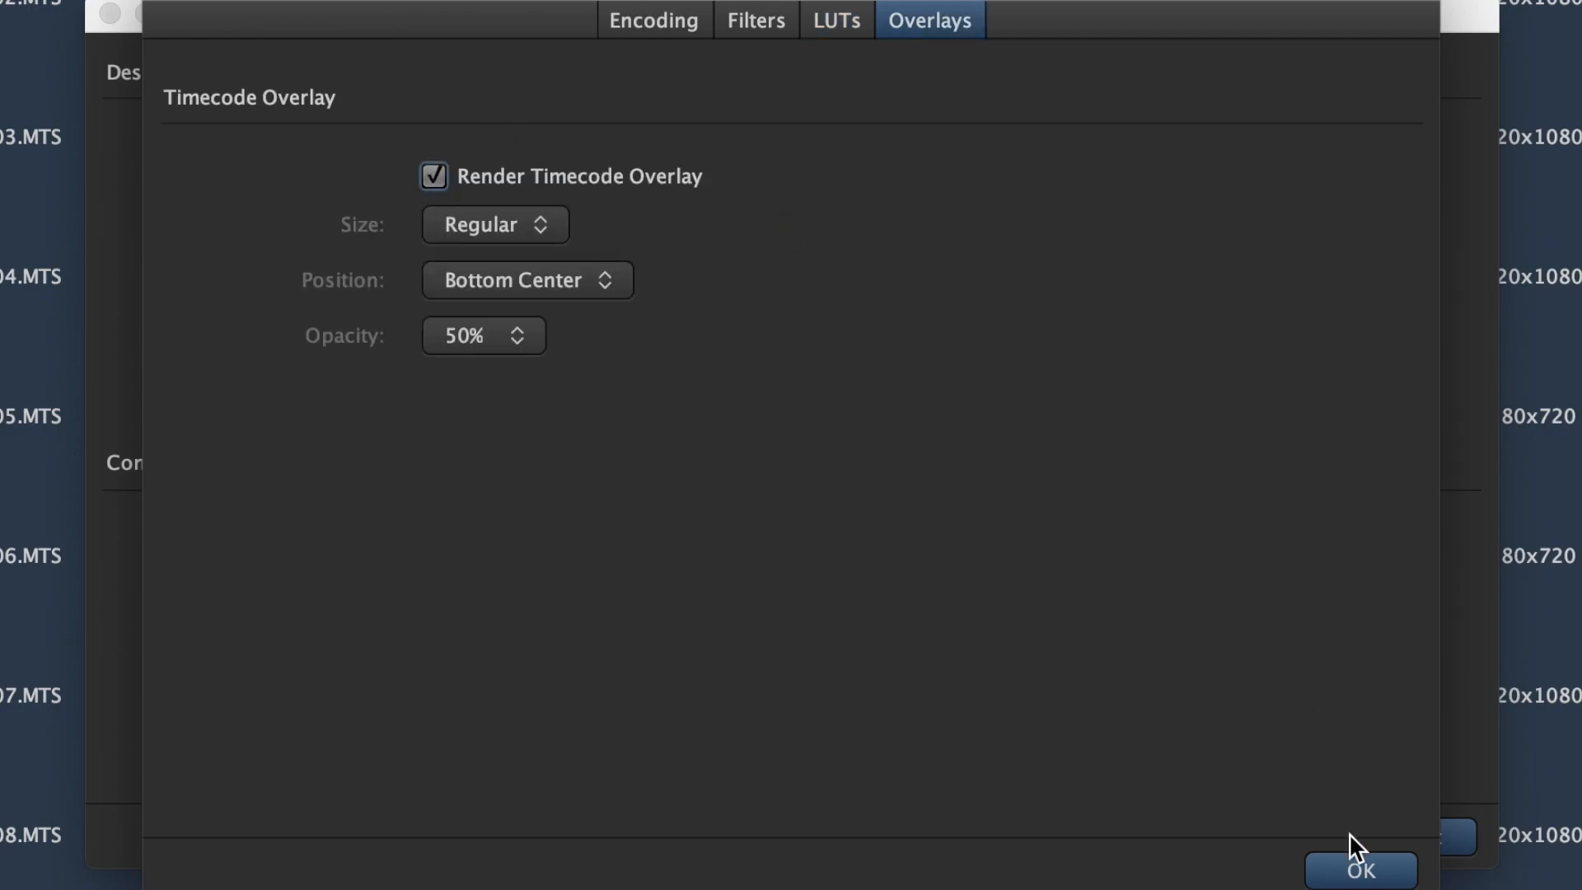
{"action": "left_click", "coordinate": [1361, 870]}
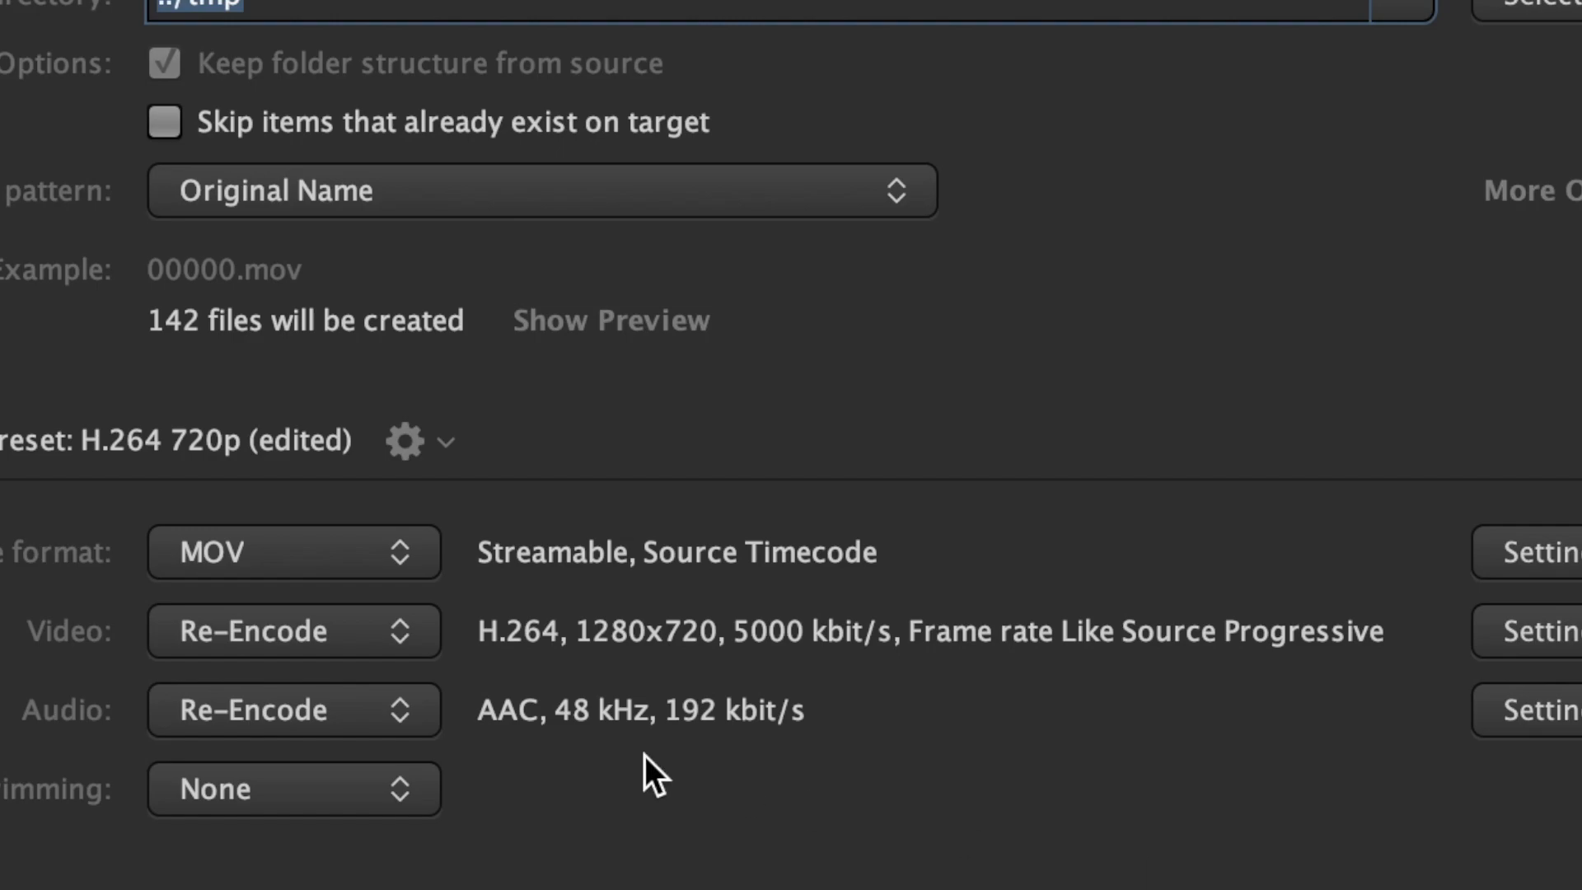
{"action": "left_click", "coordinate": [404, 441]}
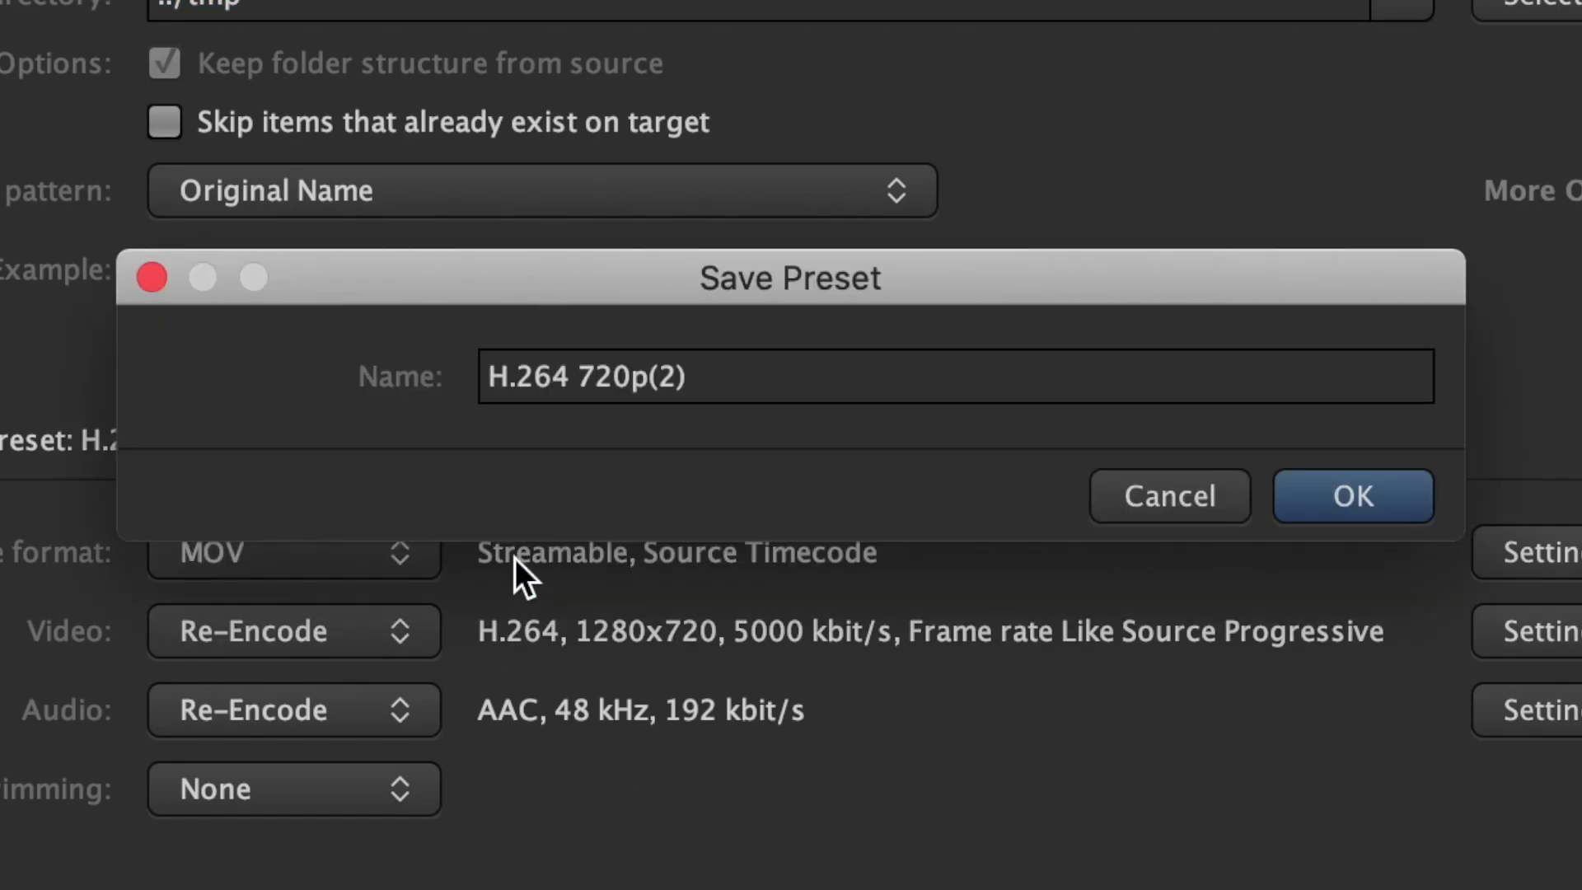
{"action": "type", "text": "Remote Proxies"}
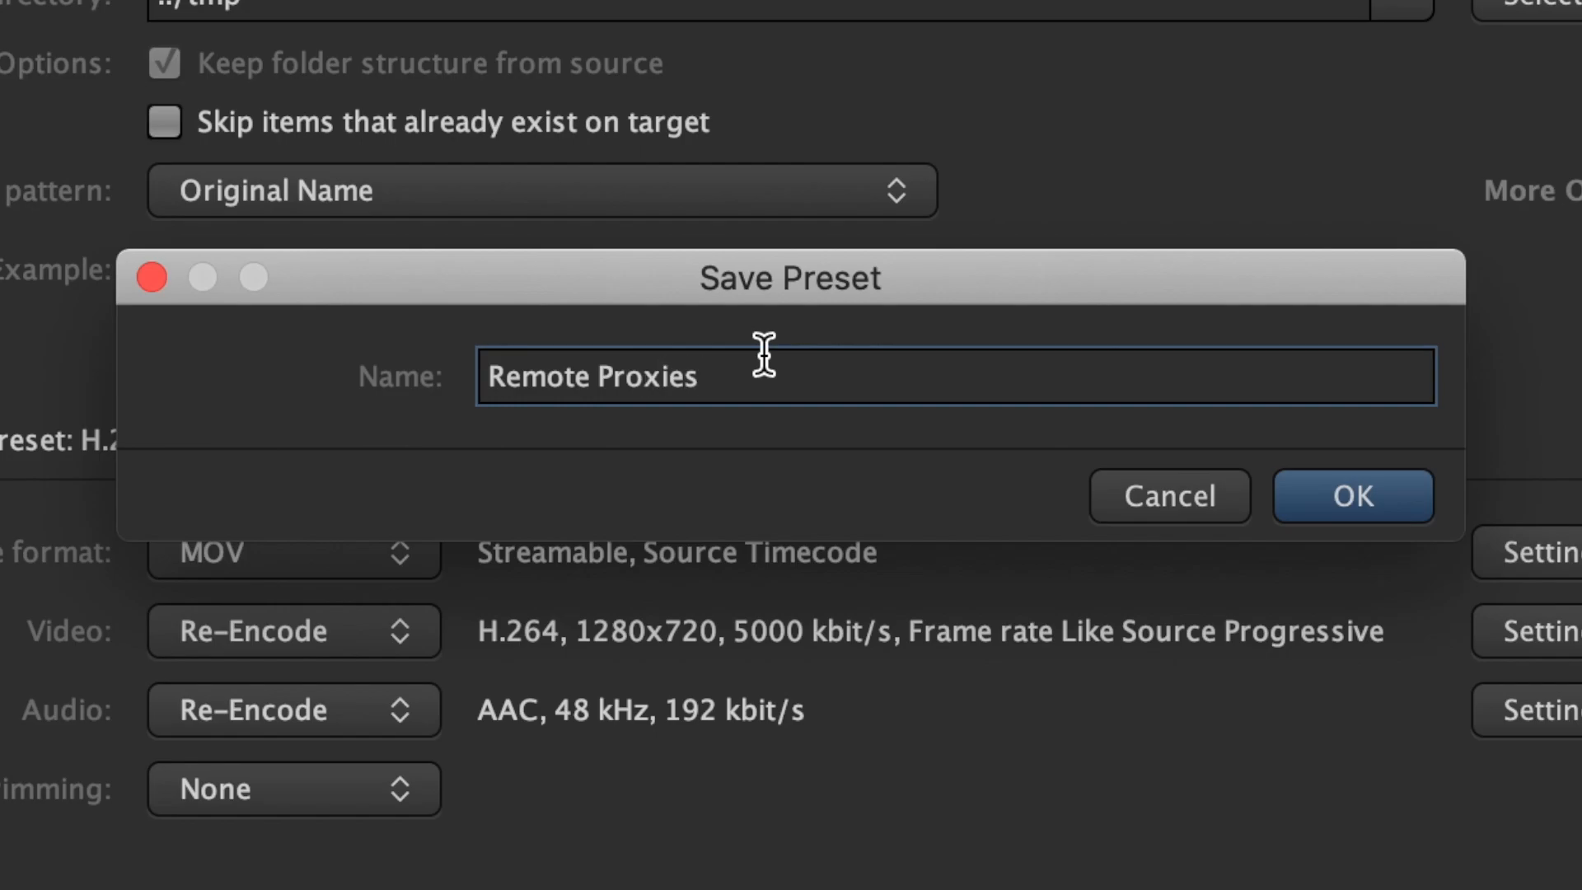
Export the user-defined conversion presets to the shared-presets folder.
{"action": "left_click", "coordinate": [1351, 496]}
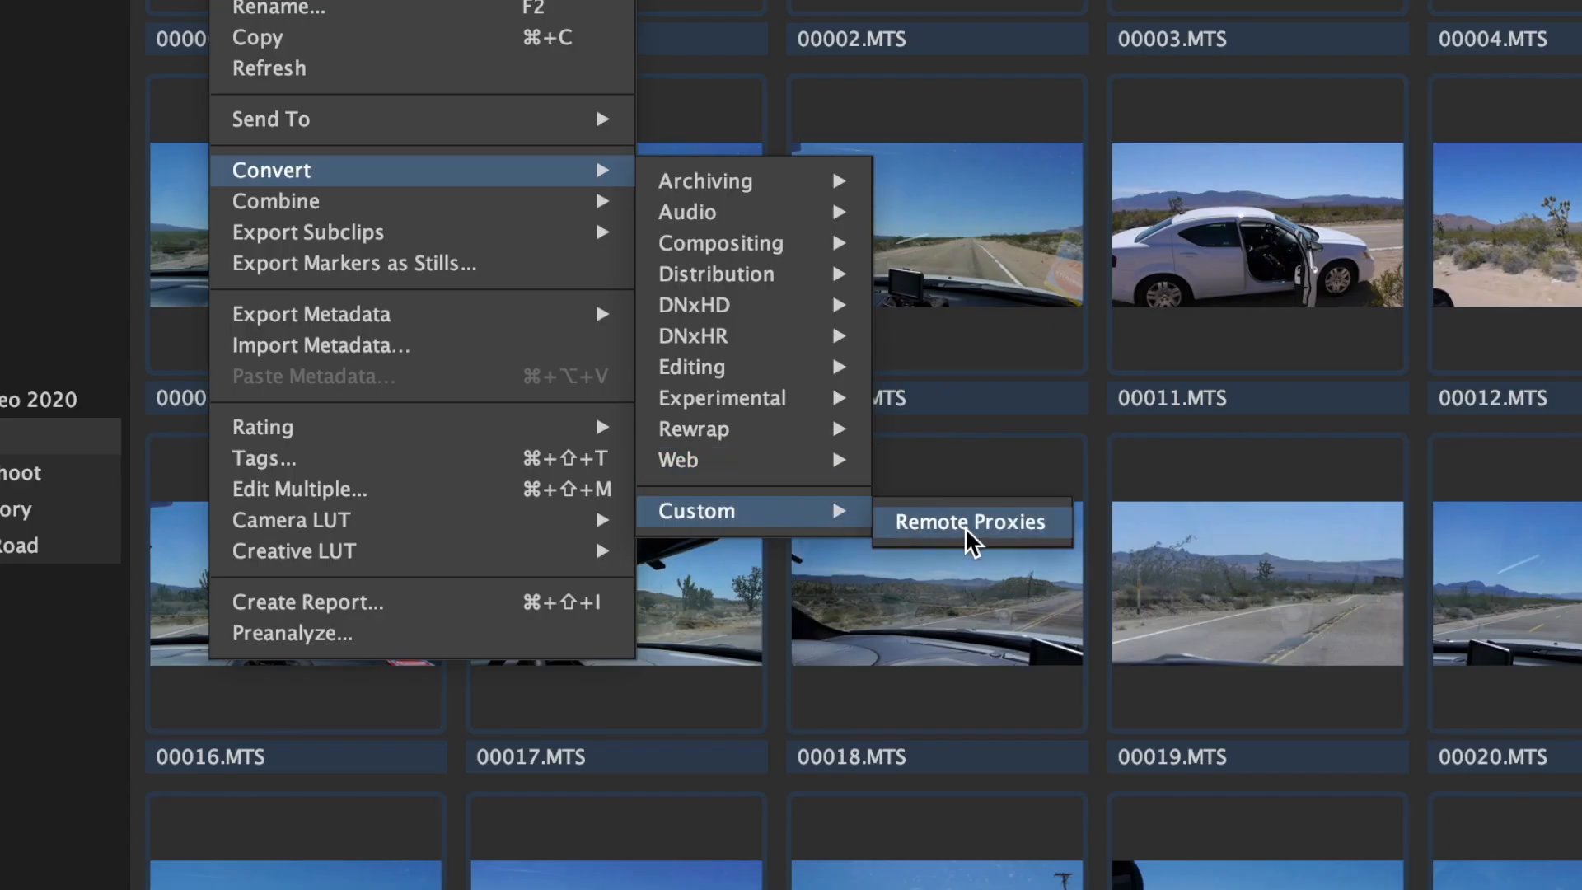
{"action": "left_click", "coordinate": [969, 522]}
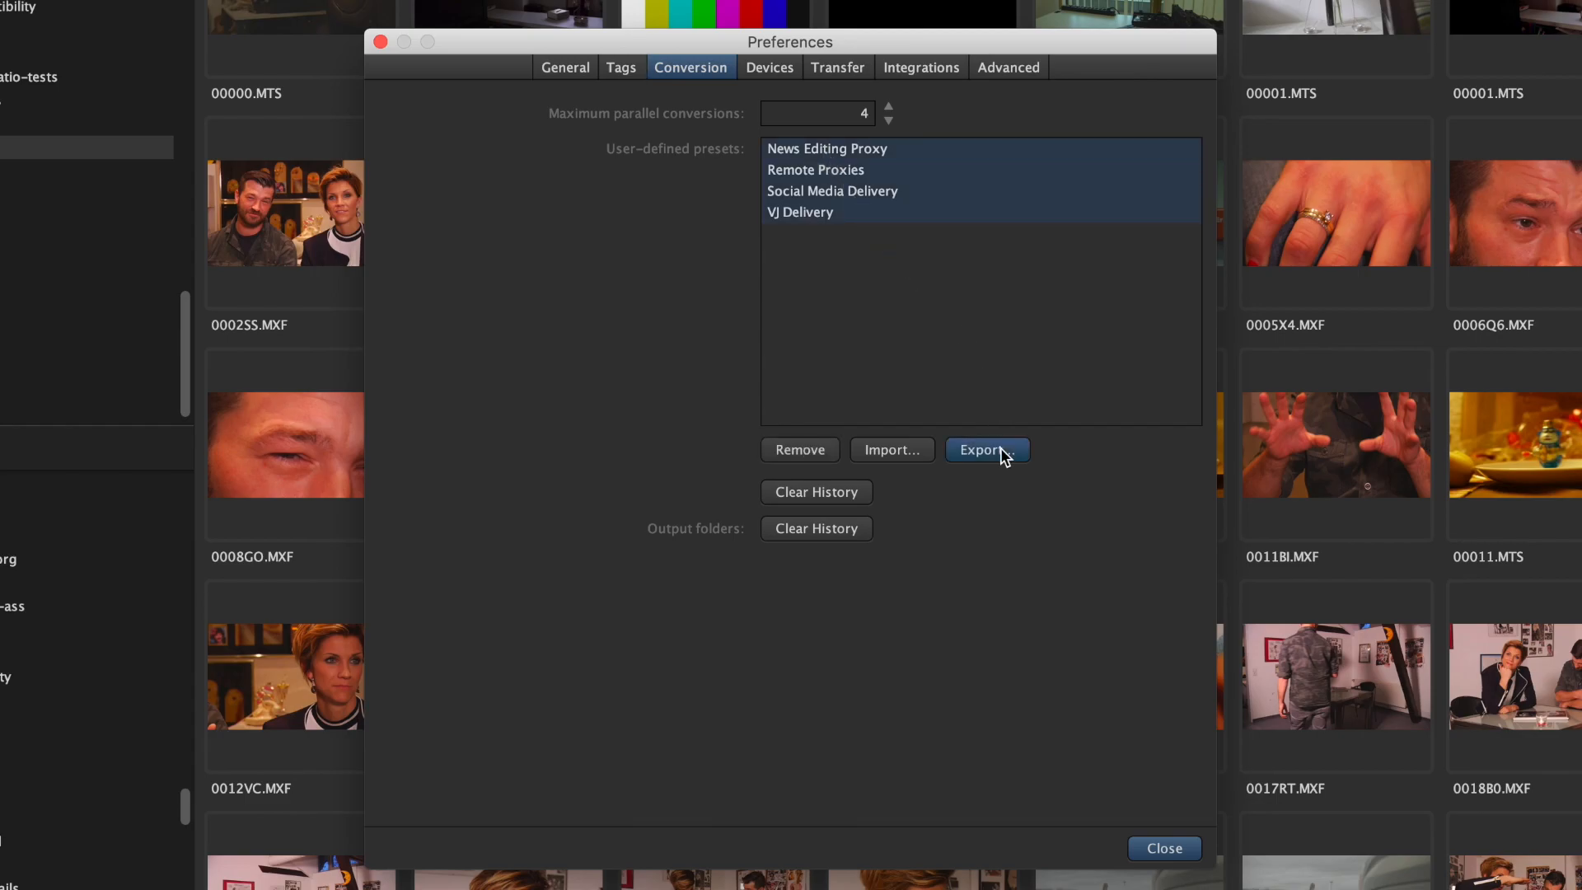
{"action": "left_click", "coordinate": [985, 448]}
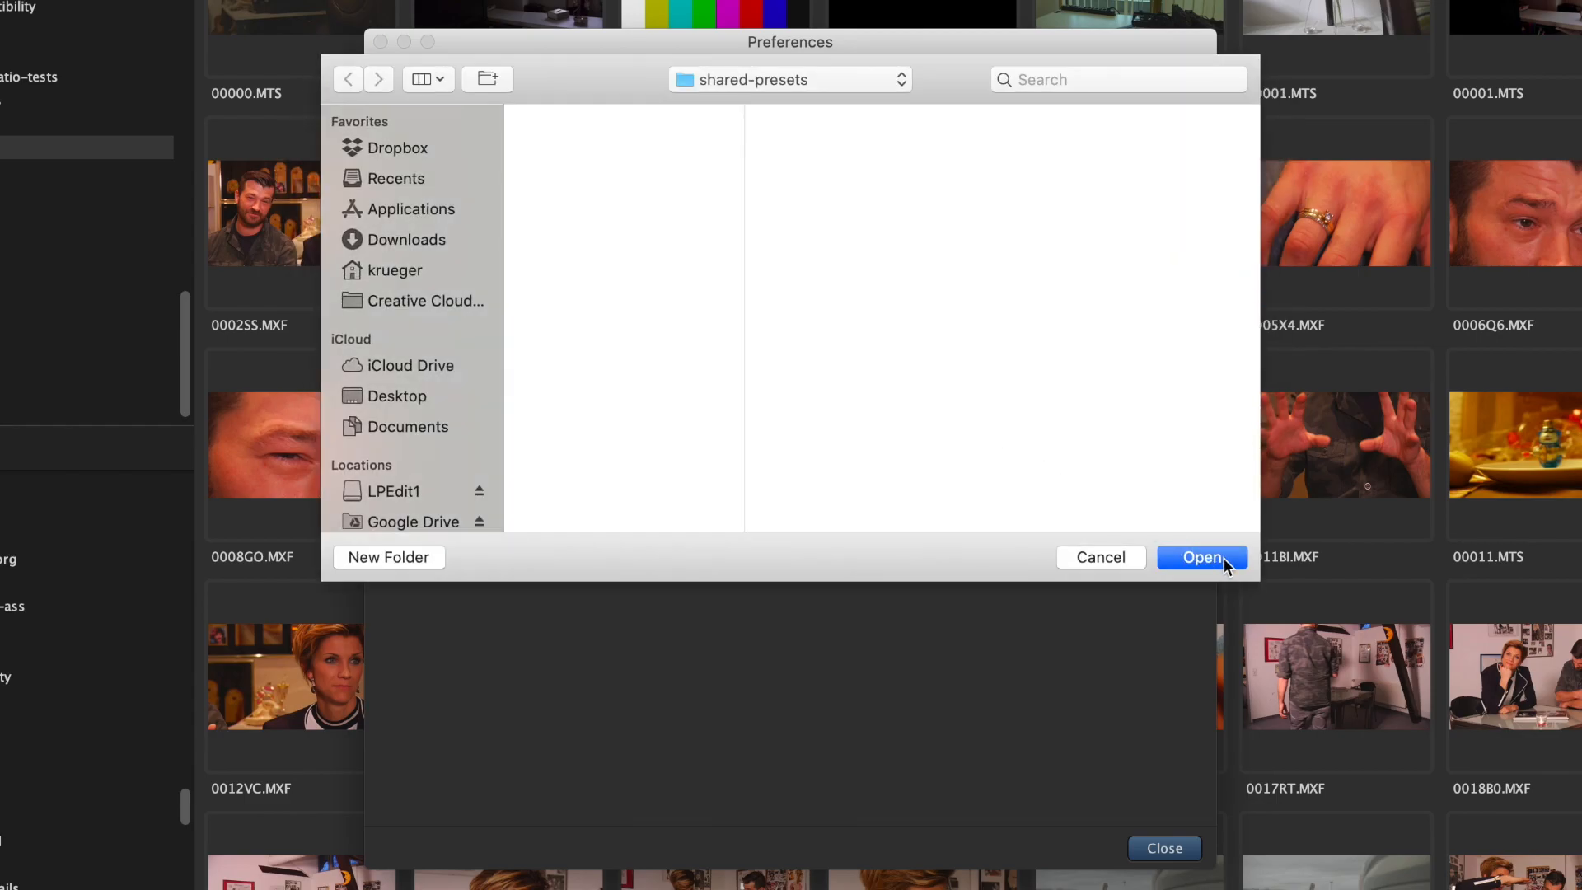
{"action": "left_click", "coordinate": [1200, 557]}
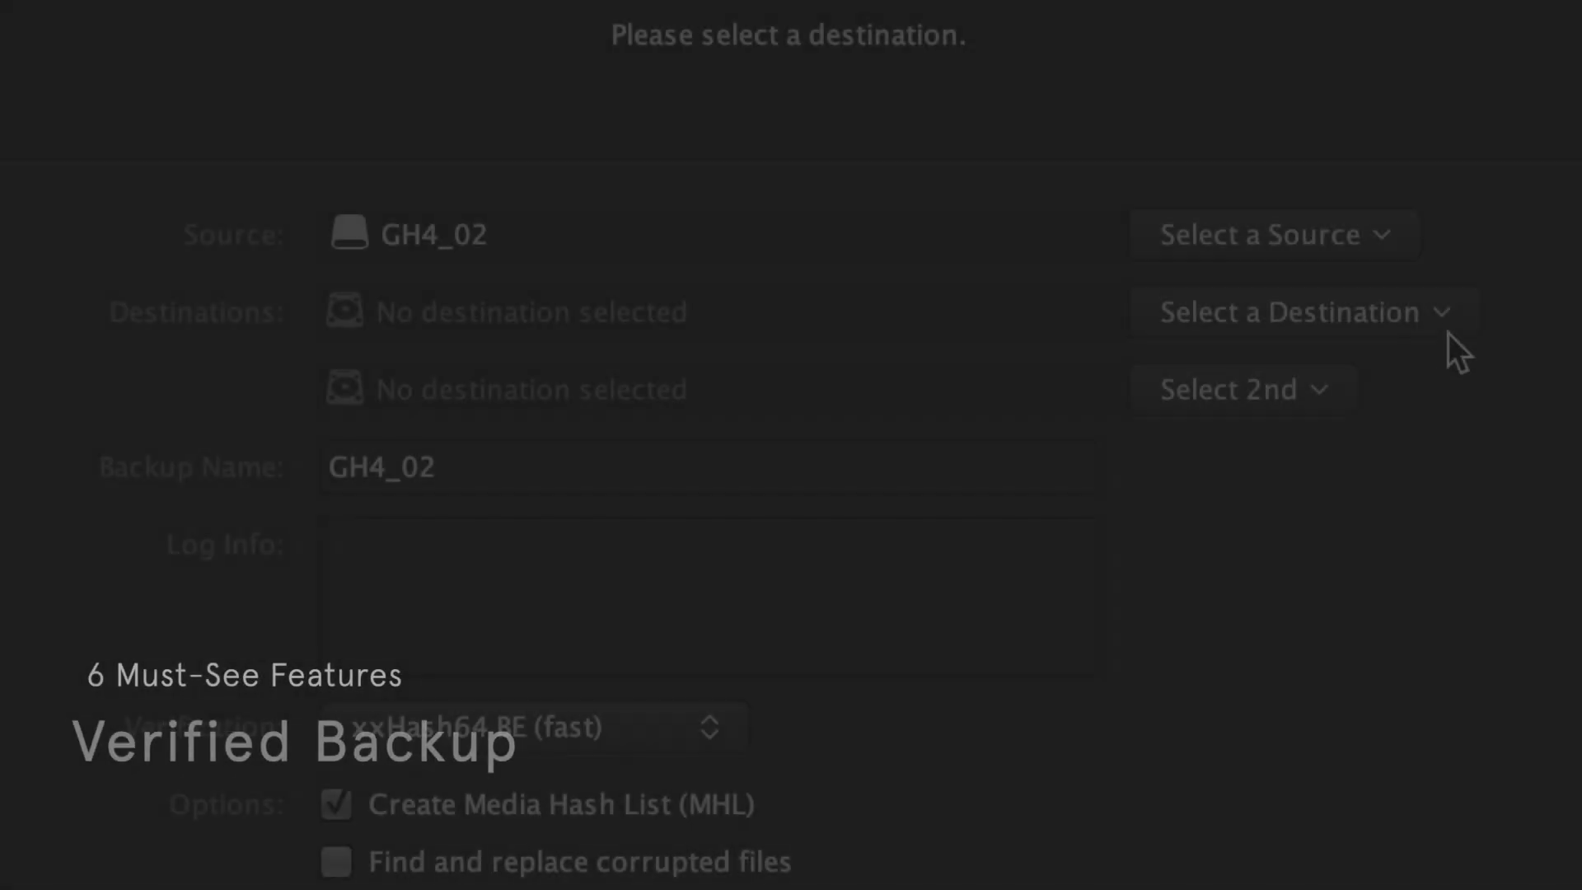
Pick the Backup folder as destination and start Copy and Verify on the GH4_02 card.
{"action": "left_click", "coordinate": [1302, 312]}
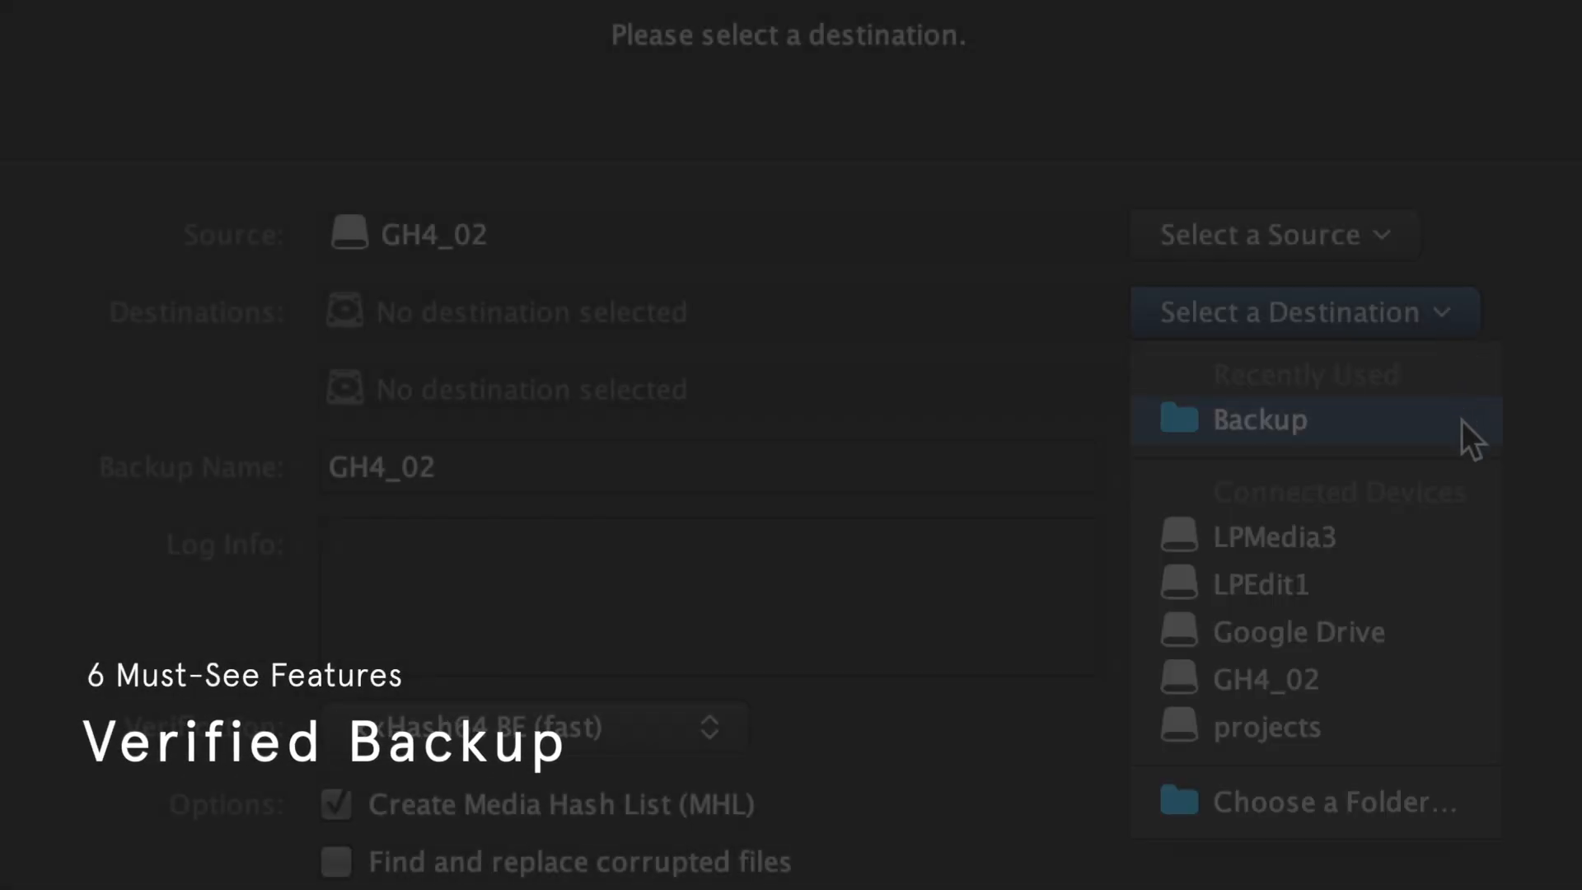
{"action": "left_click", "coordinate": [1257, 420]}
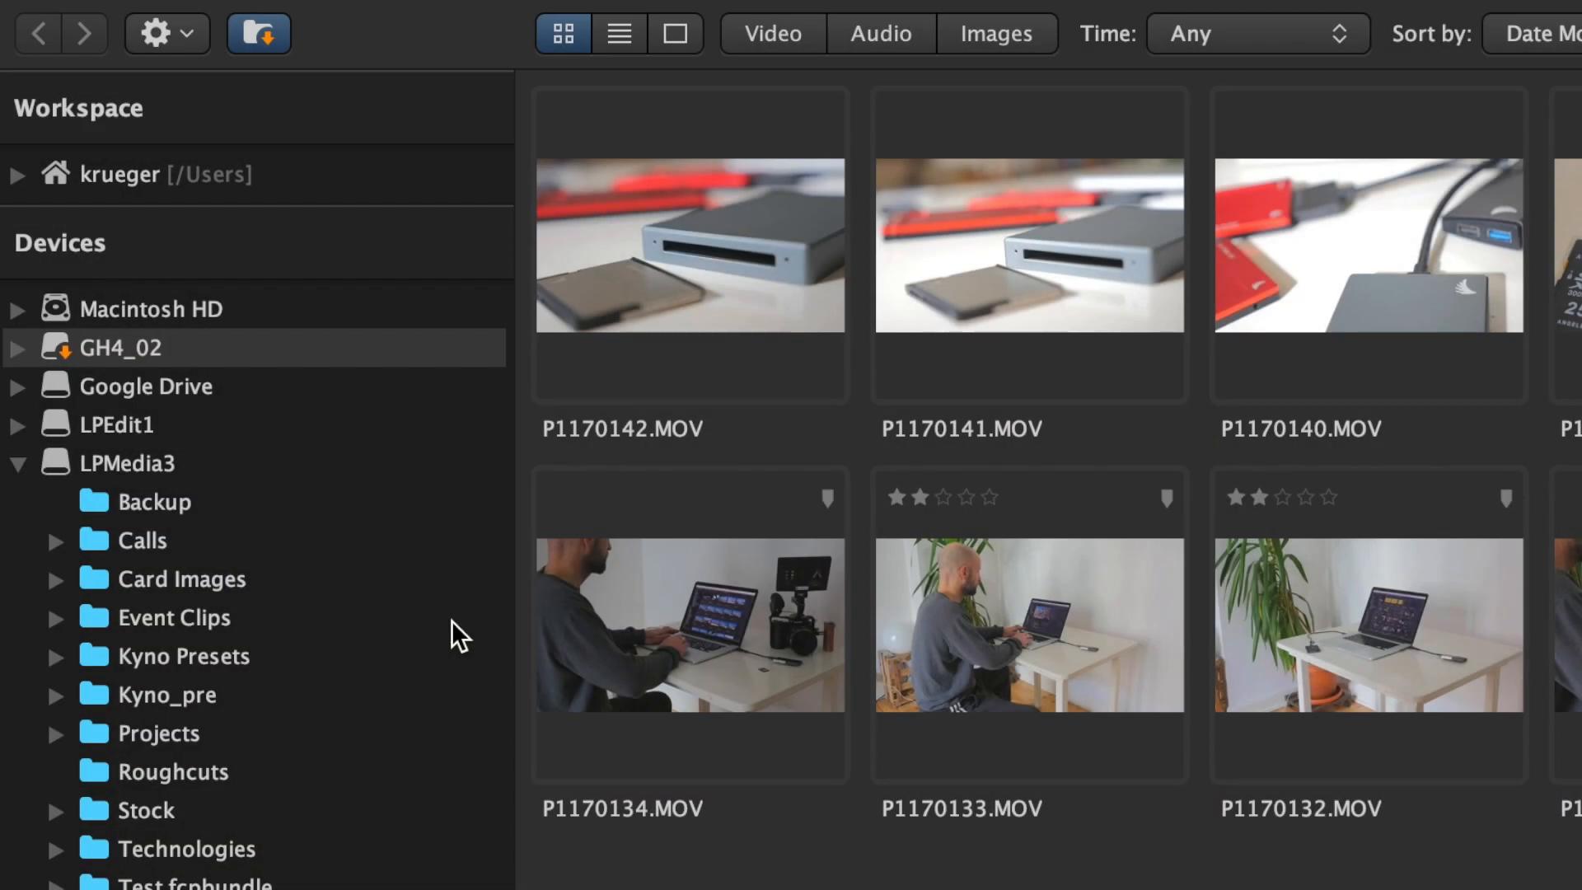
{"action": "mouse_move", "coordinate": [290, 362]}
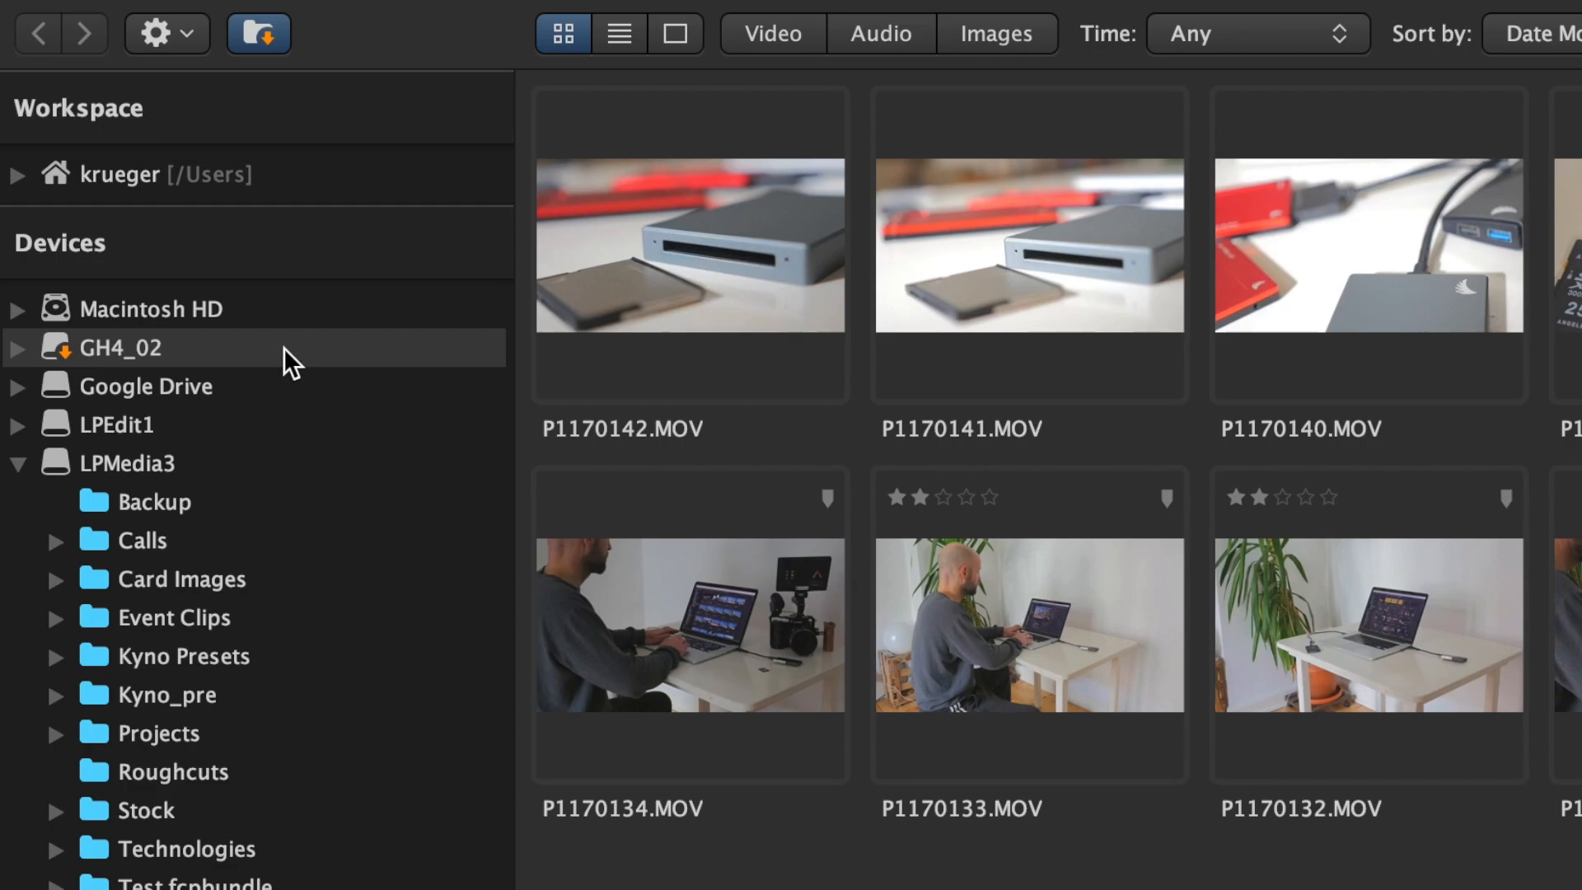
{"action": "right_click", "coordinate": [118, 348]}
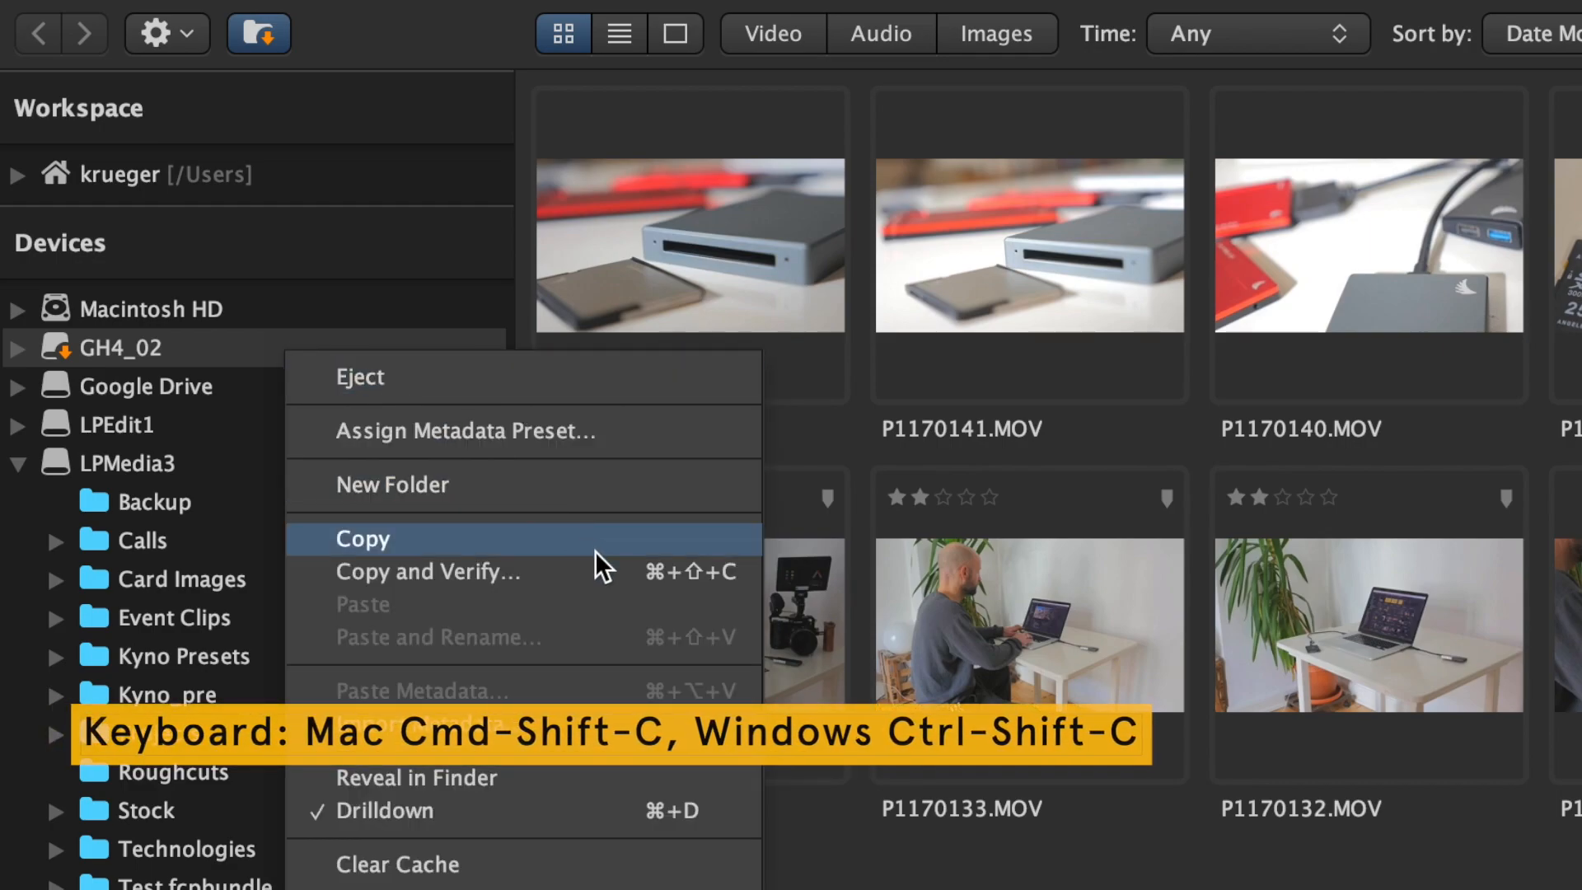
{"action": "left_click", "coordinate": [427, 572]}
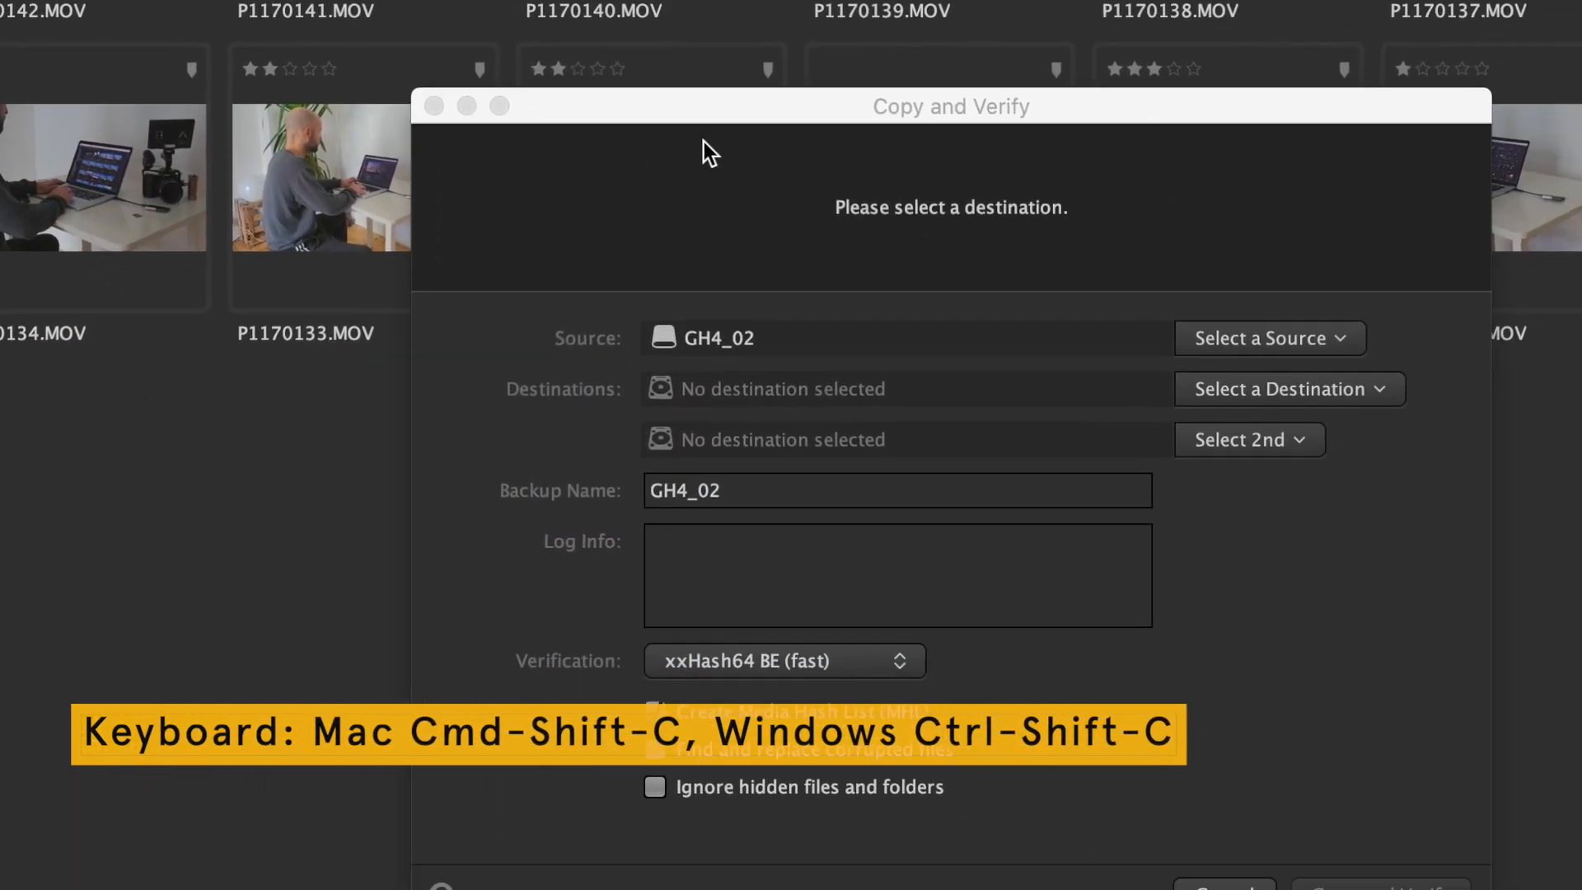
Set Backup on LPMedia3 and LPEdit1 as the two destinations and name the backup Cam1Day2.
{"action": "left_click", "coordinate": [1288, 389]}
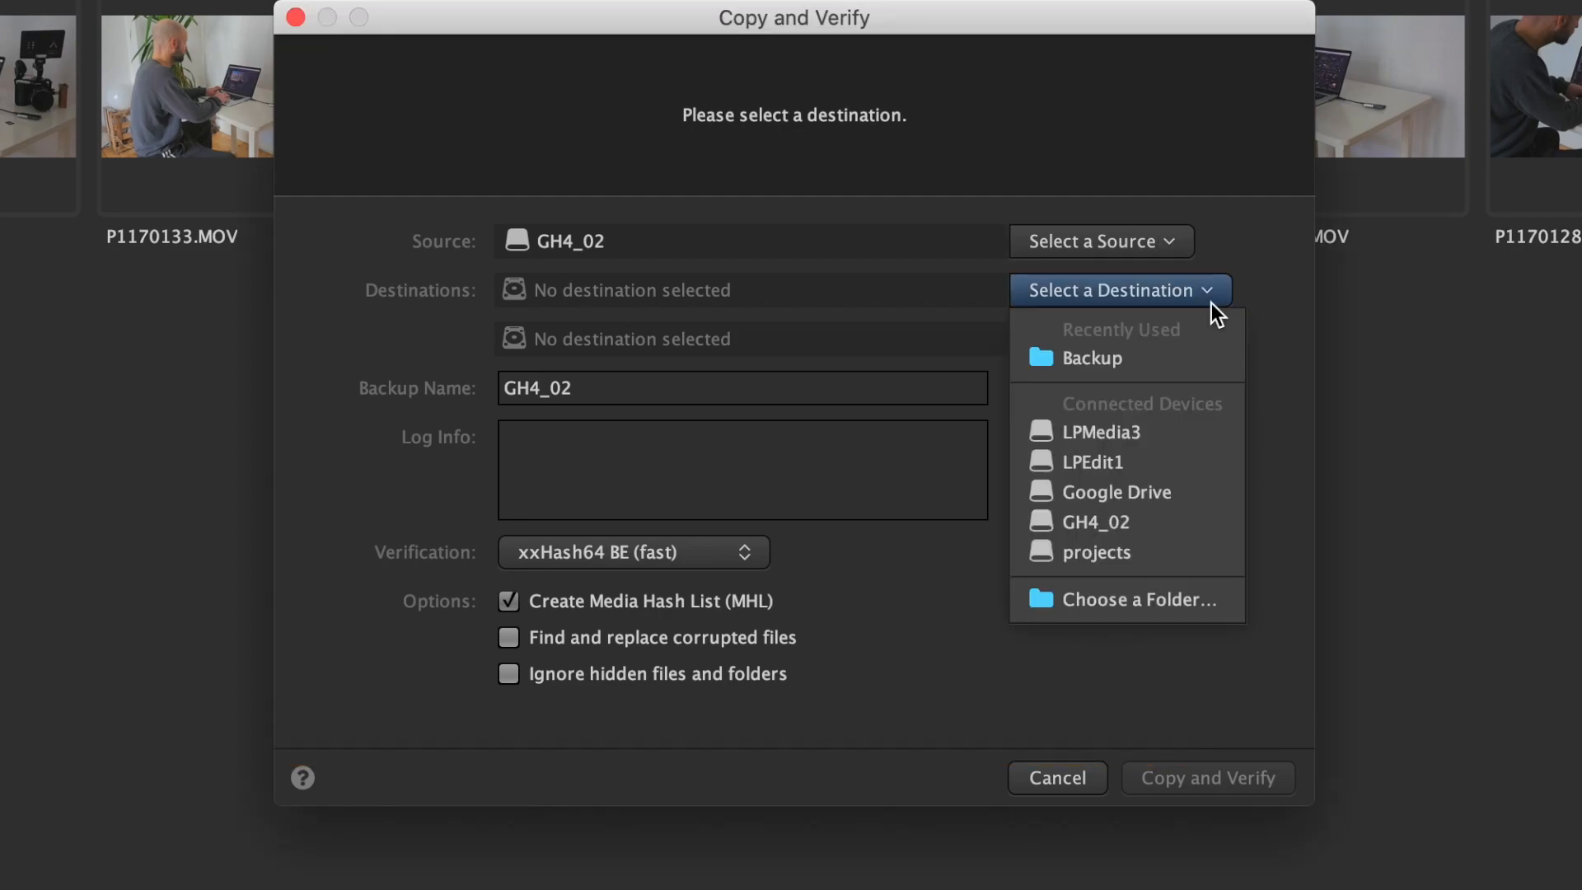
{"action": "left_click", "coordinate": [1091, 358]}
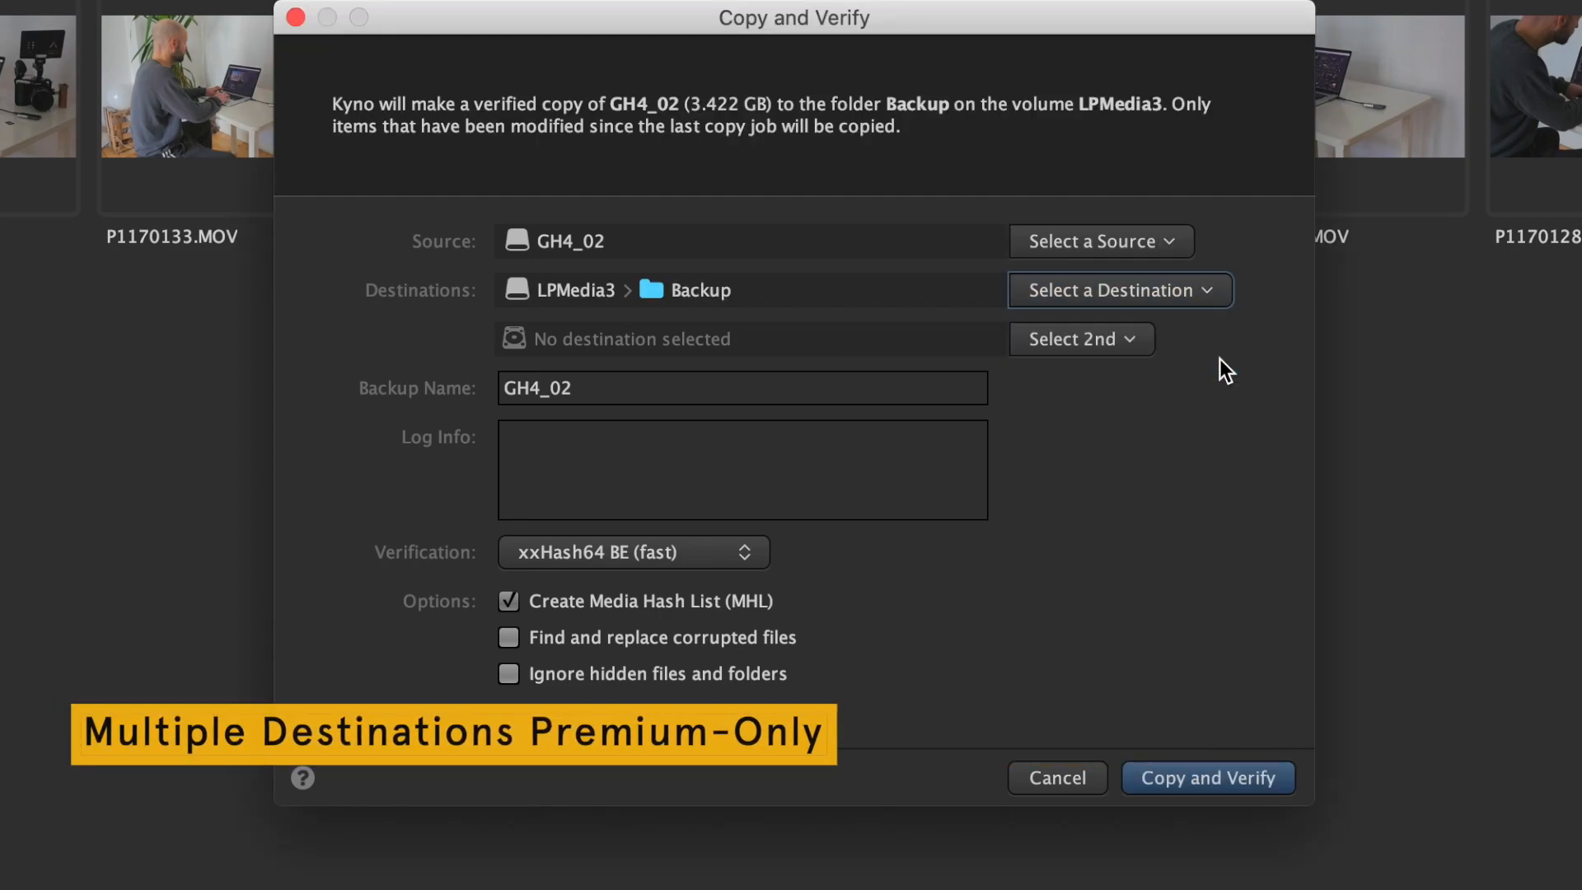
{"action": "left_click", "coordinate": [1081, 338]}
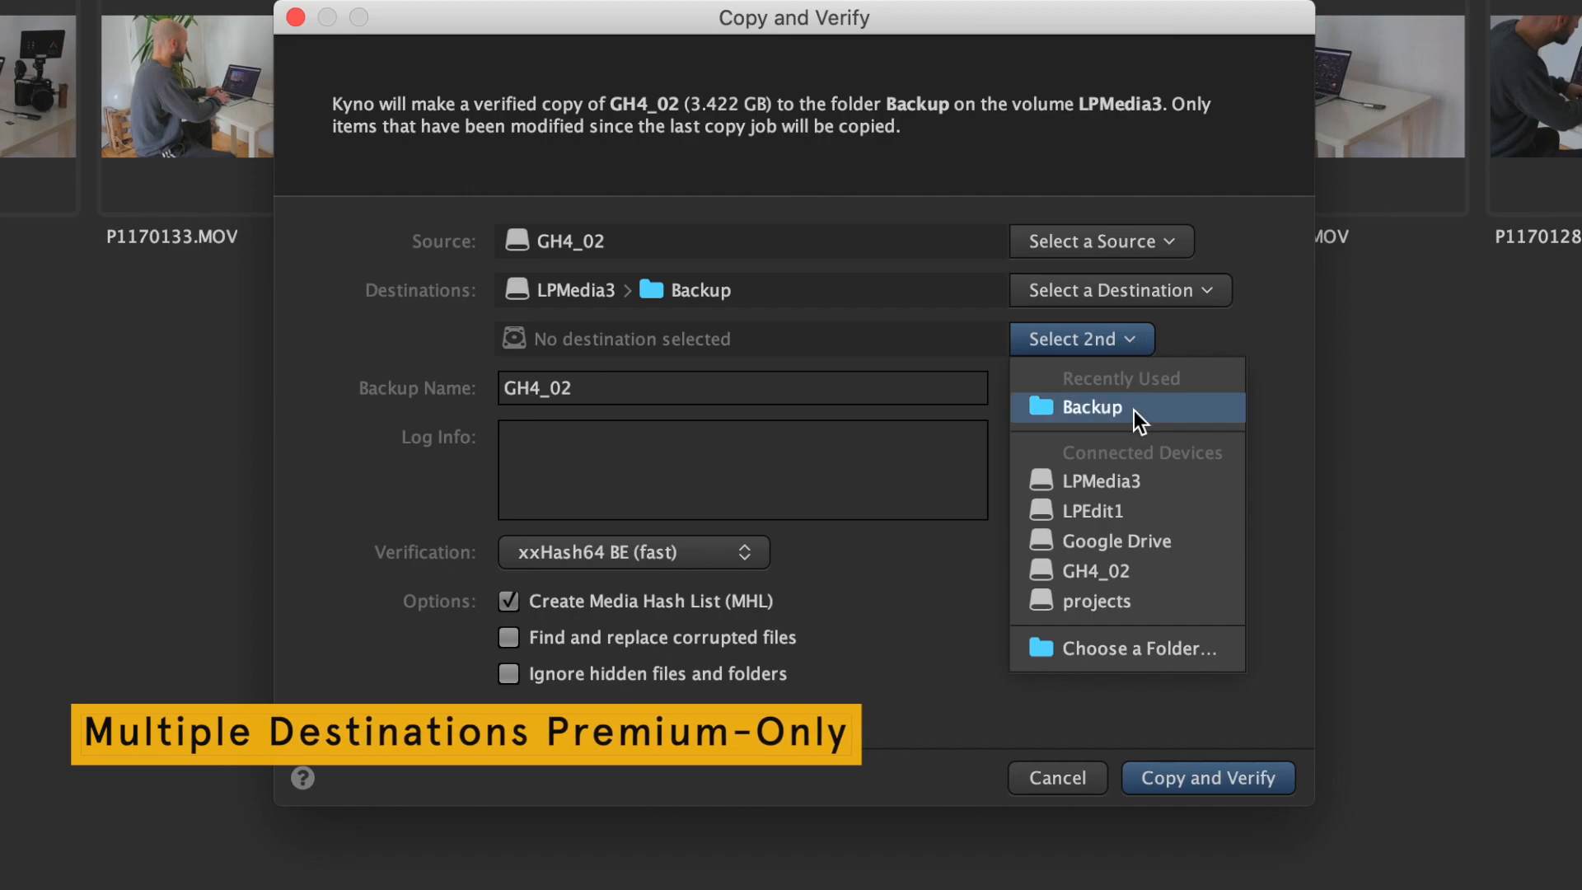
{"action": "left_click", "coordinate": [1093, 509]}
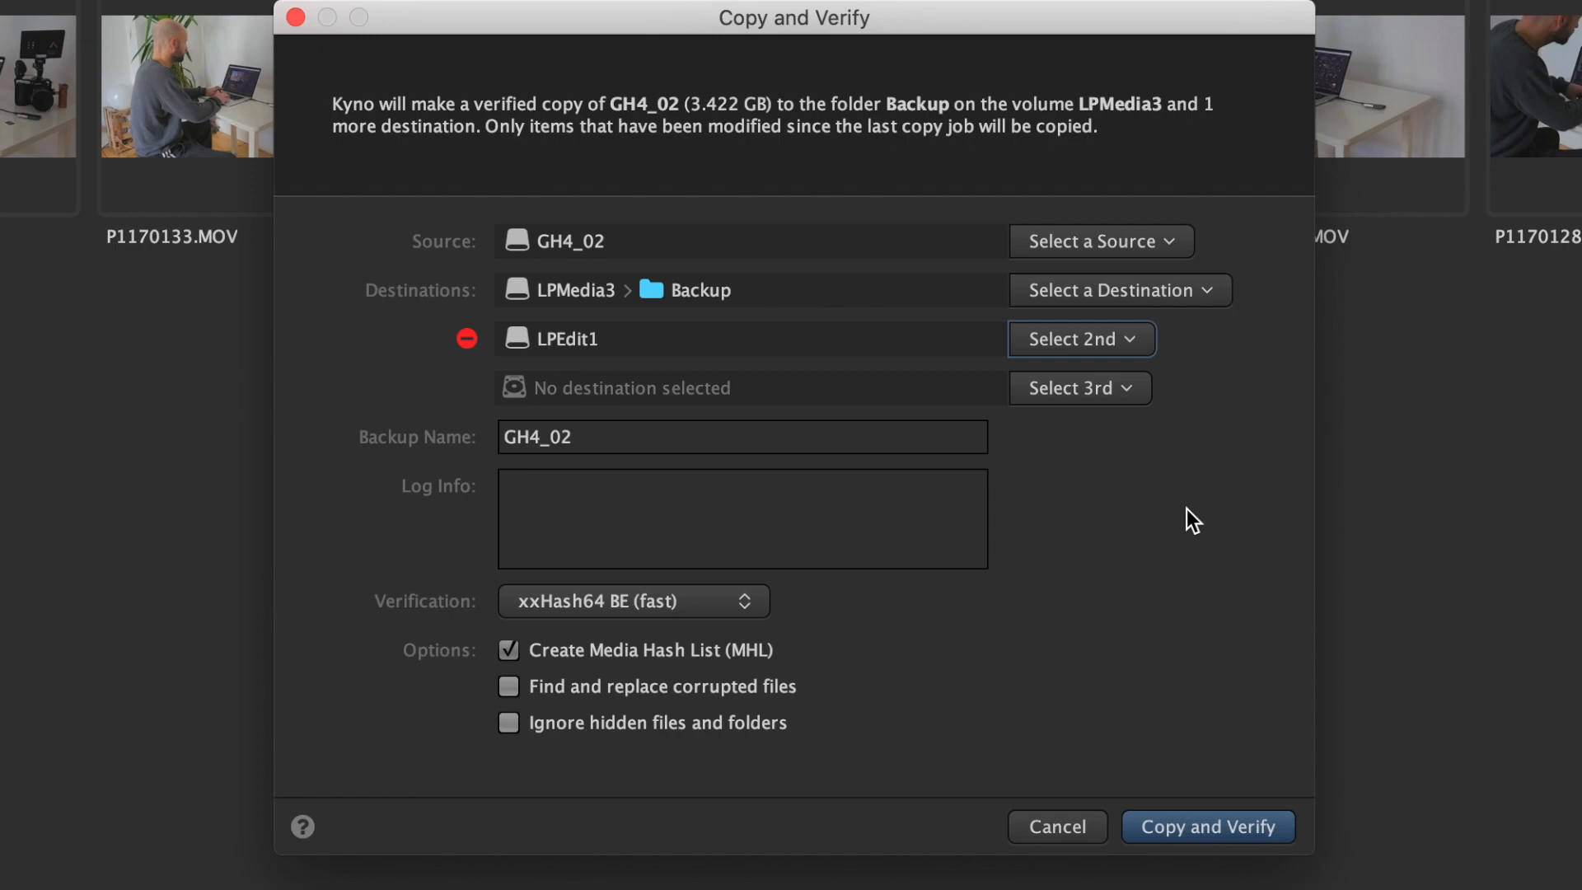
{"action": "mouse_move", "coordinate": [715, 435]}
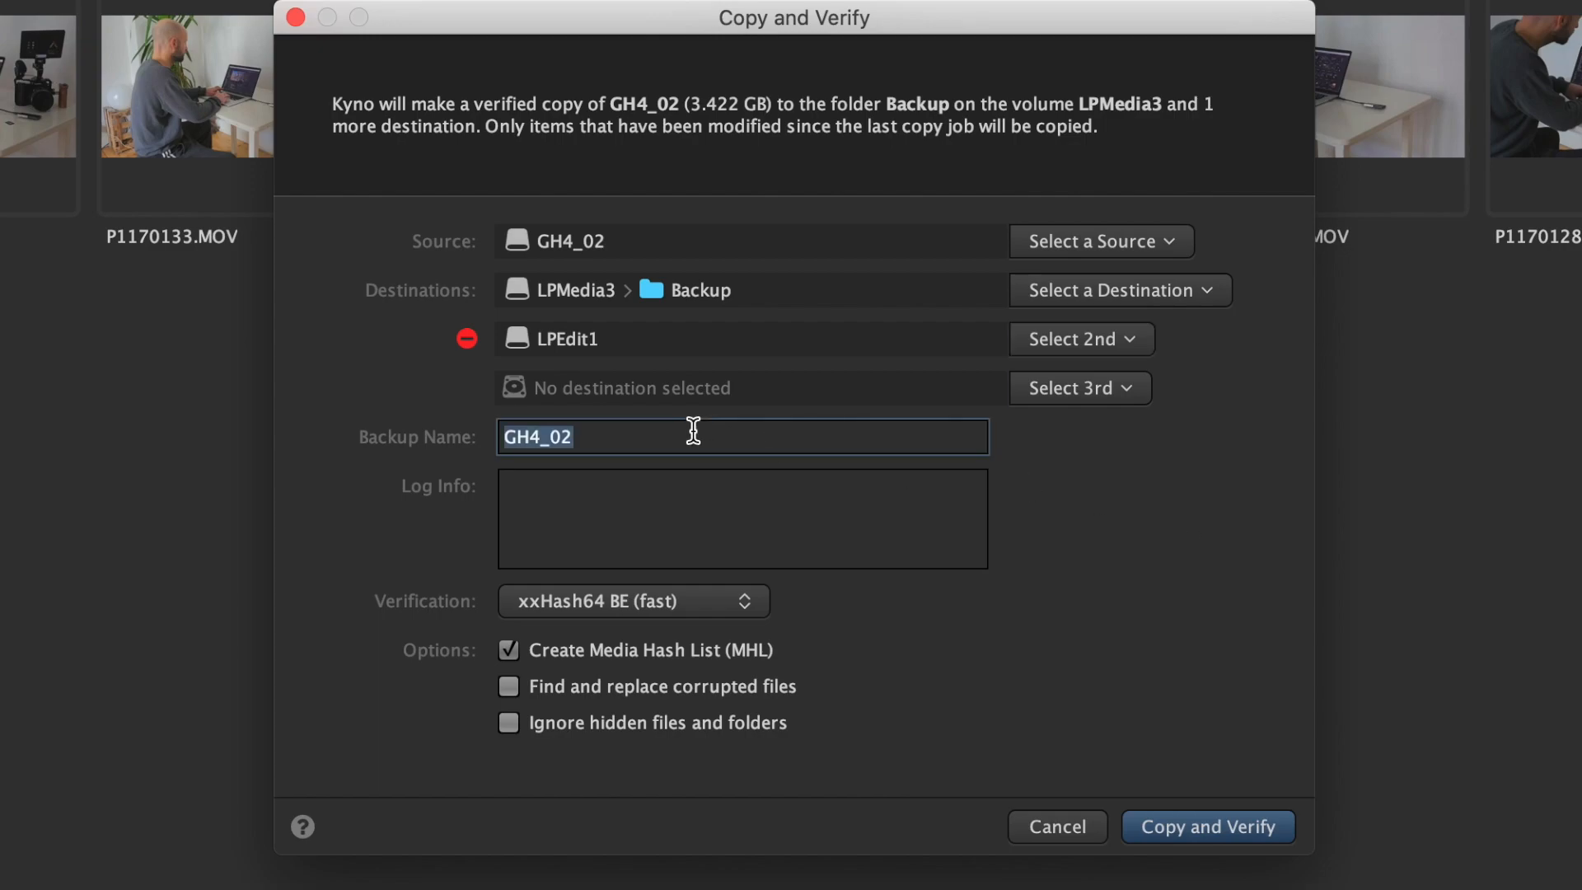
{"action": "type", "text": "Cam1Da"}
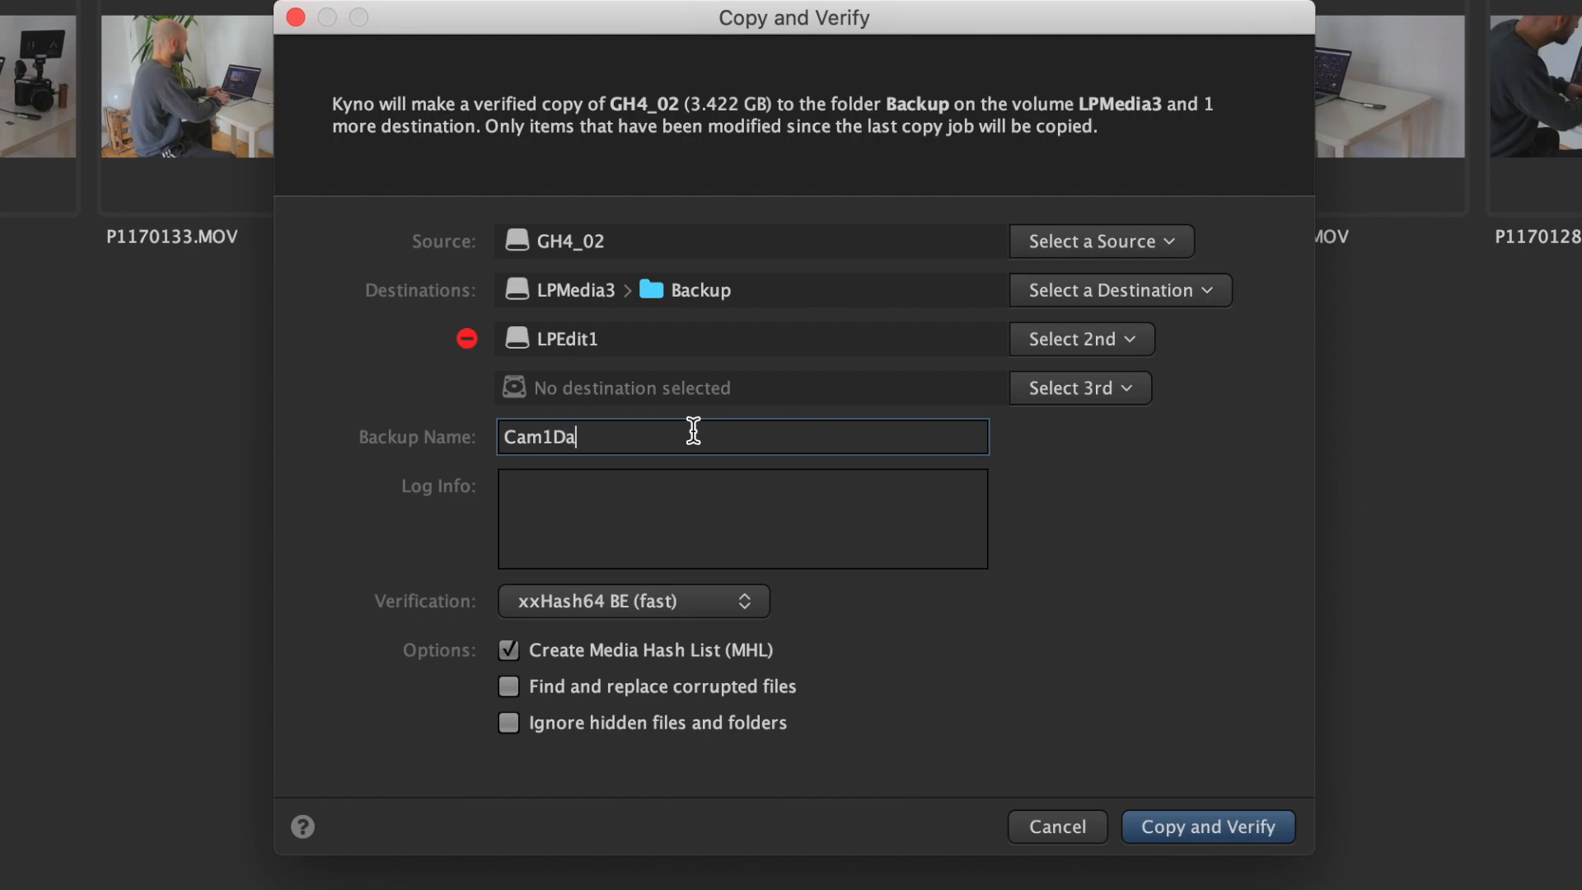
{"action": "type", "text": "y2"}
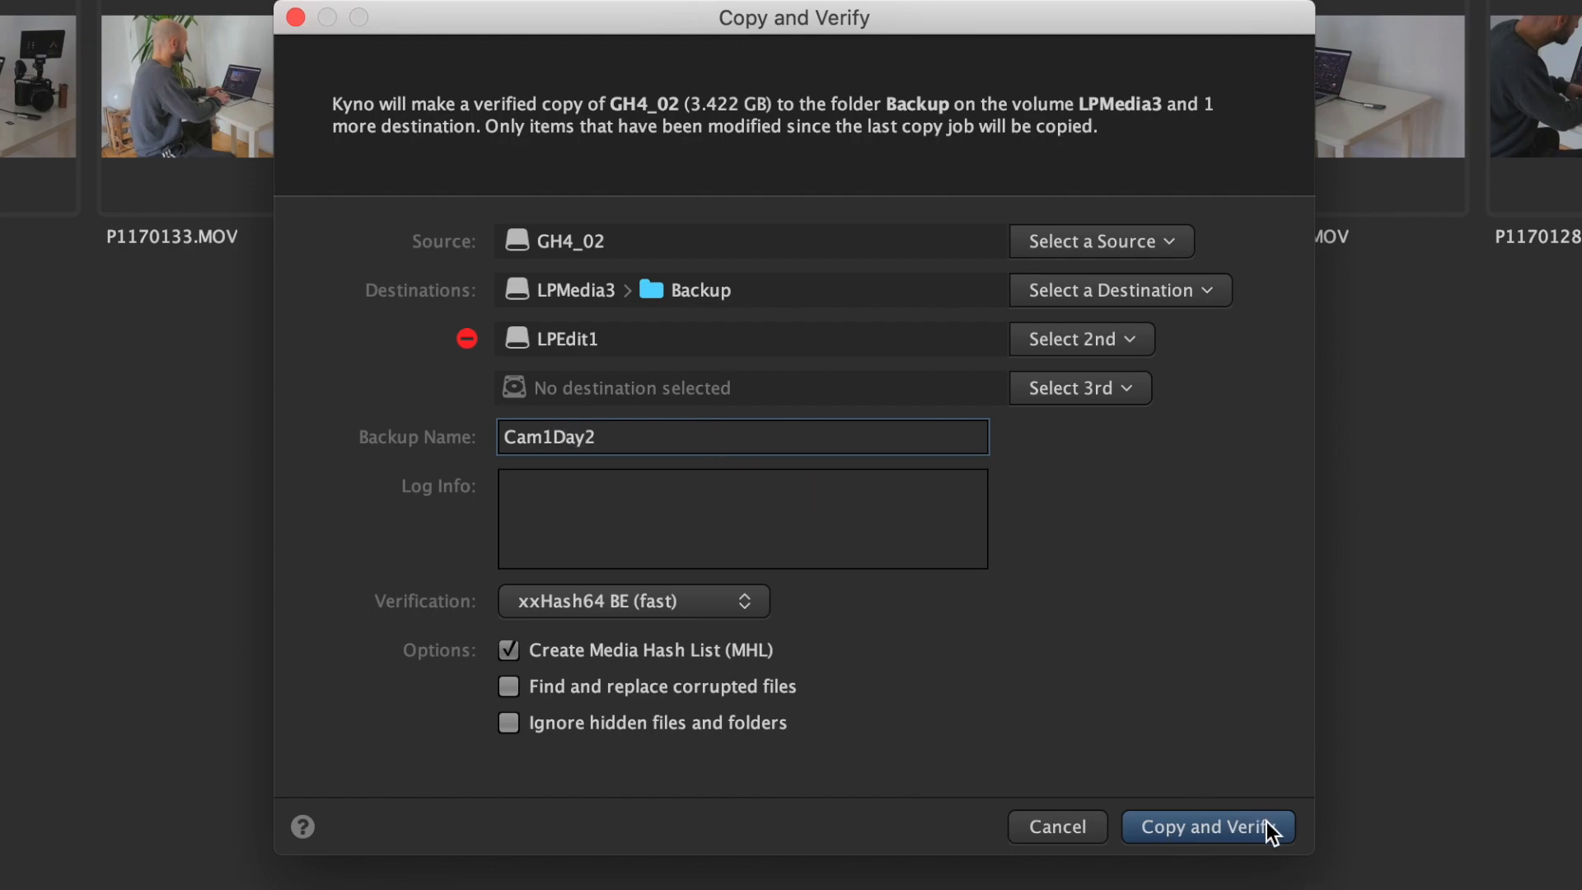
Start the Cam1Day2 verified backup and a verified copy of the A Perfect Year folder.
{"action": "left_click", "coordinate": [1208, 825]}
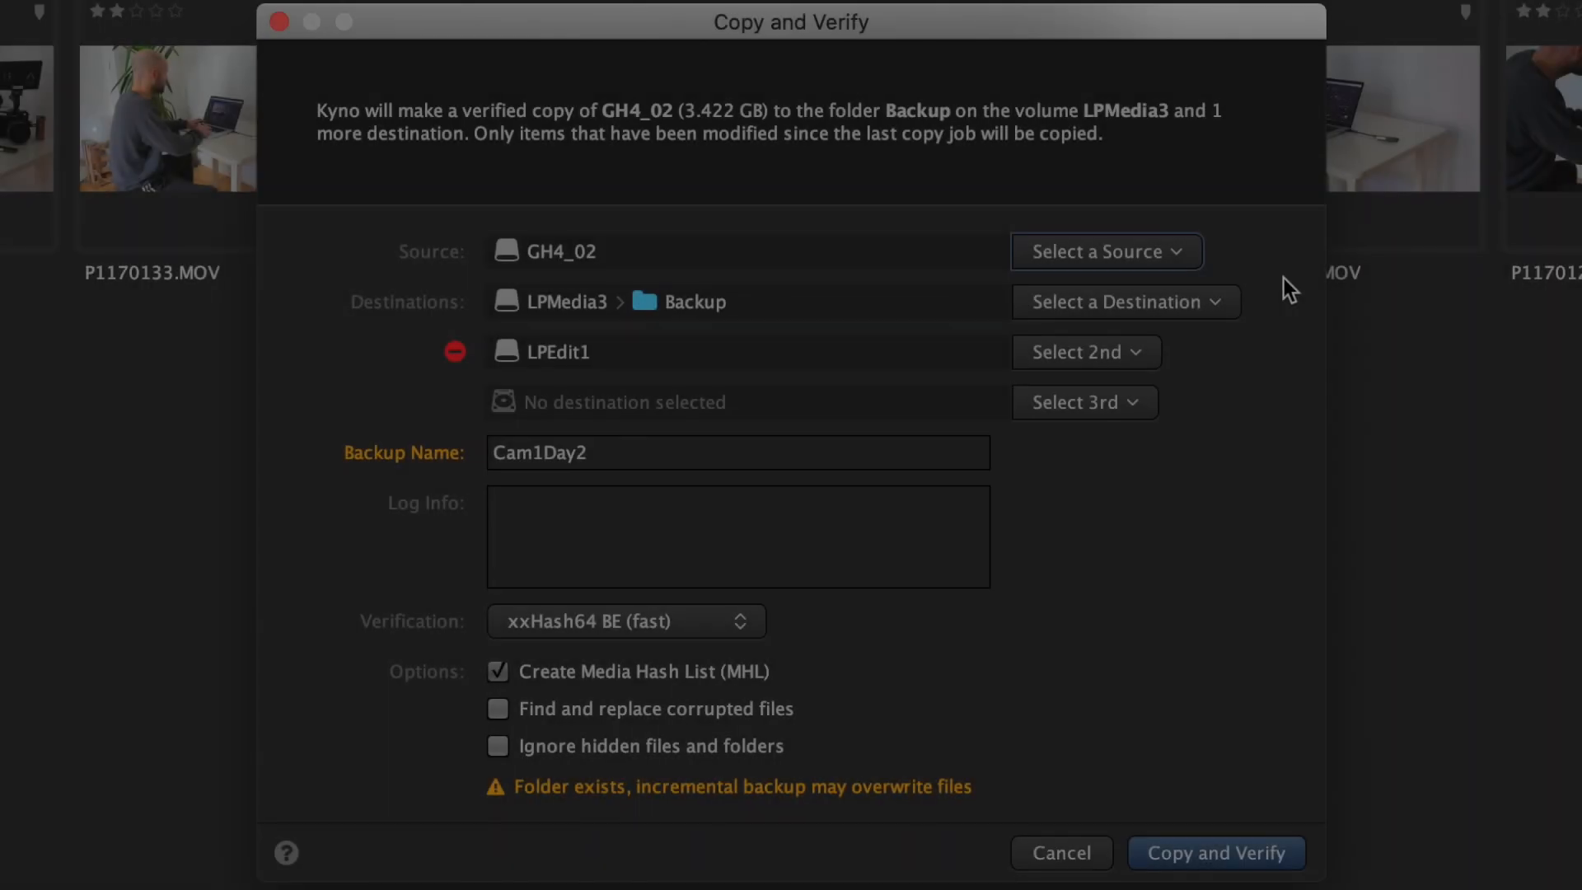
{"action": "mouse_move", "coordinate": [493, 159]}
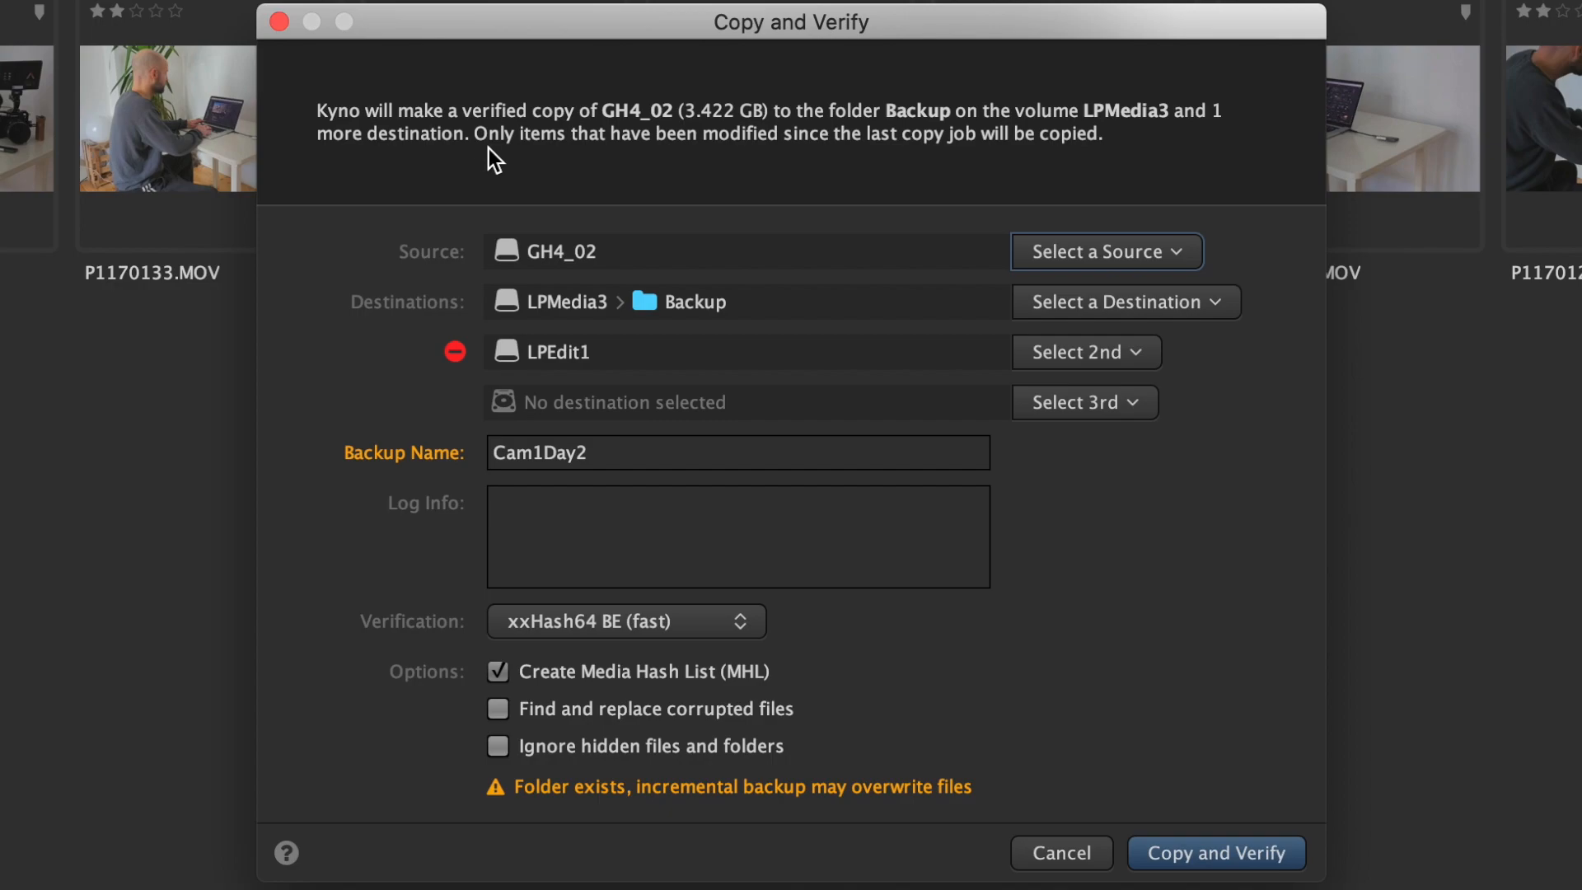
{"action": "mouse_move", "coordinate": [992, 170]}
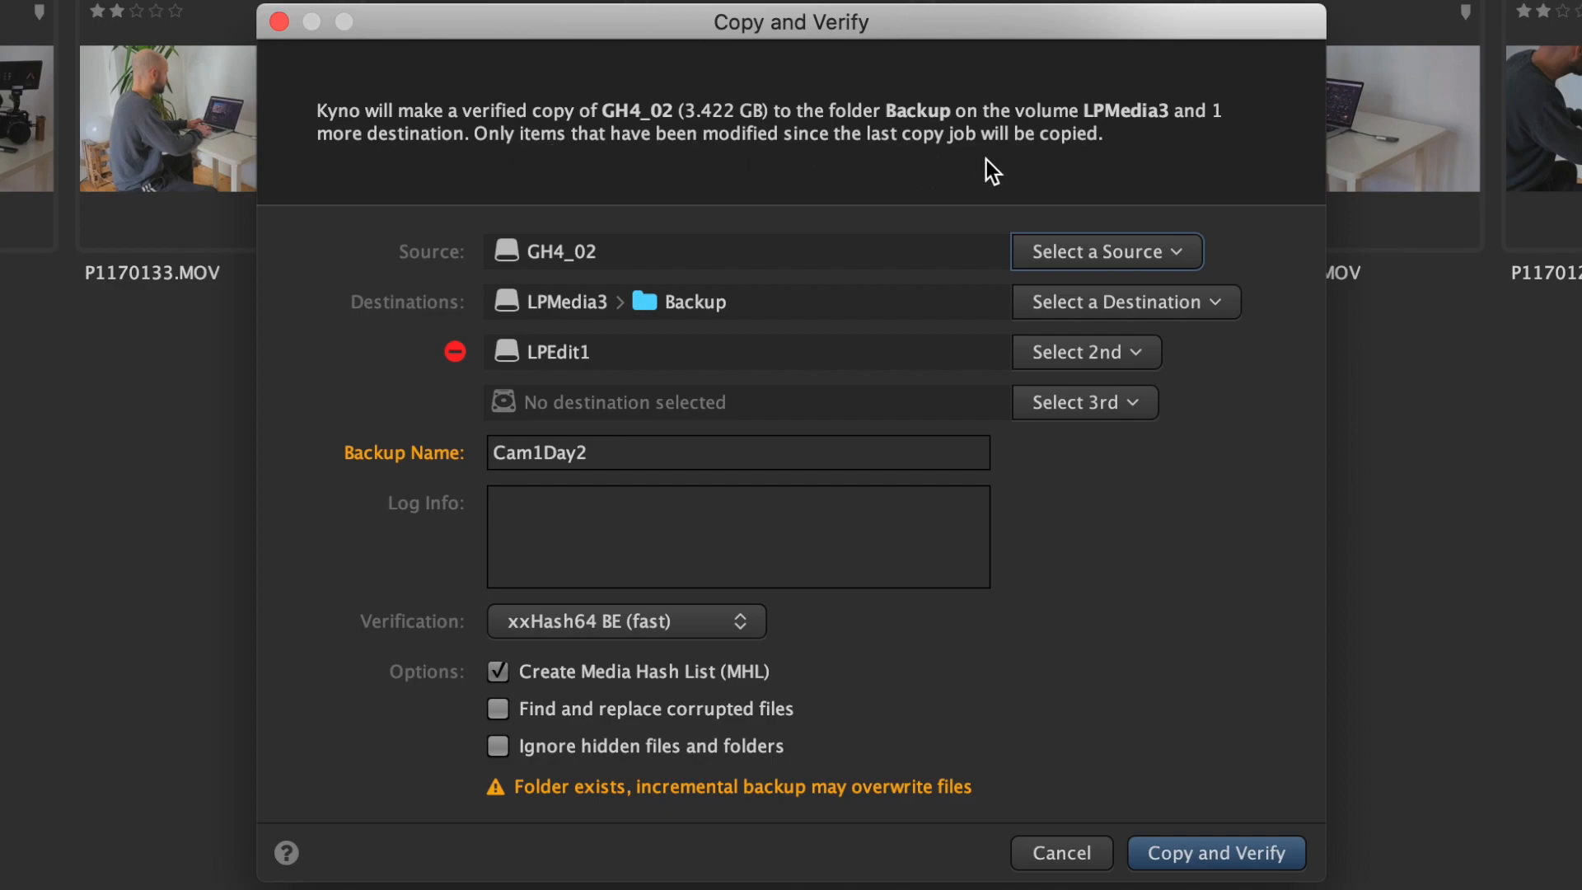
{"action": "mouse_move", "coordinate": [433, 839]}
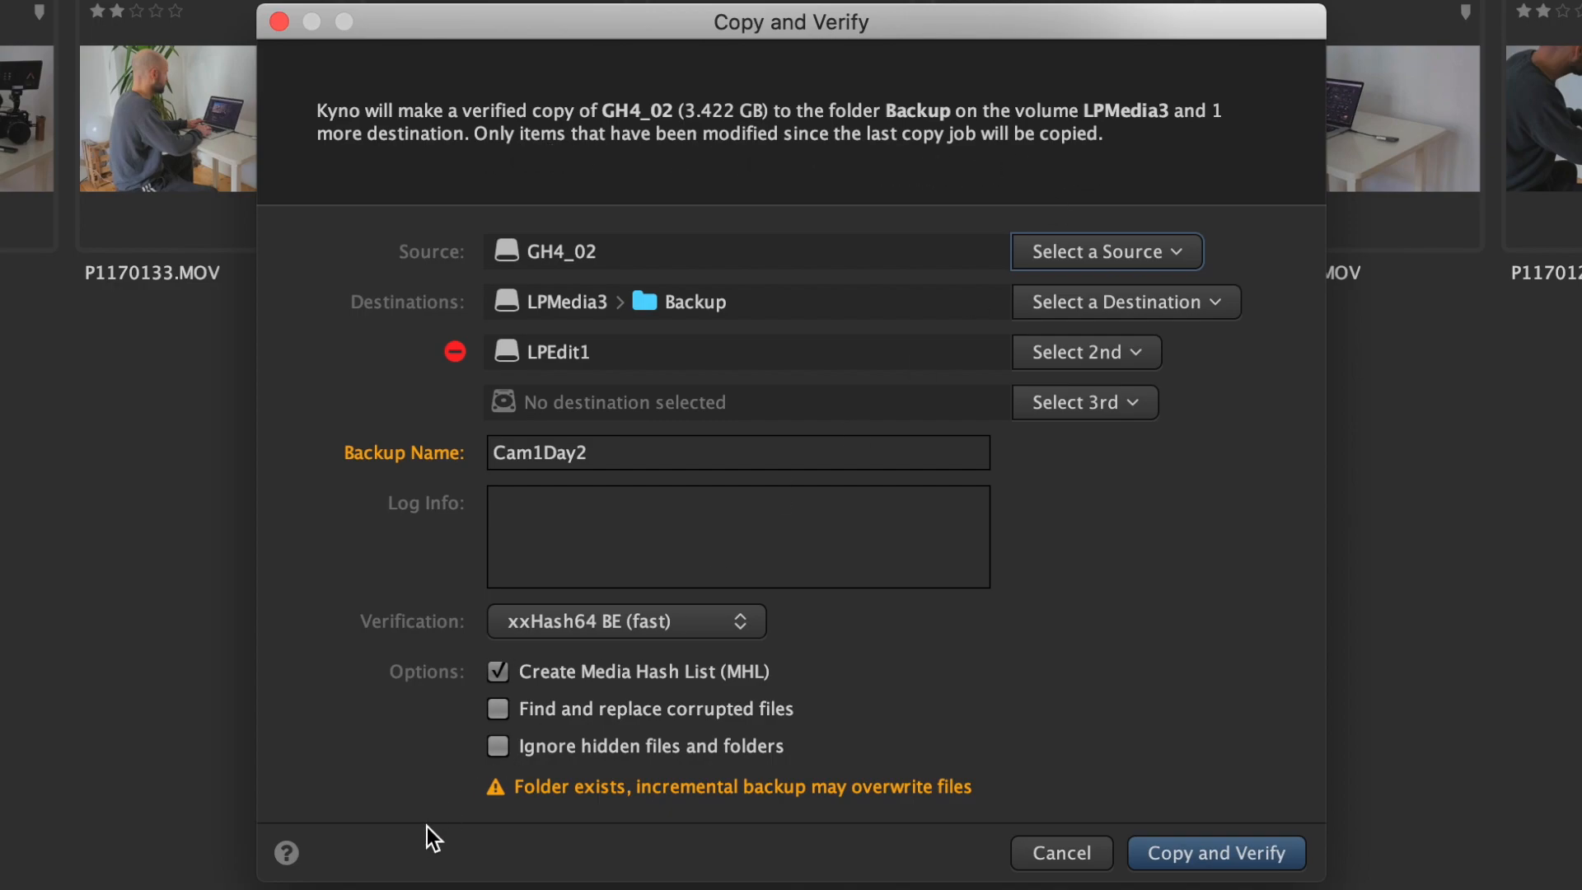
{"action": "mouse_move", "coordinate": [845, 837]}
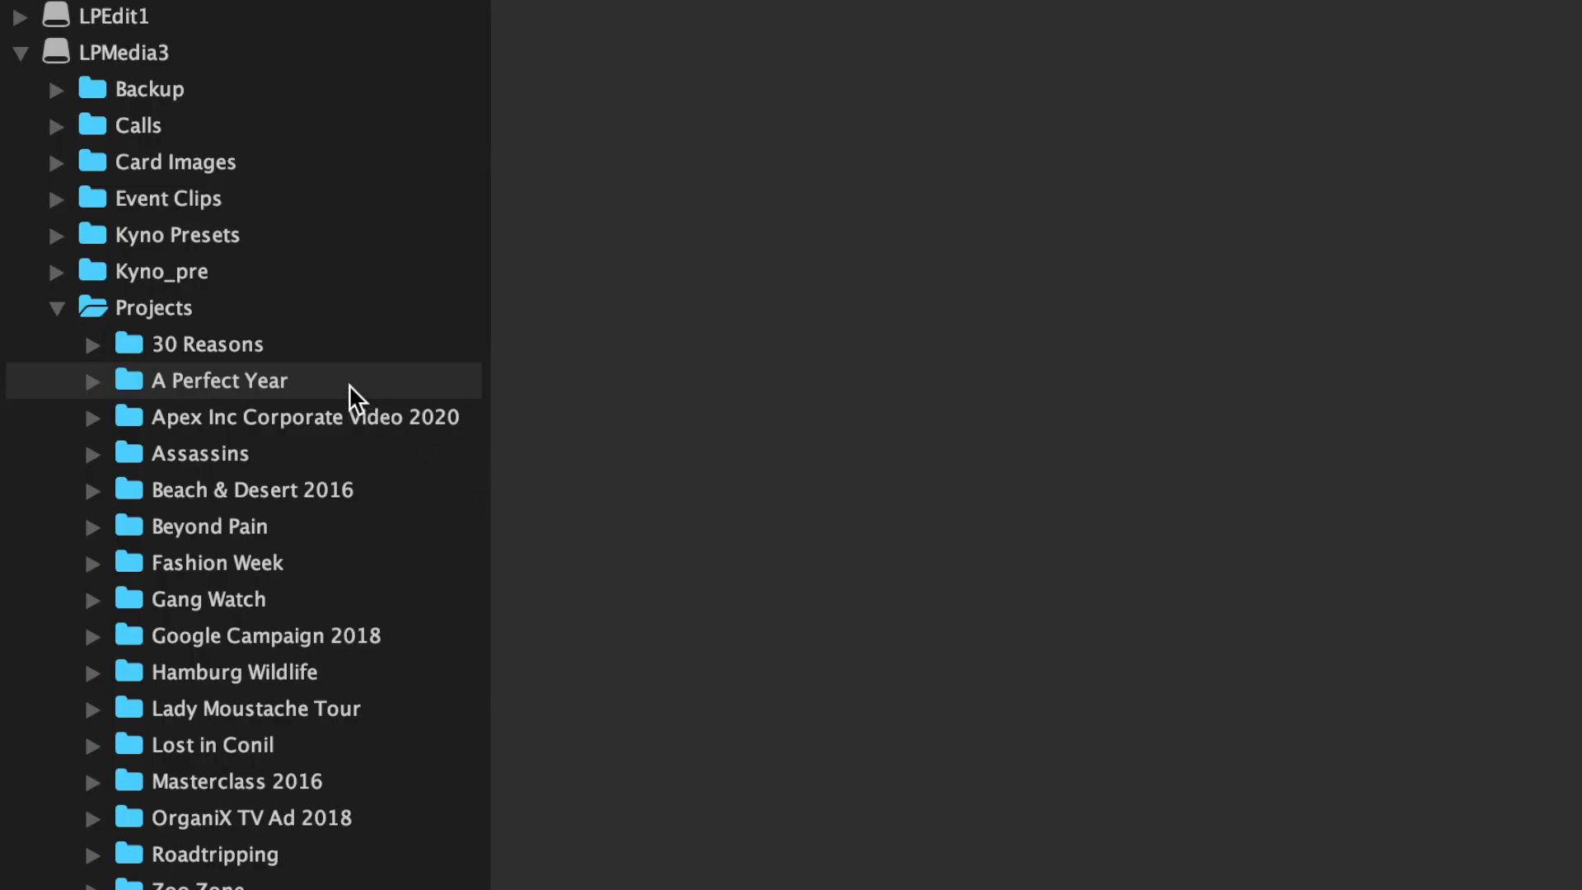
{"action": "right_click", "coordinate": [218, 381]}
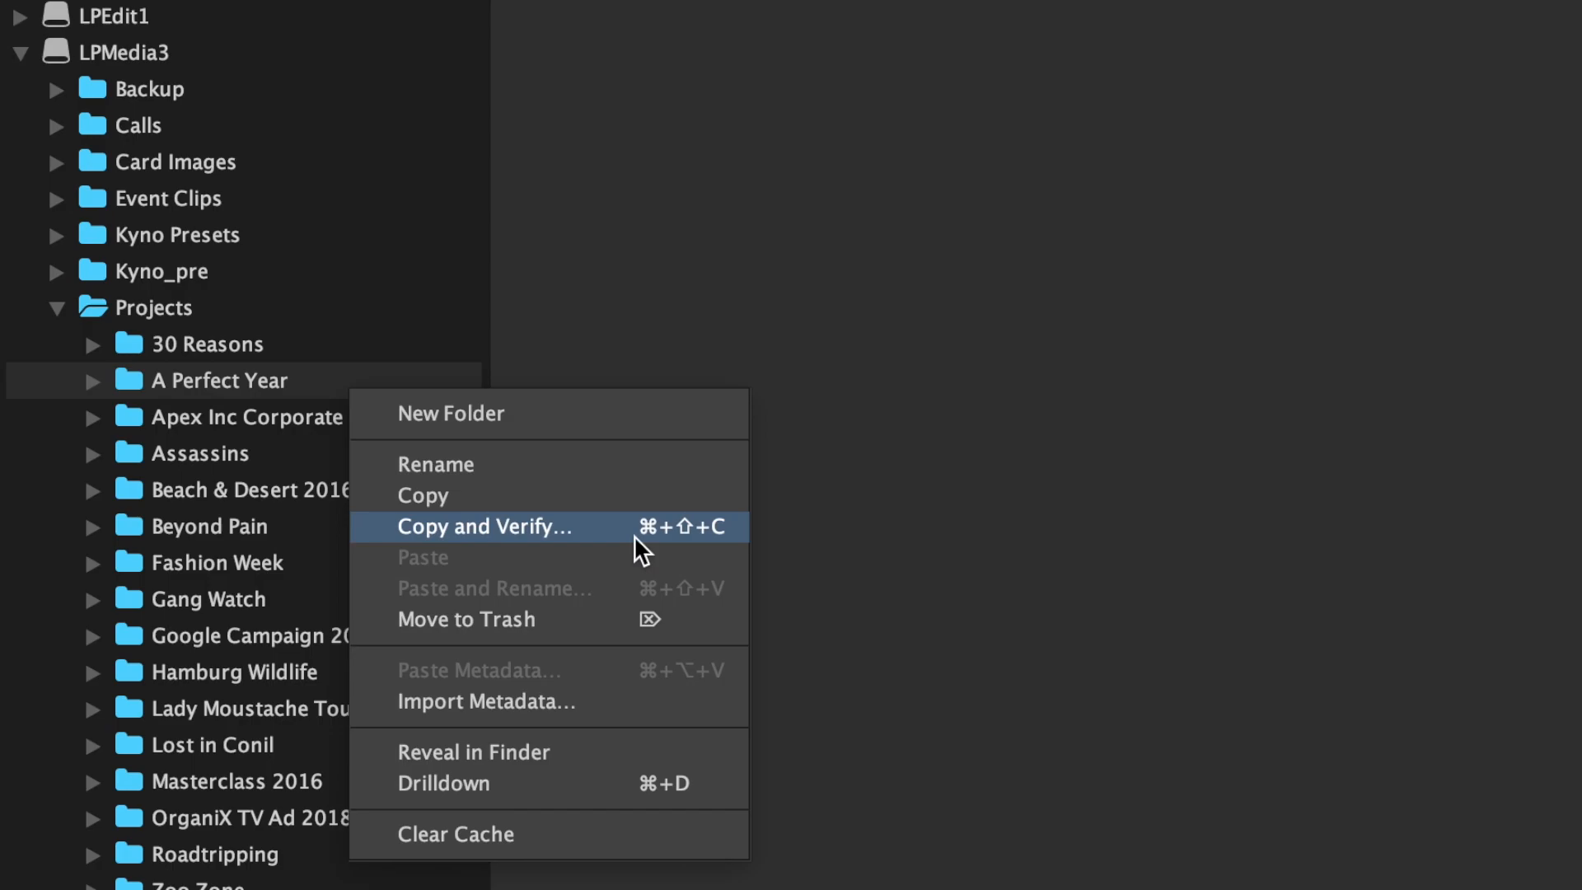
{"action": "left_click", "coordinate": [484, 525]}
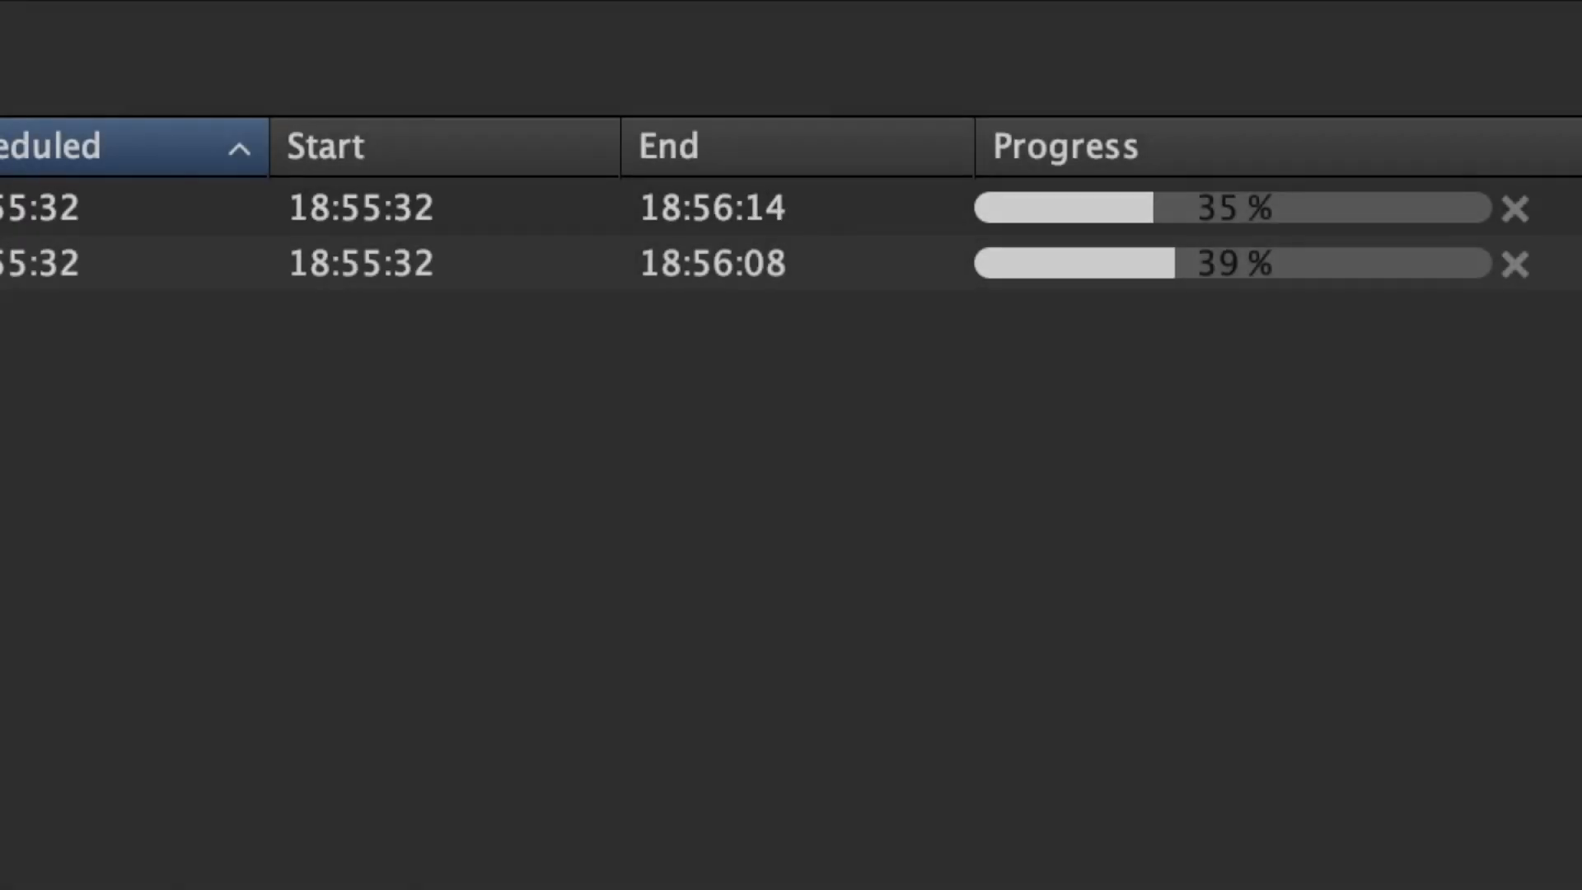